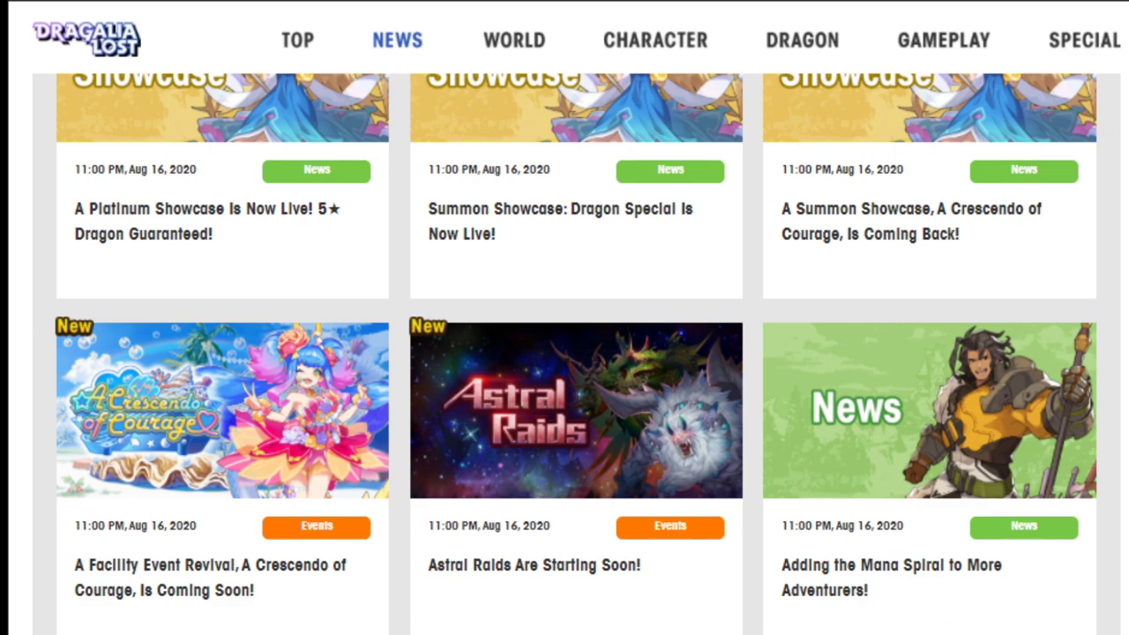
Step: Open the 'Adding the Mana Spiral to More Adventurers!' news article and scroll into it
click(889, 578)
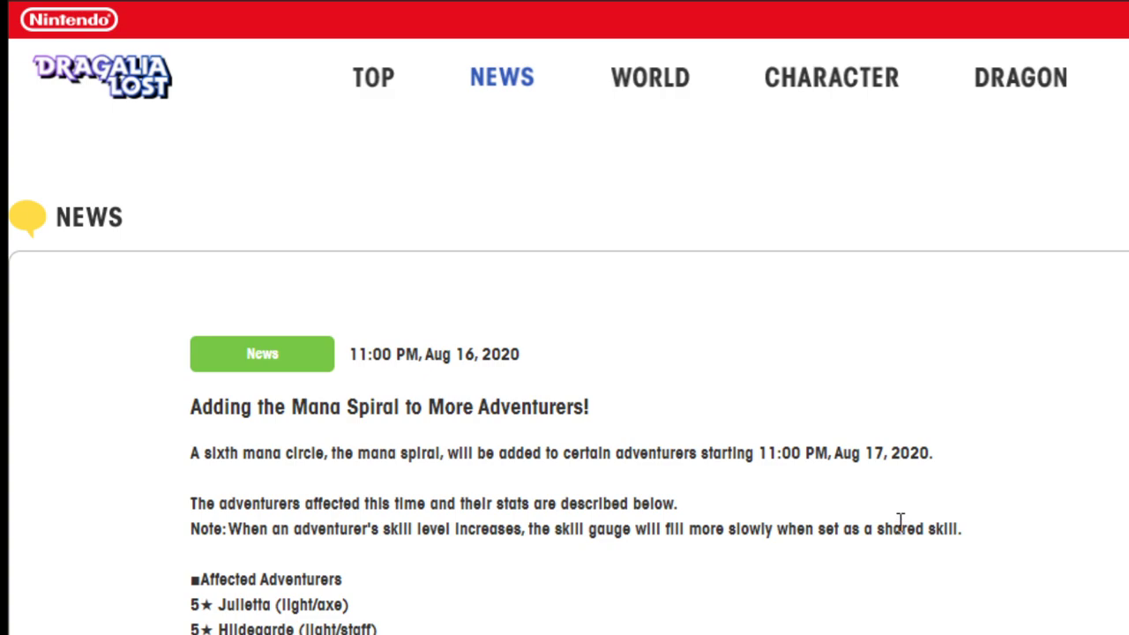
mouse_move(245, 572)
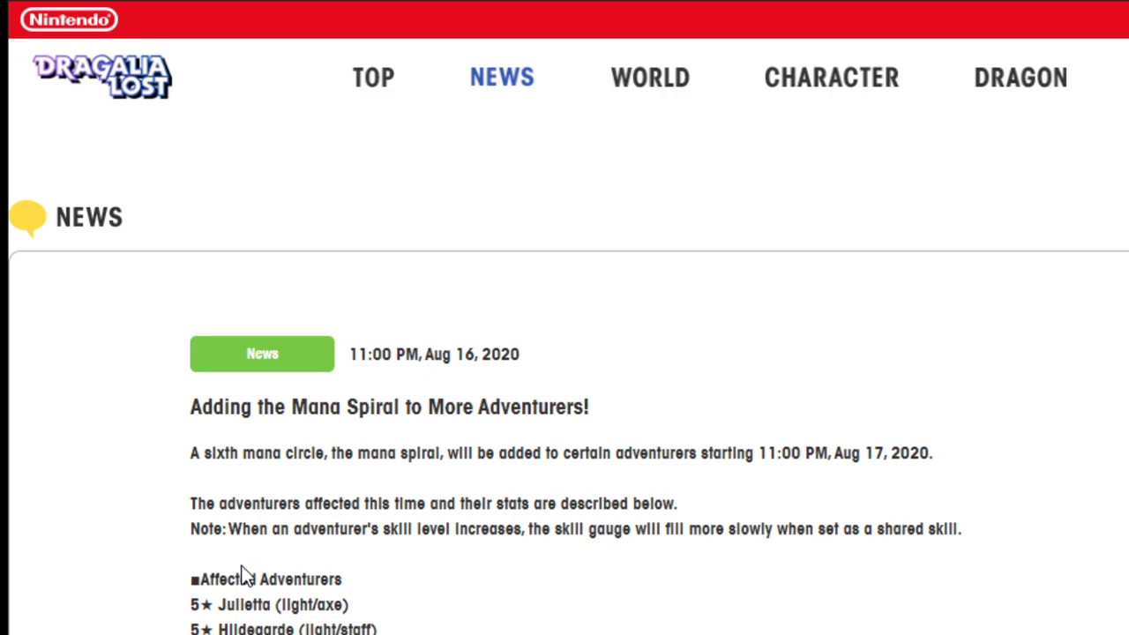
scroll(down, 3)
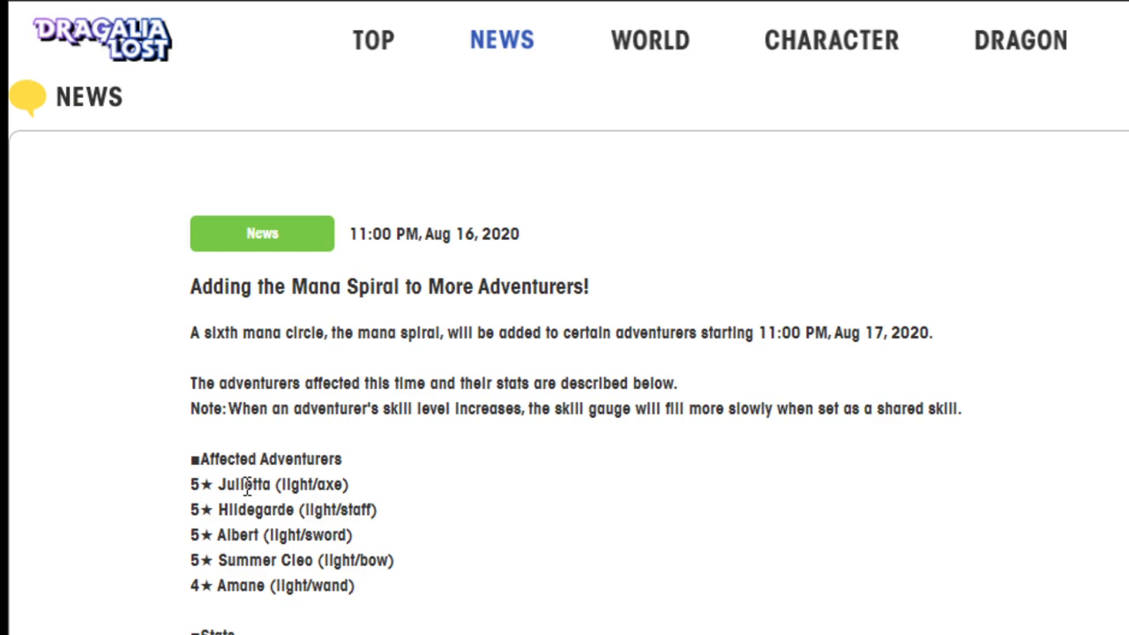
mouse_move(253, 505)
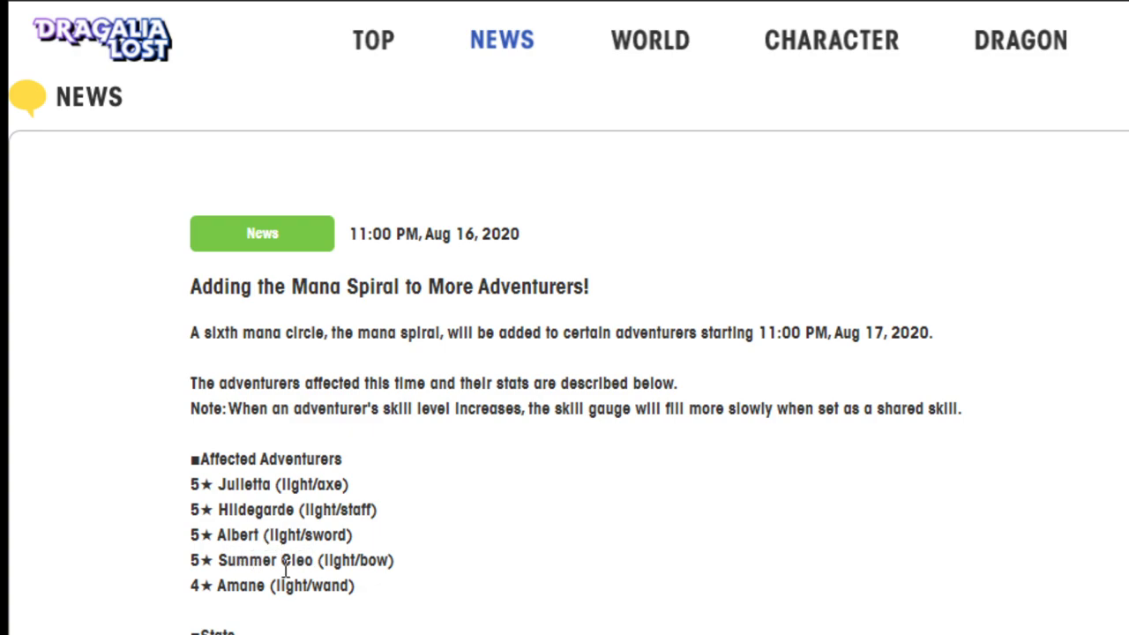
mouse_move(392, 609)
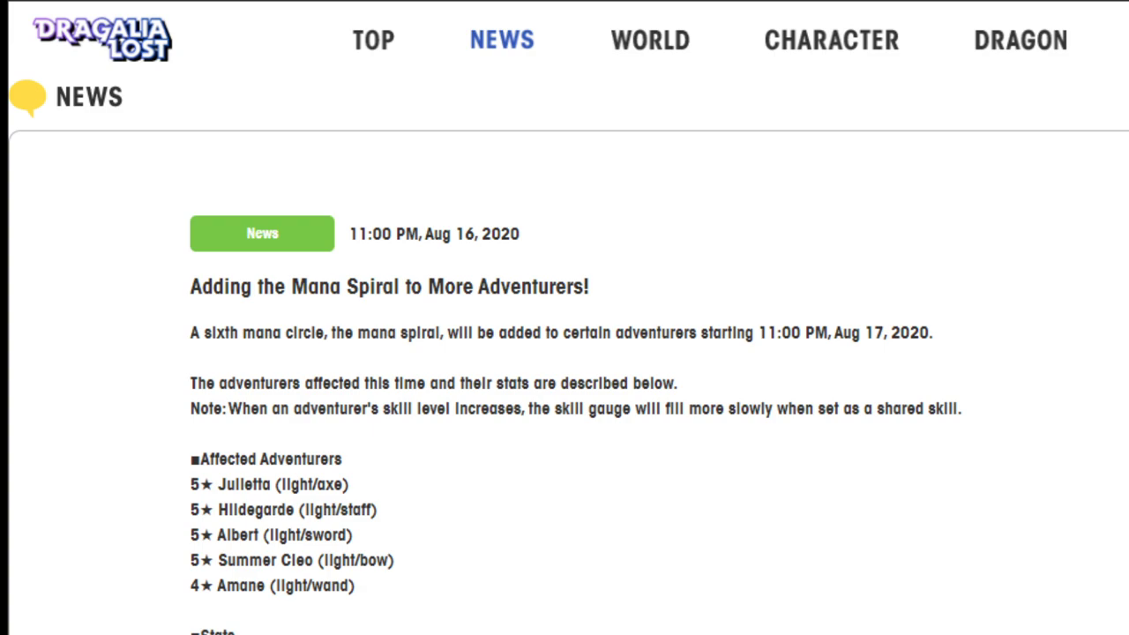
mouse_move(893, 273)
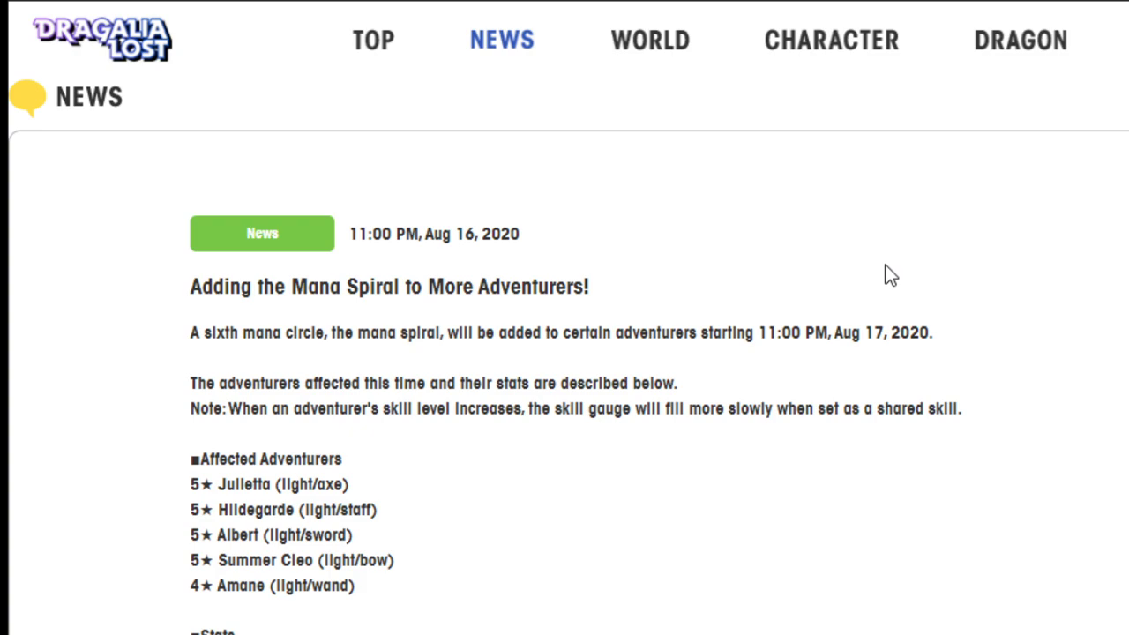
mouse_move(305, 456)
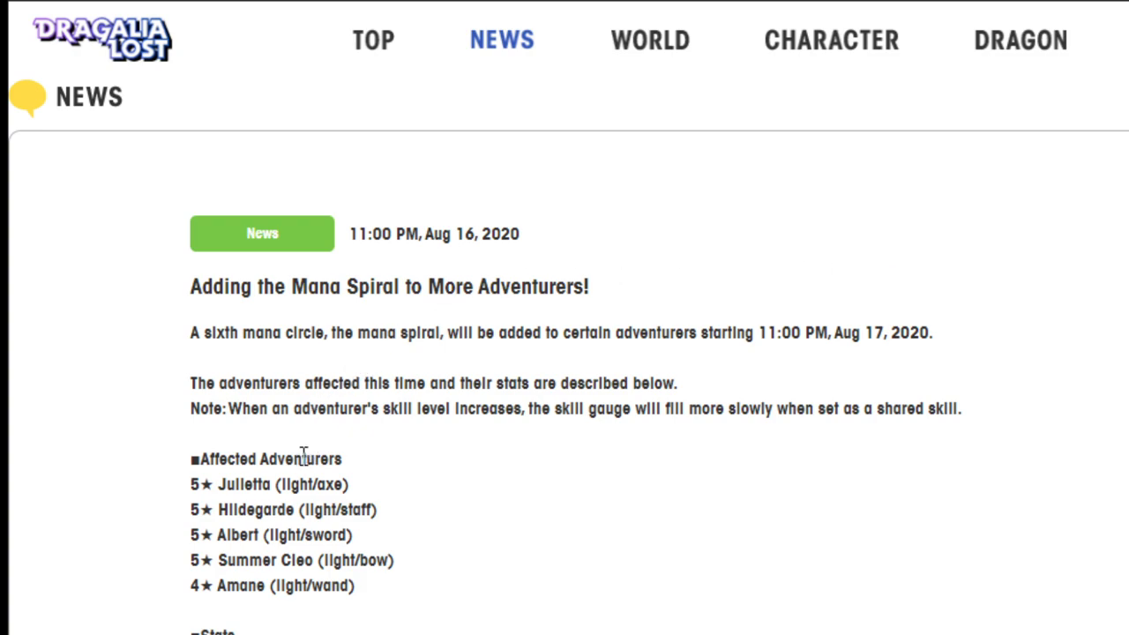
mouse_move(308, 420)
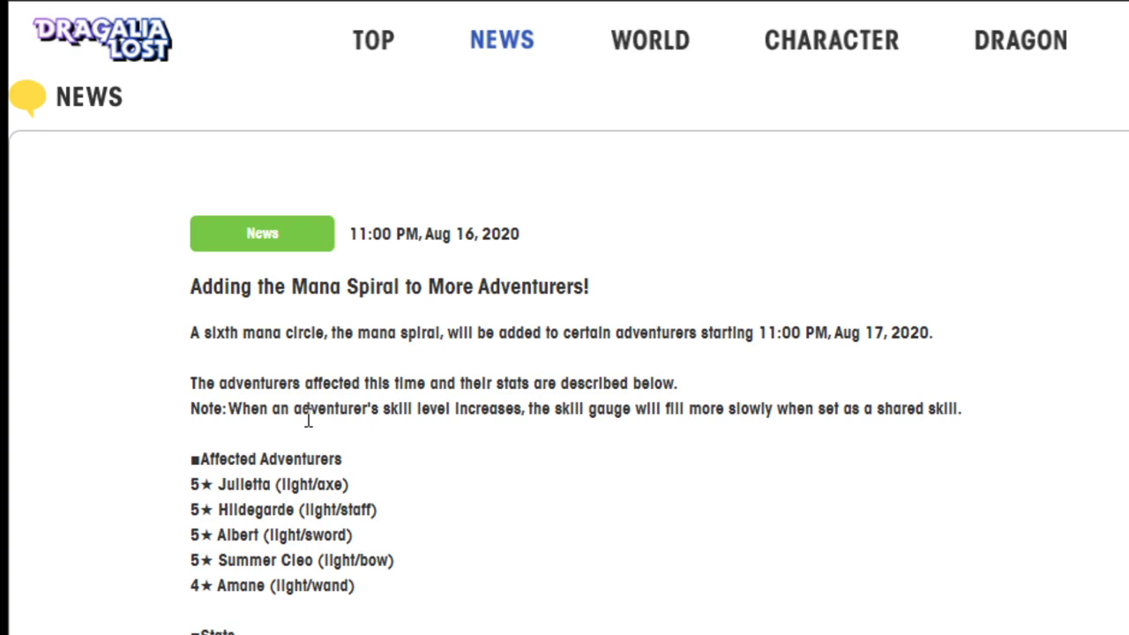
mouse_move(309, 419)
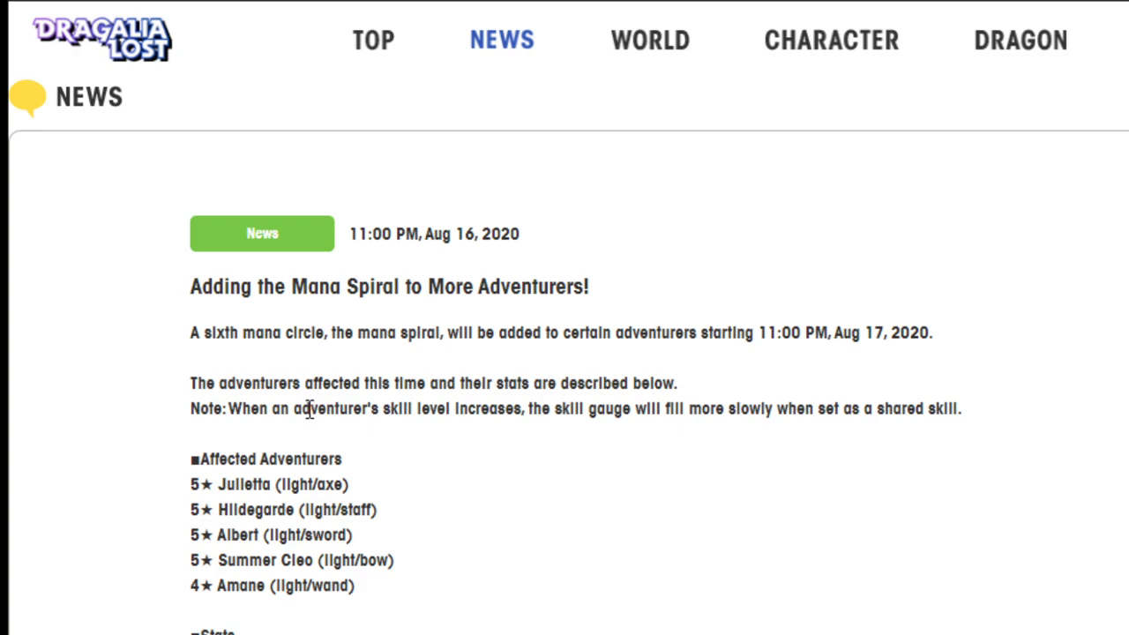
mouse_move(309, 410)
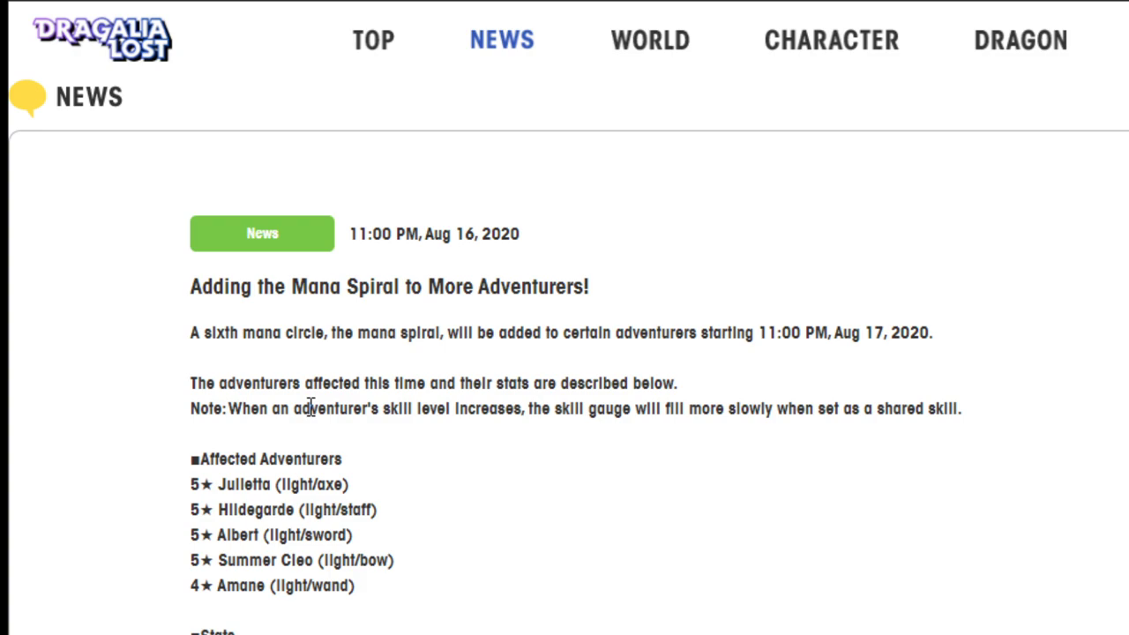
Step: Scroll past the affected adventurers list to Julietta's stats, Impending Sky and Glorious Guard
scroll(down, 3)
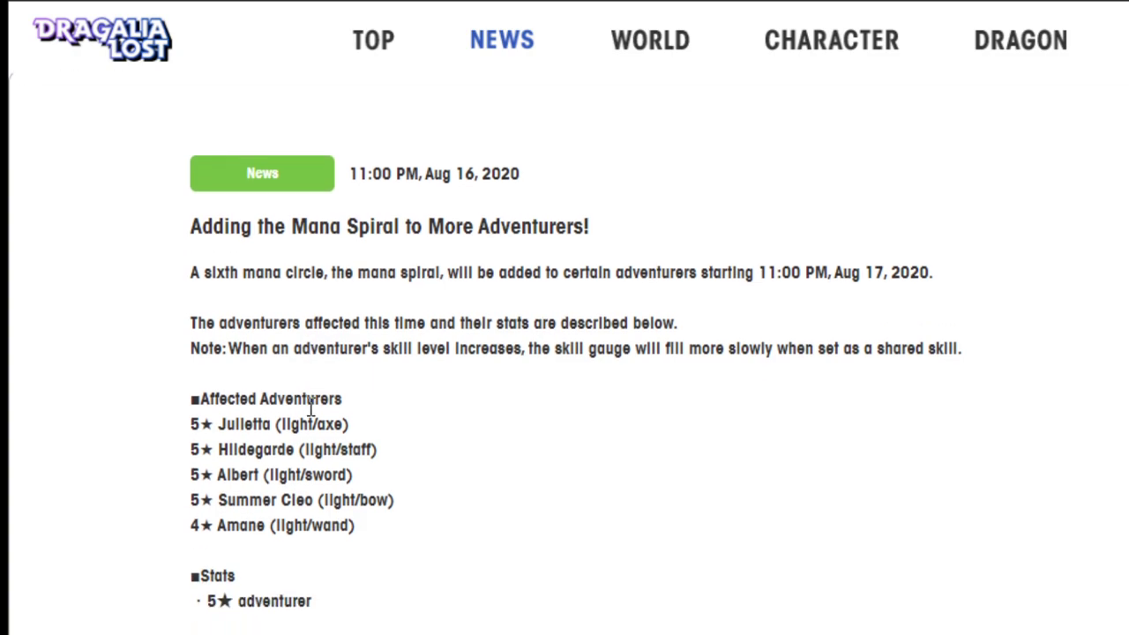
scroll(down, 3)
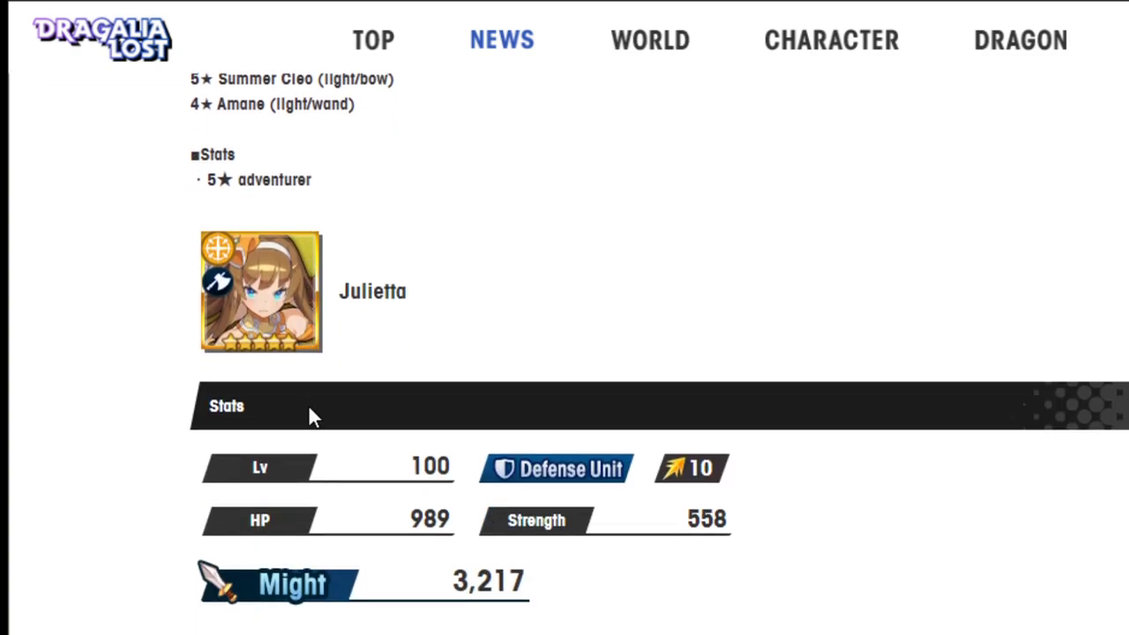
mouse_move(333, 334)
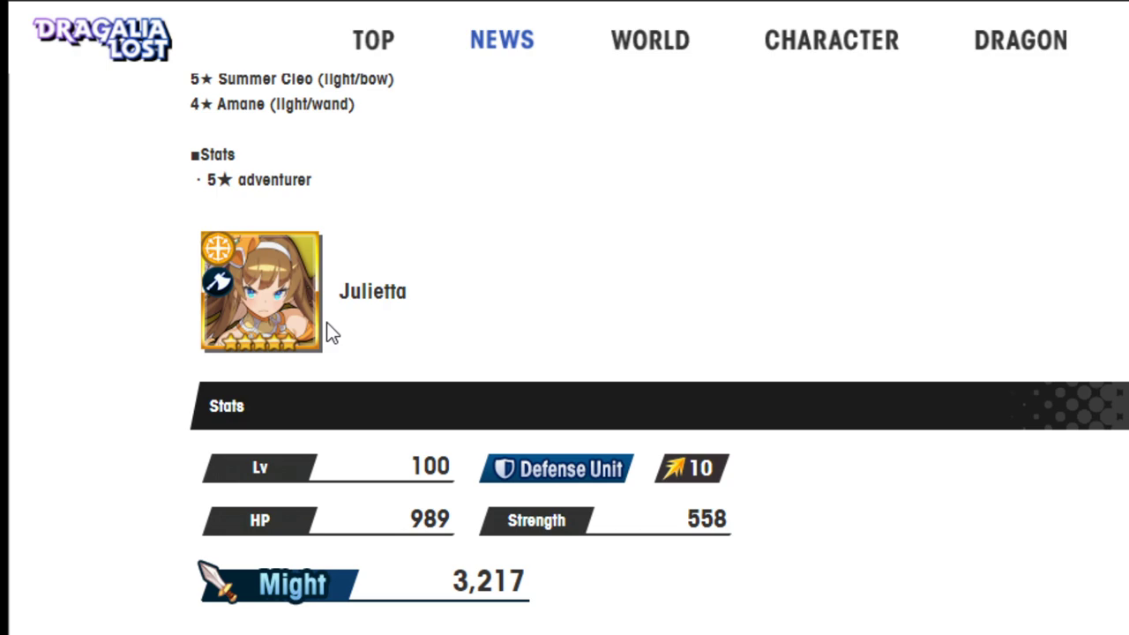
scroll(down, 3)
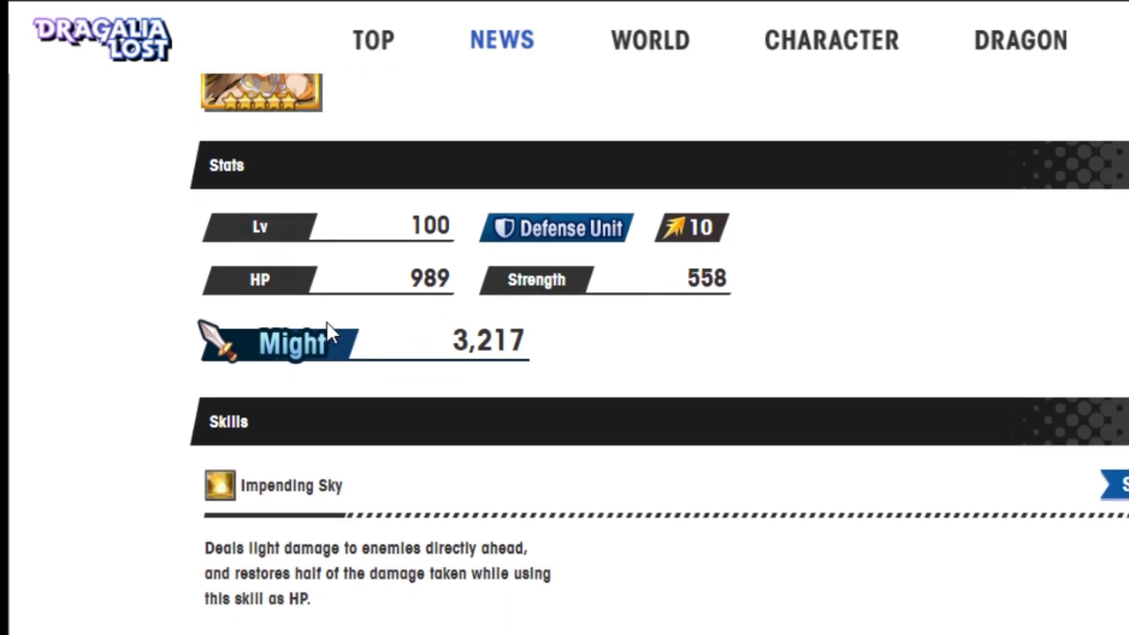
scroll(down, 3)
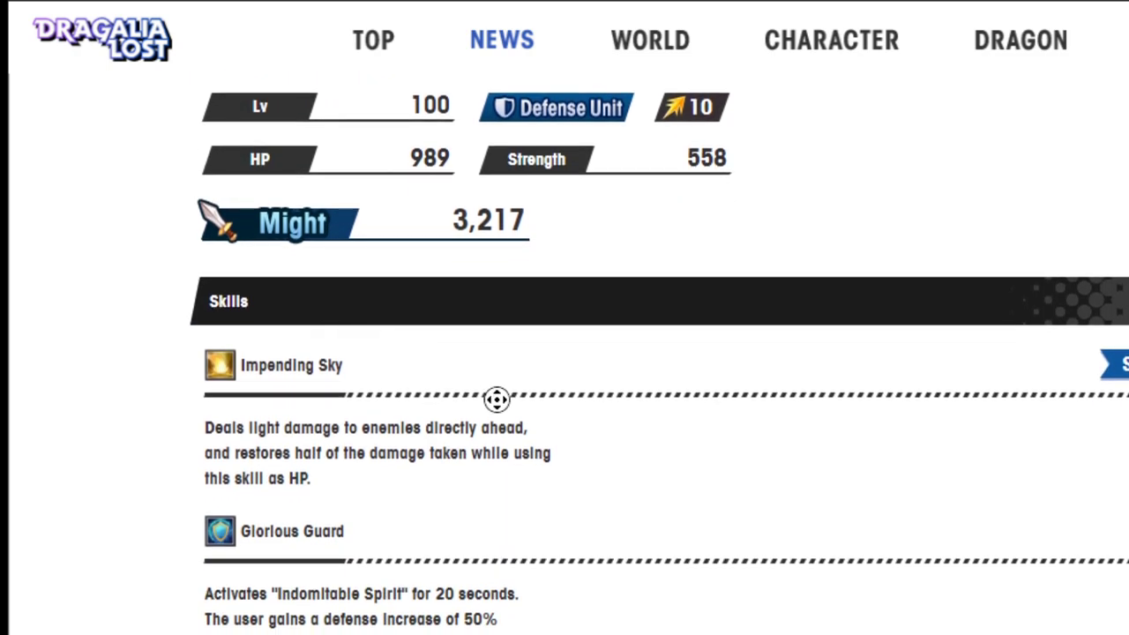
scroll(right, 3)
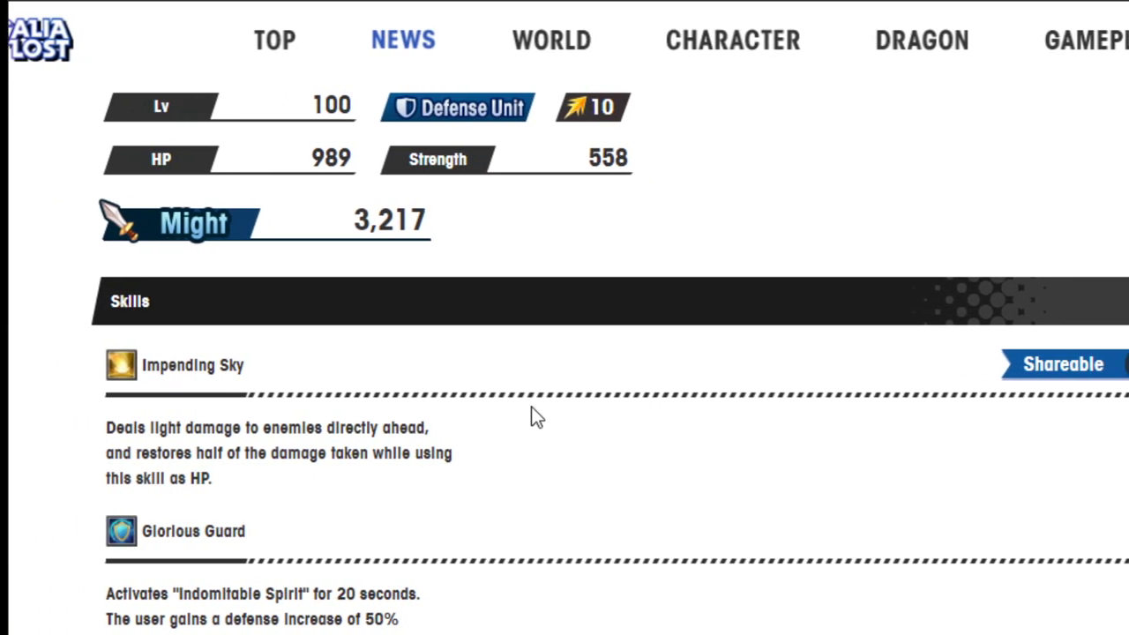
scroll(down, 3)
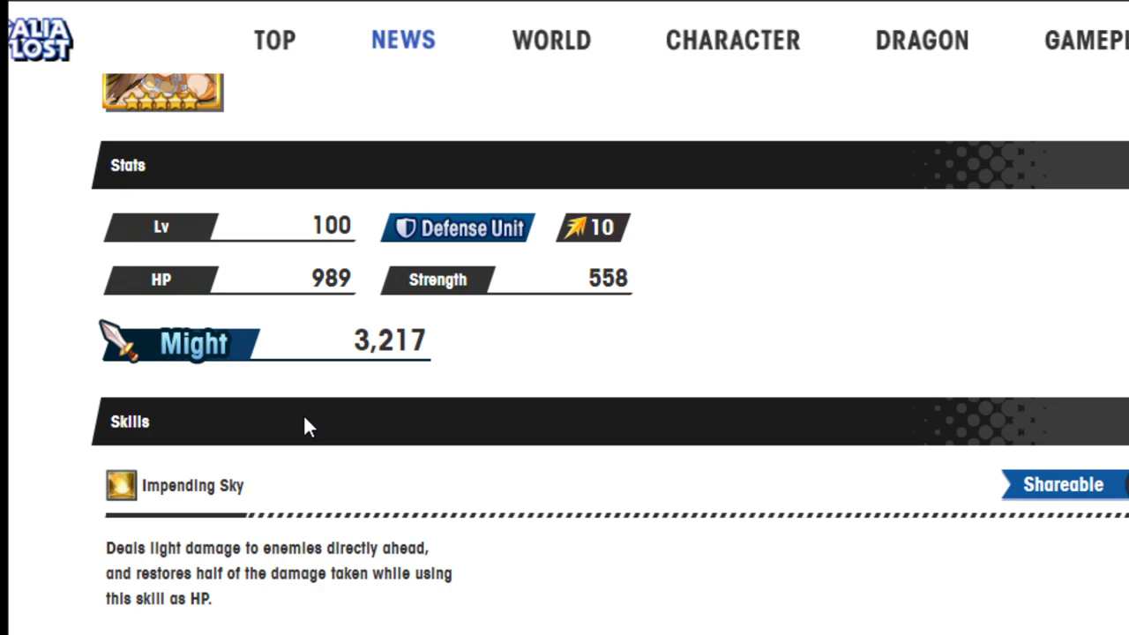
mouse_move(203, 547)
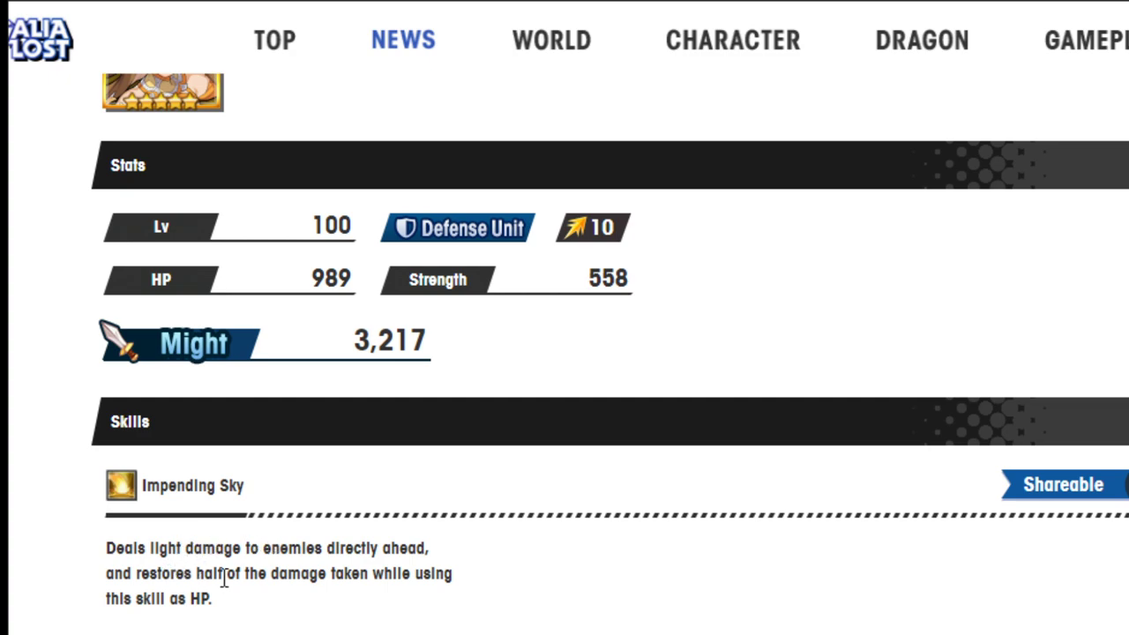
mouse_move(163, 595)
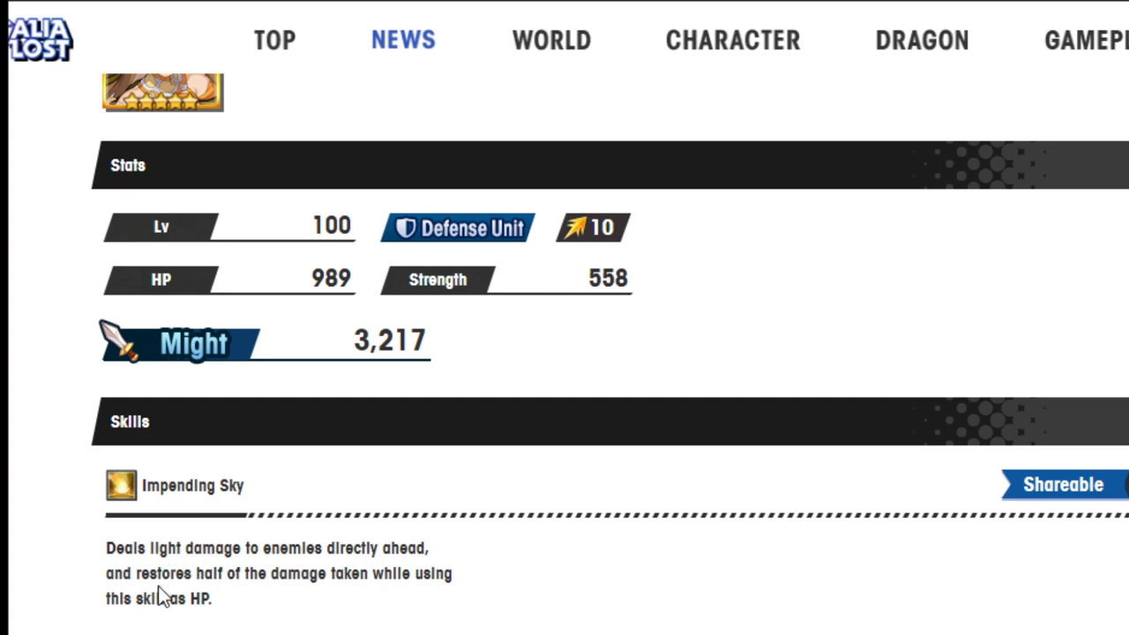
scroll(down, 3)
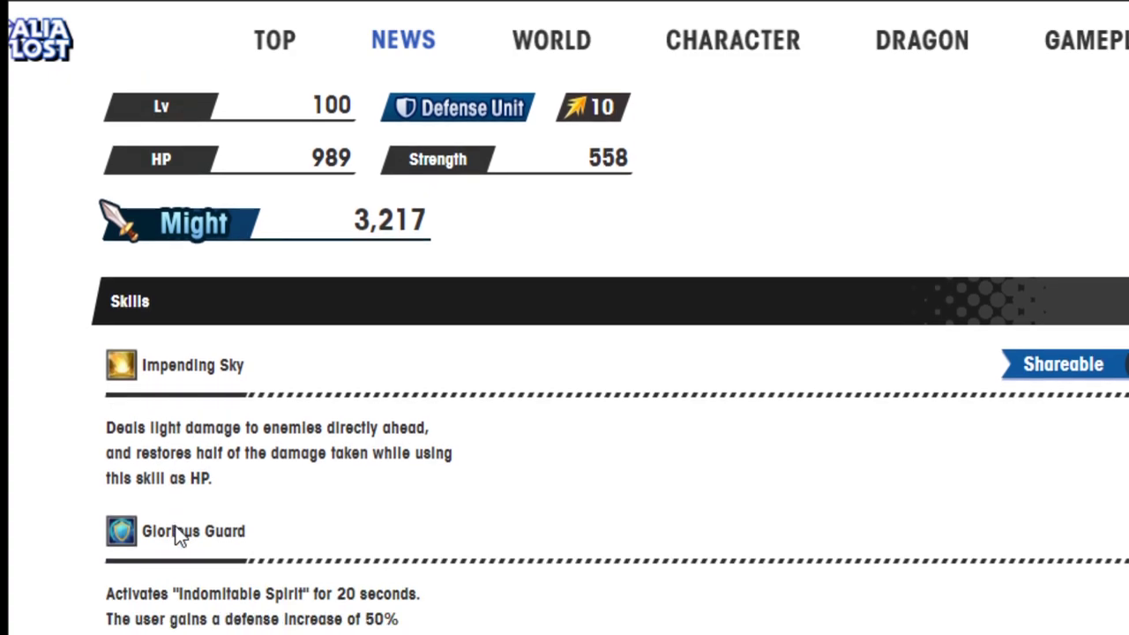
scroll(down, 3)
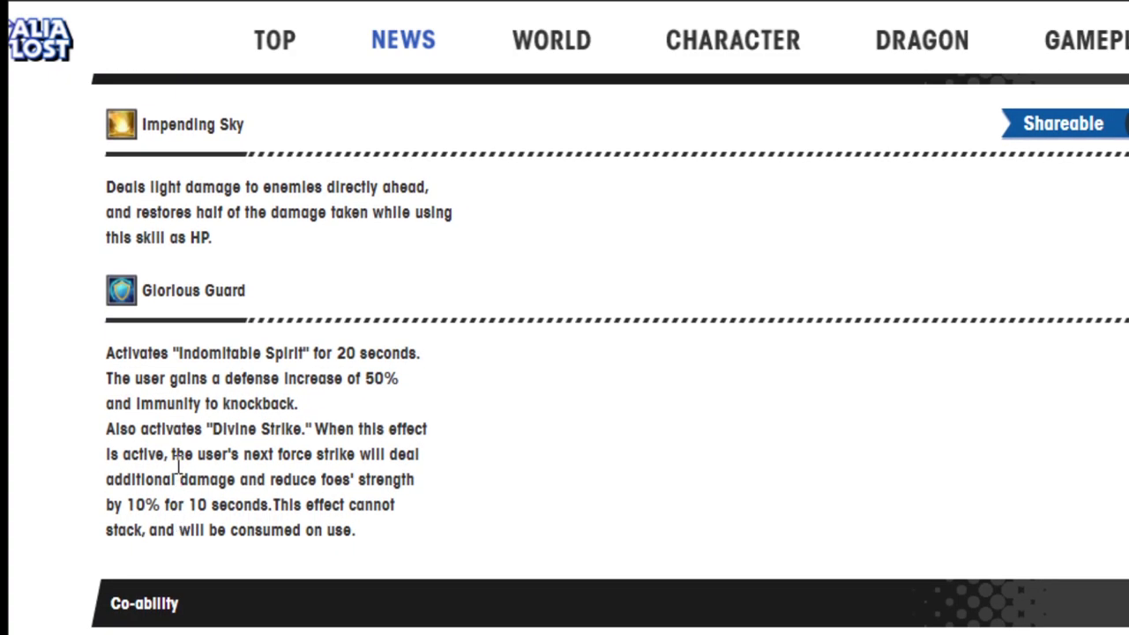
mouse_move(250, 370)
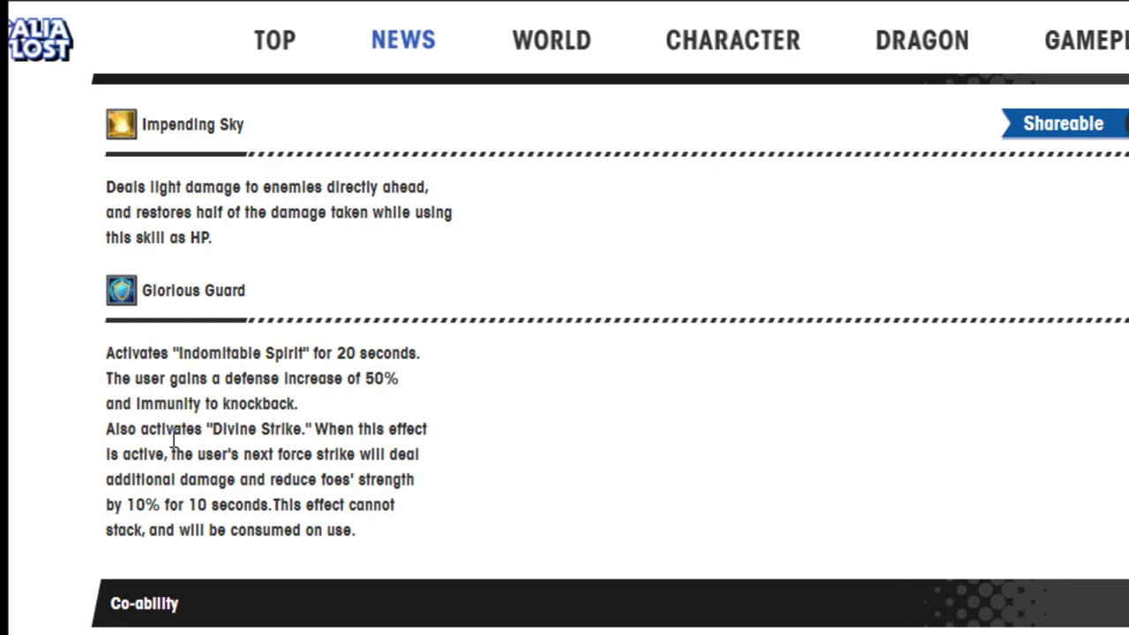
mouse_move(228, 450)
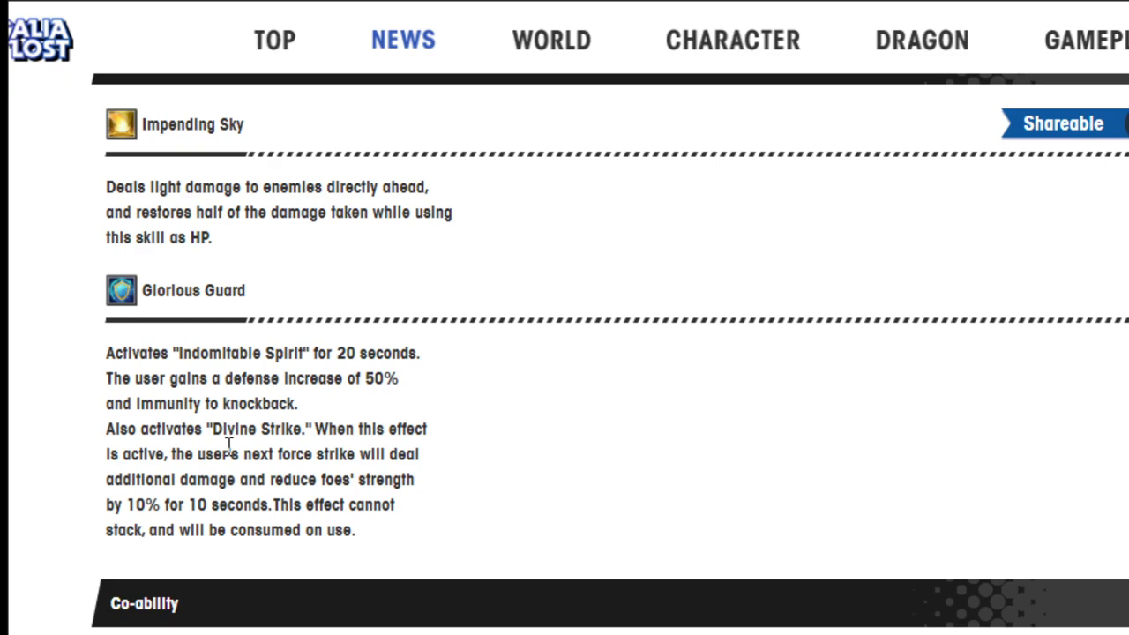
Step: Scroll to Julietta's Co-ability, Chain Co-ability and Abilities through Last Recovery V
scroll(down, 3)
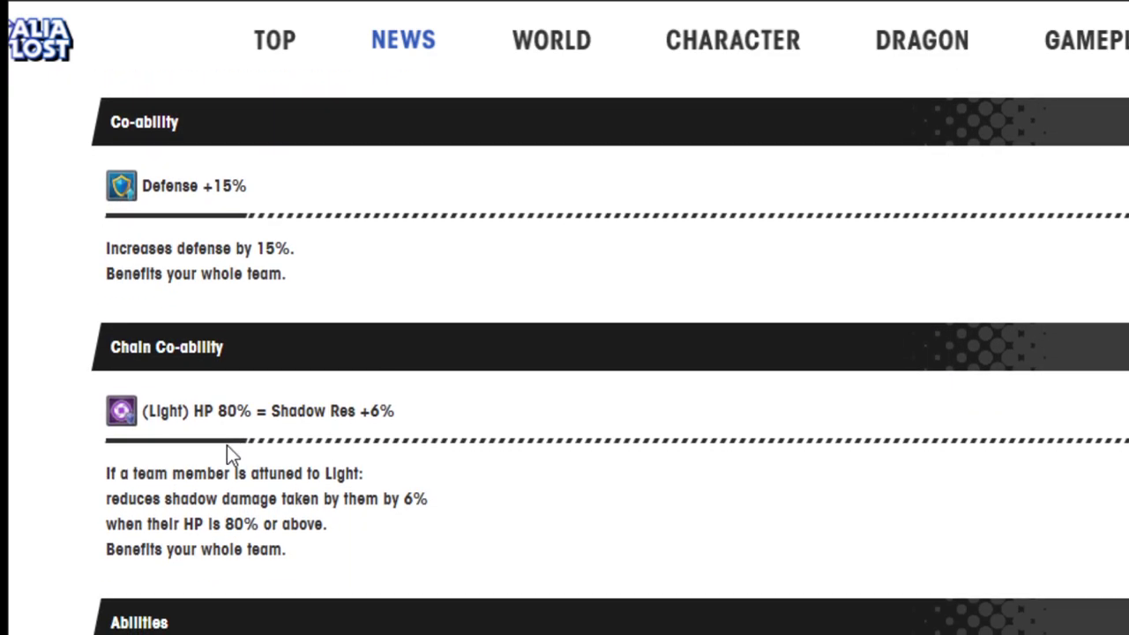
scroll(down, 3)
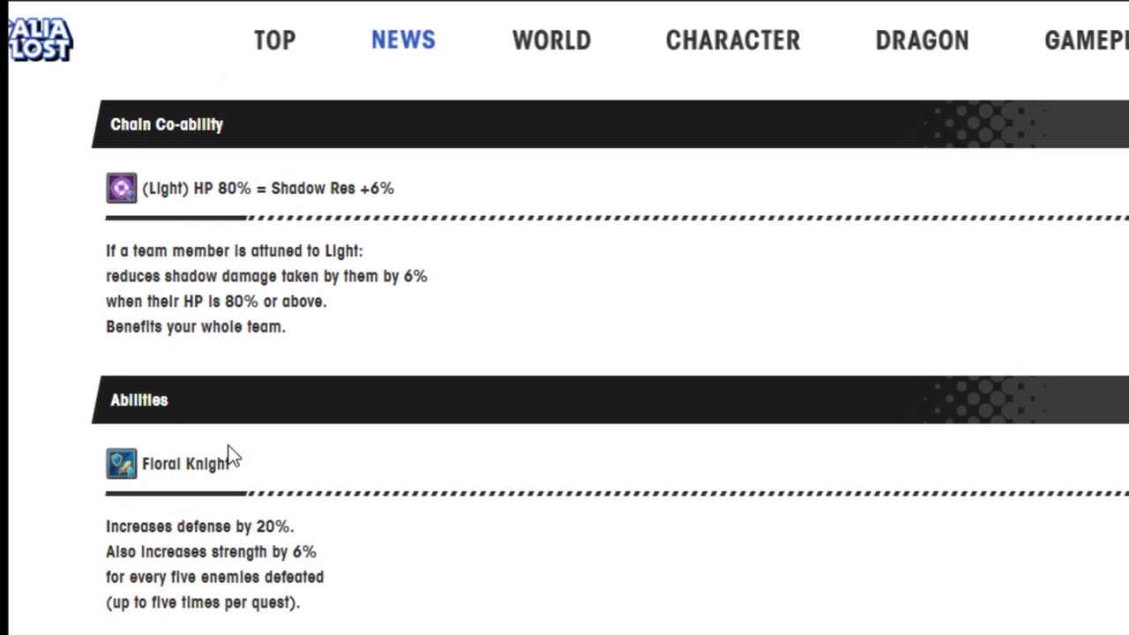
scroll(down, 3)
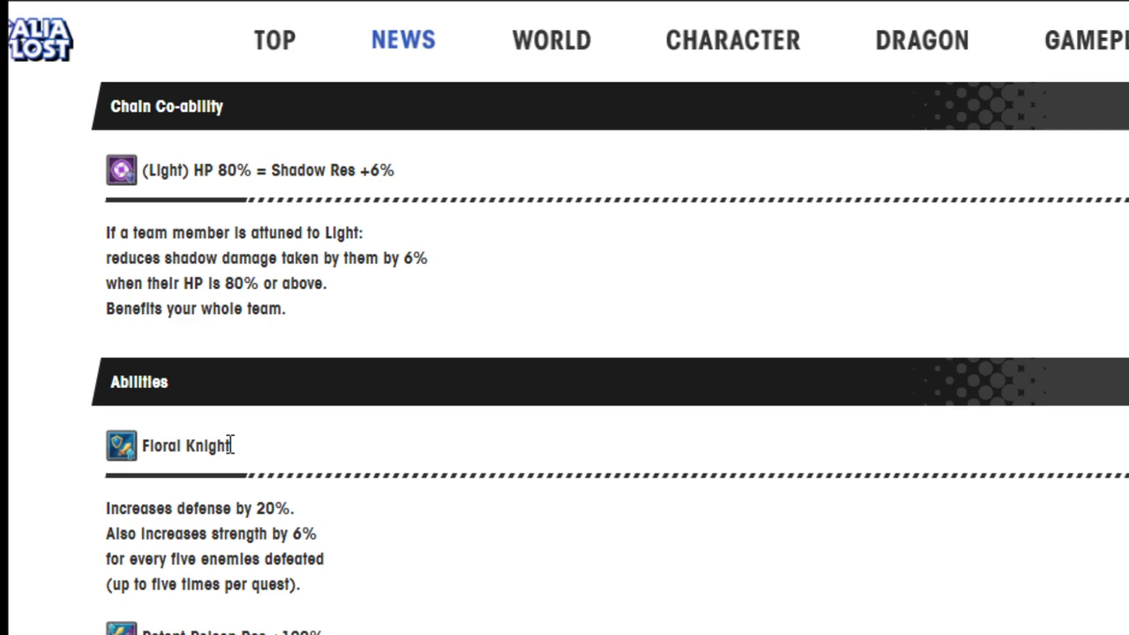
scroll(down, 3)
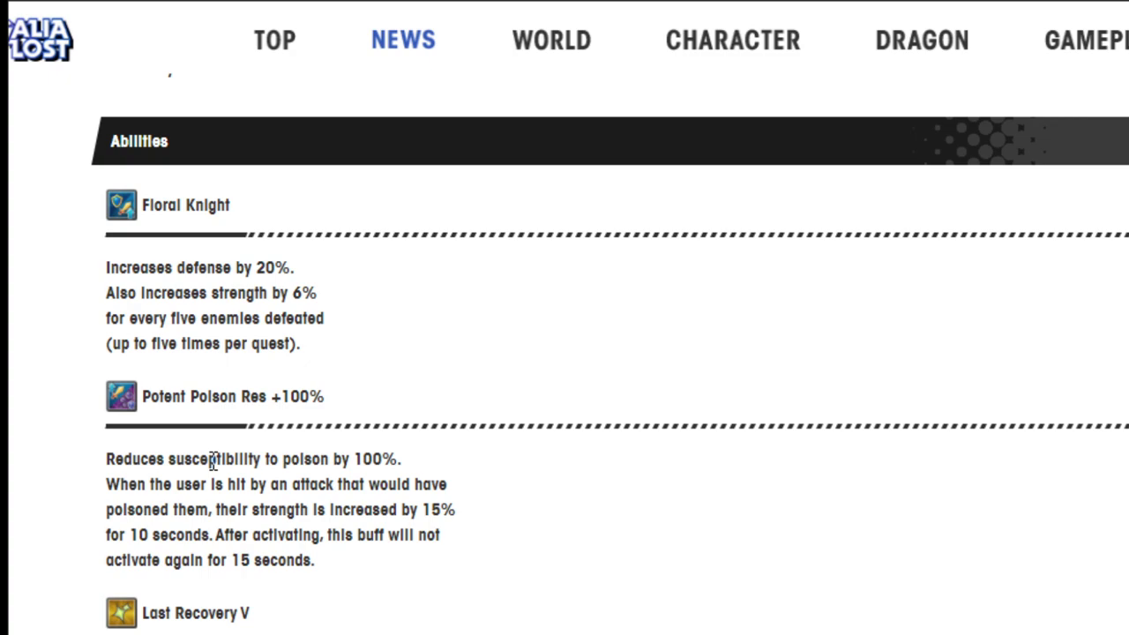
mouse_move(212, 454)
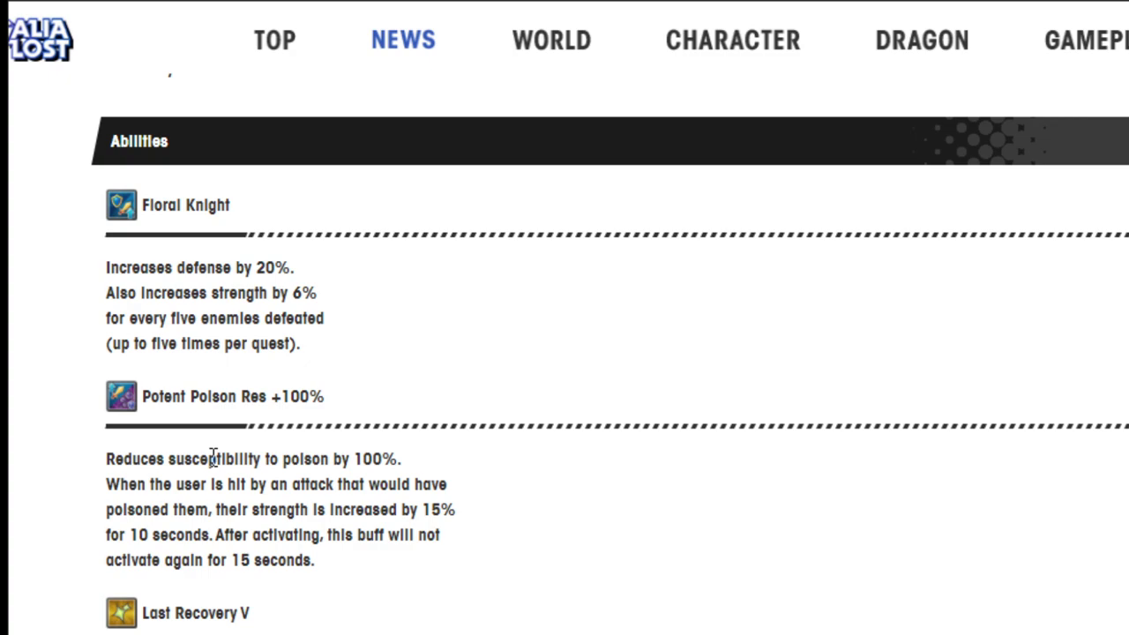
scroll(down, 3)
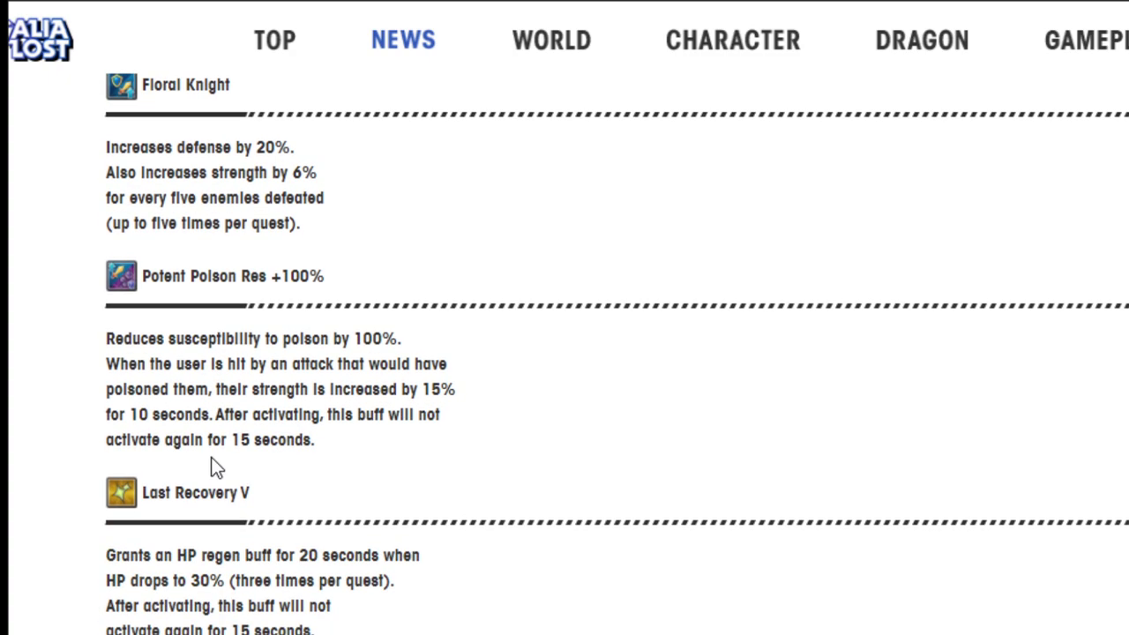
scroll(down, 3)
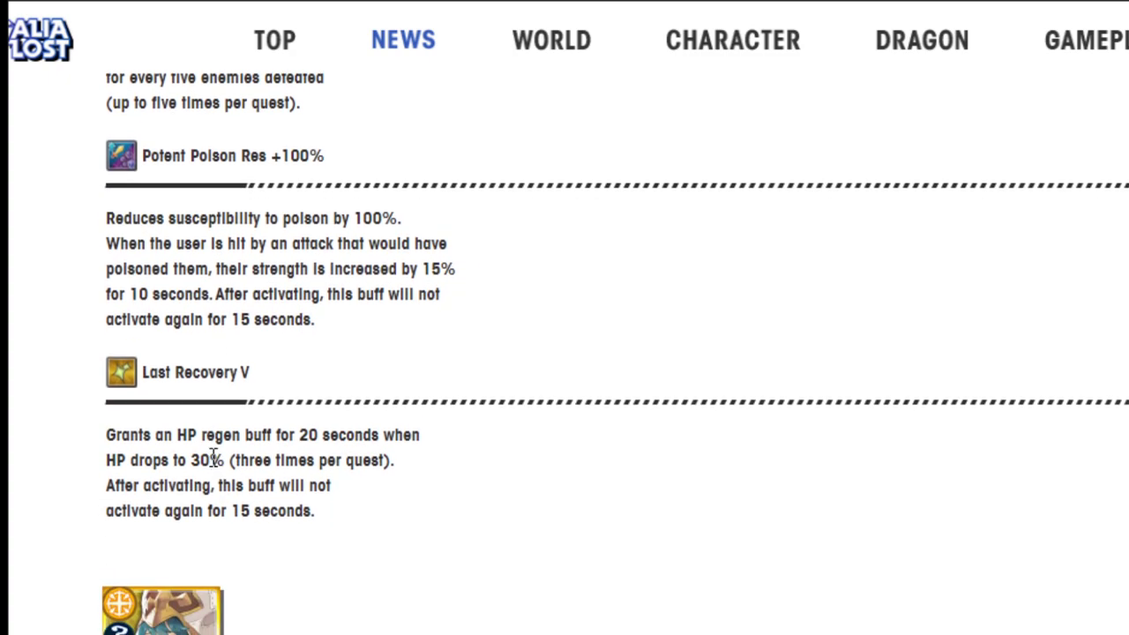
mouse_move(225, 434)
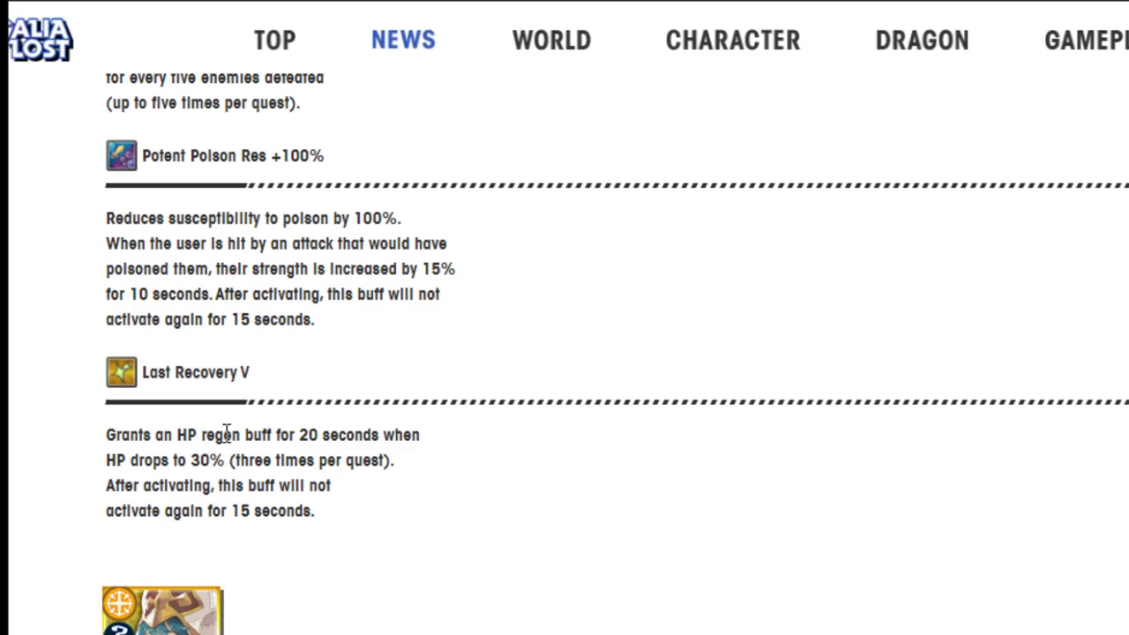
mouse_move(222, 430)
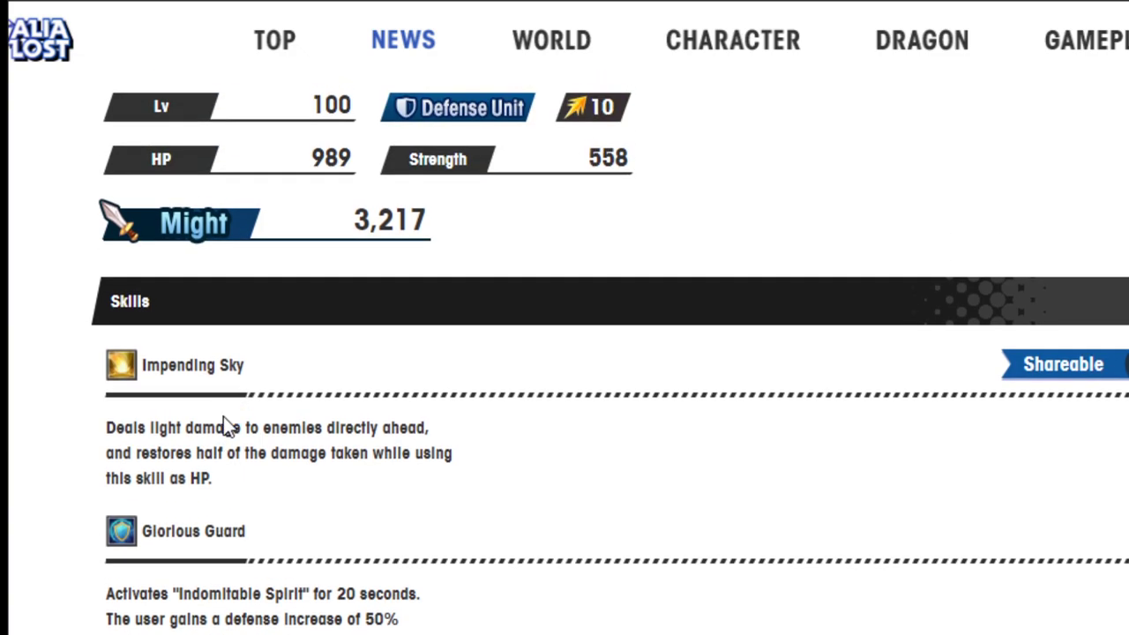
Step: Read through Julietta's sections to the full Last Recovery V text and Hildegarde's entry
scroll(down, 3)
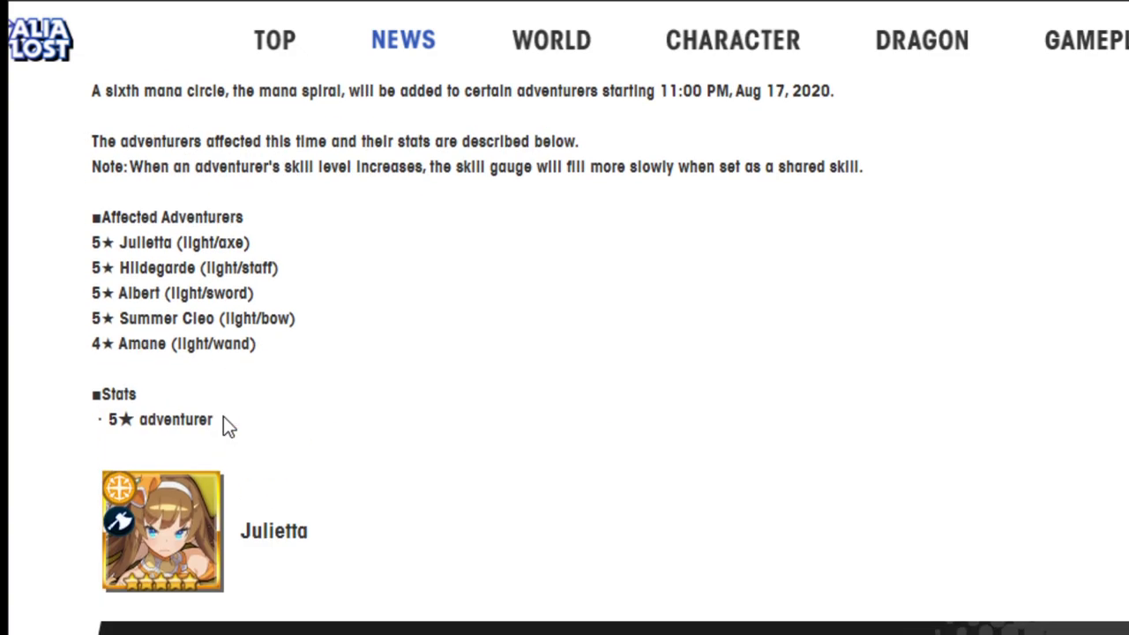
scroll(down, 3)
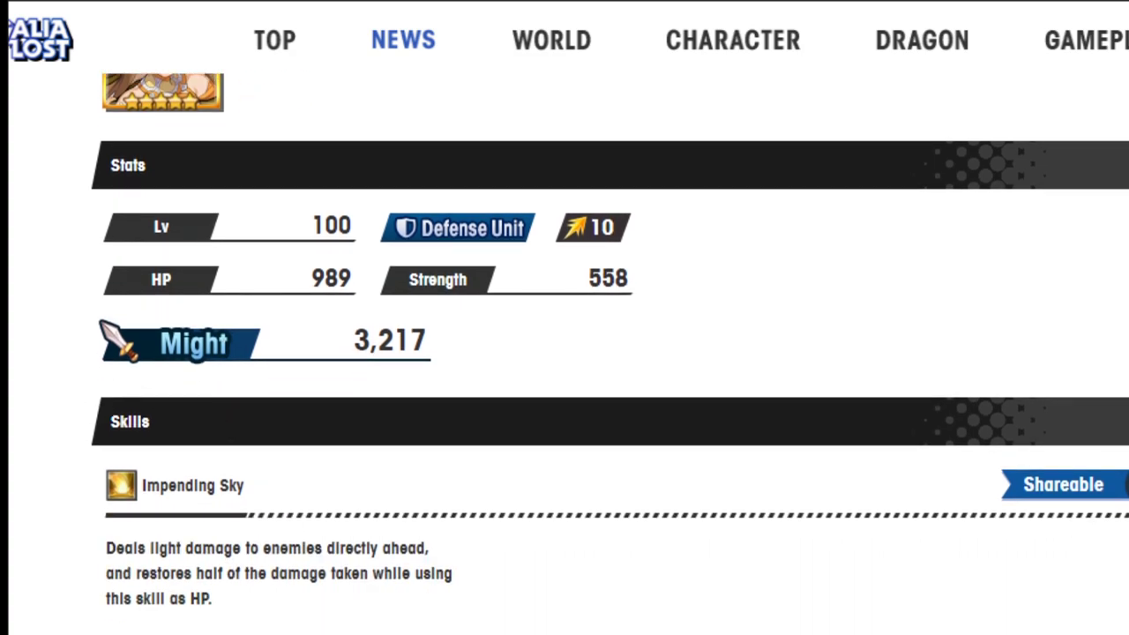
mouse_move(979, 311)
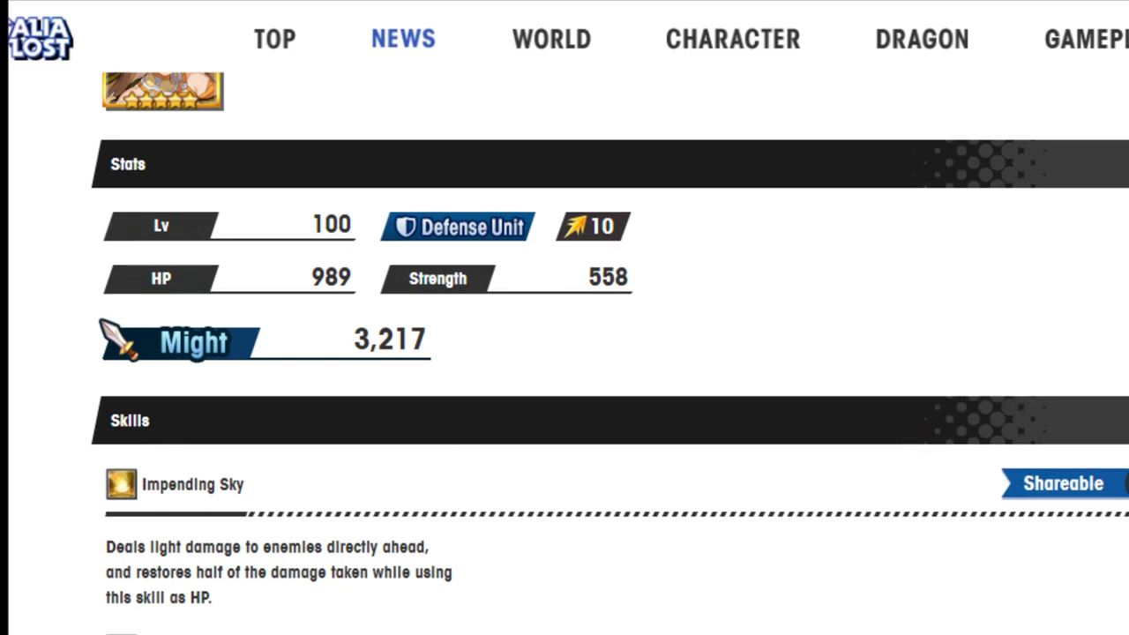
mouse_move(964, 166)
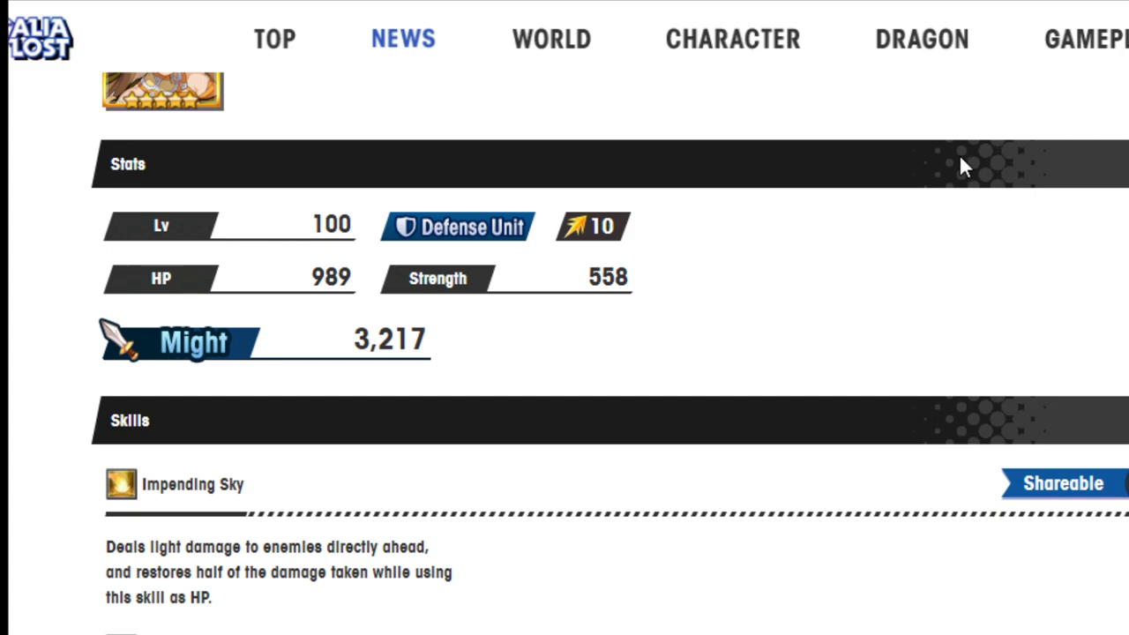
scroll(down, 3)
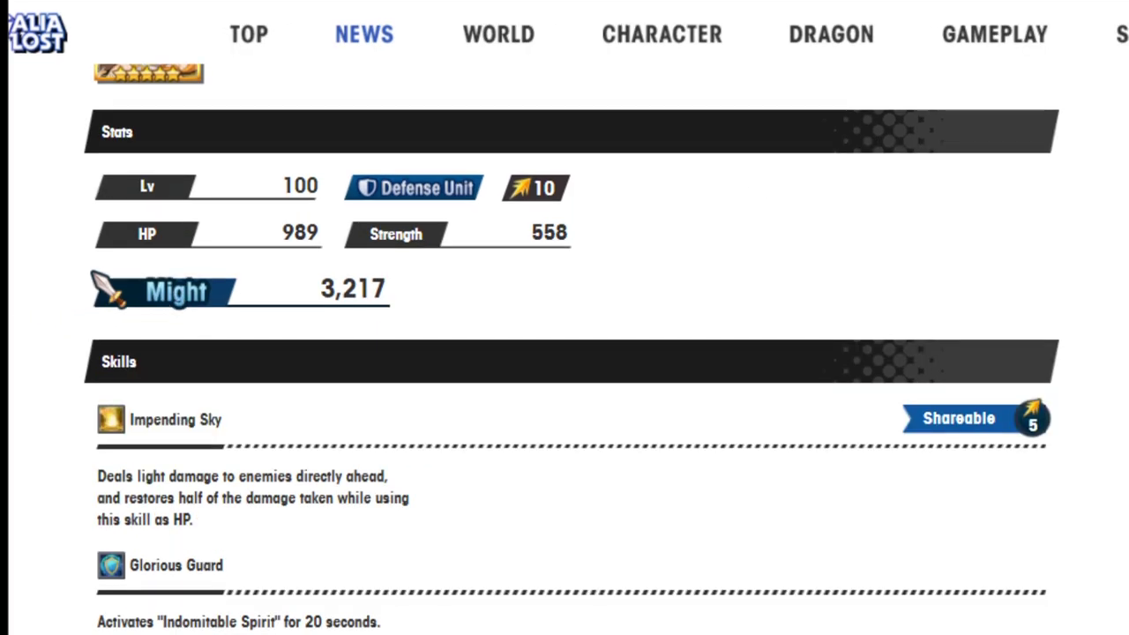
mouse_move(796, 417)
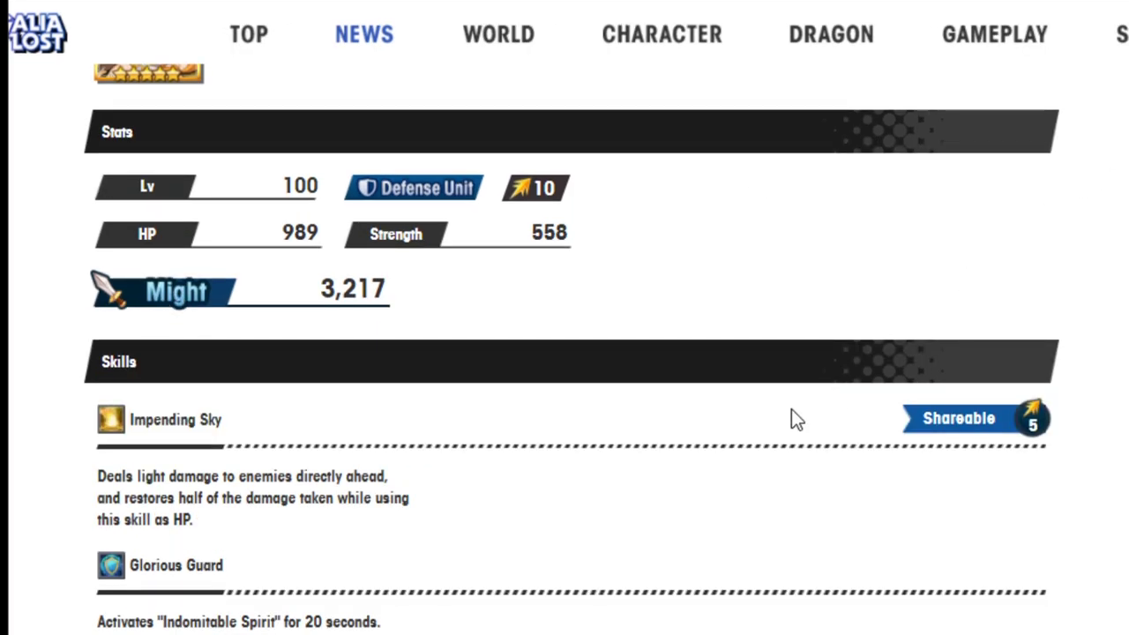
mouse_move(757, 373)
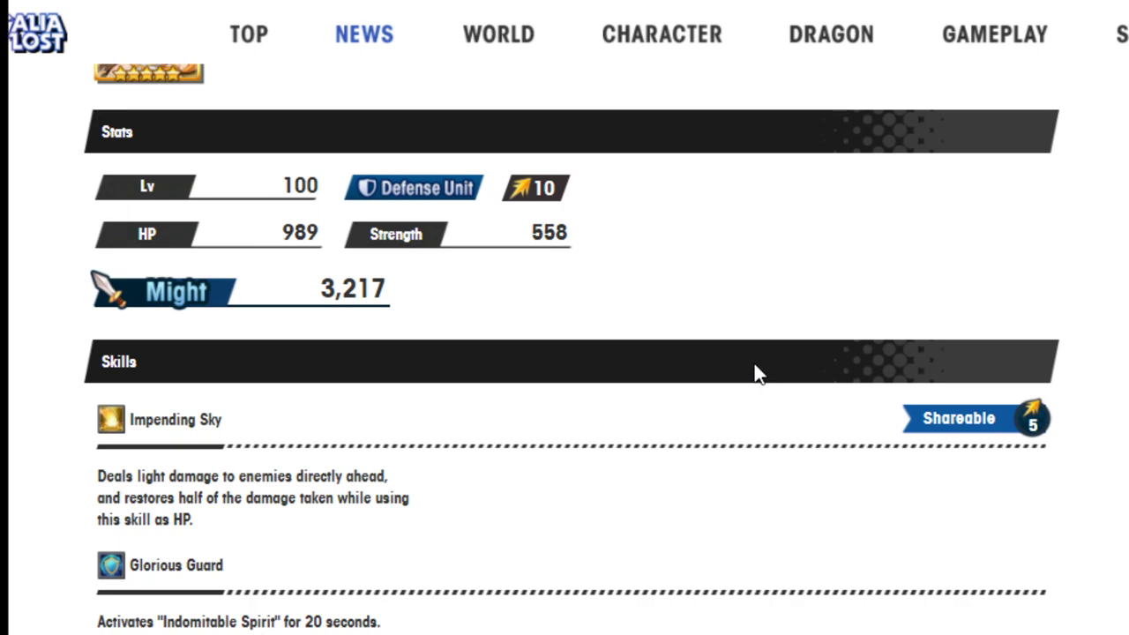
scroll(down, 3)
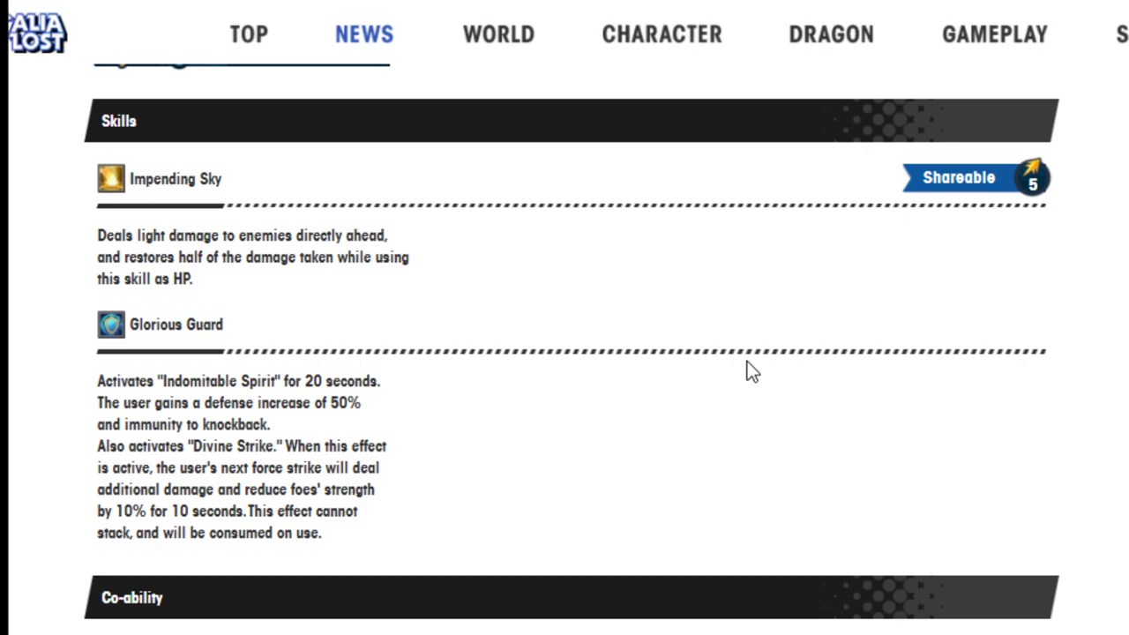
mouse_move(219, 429)
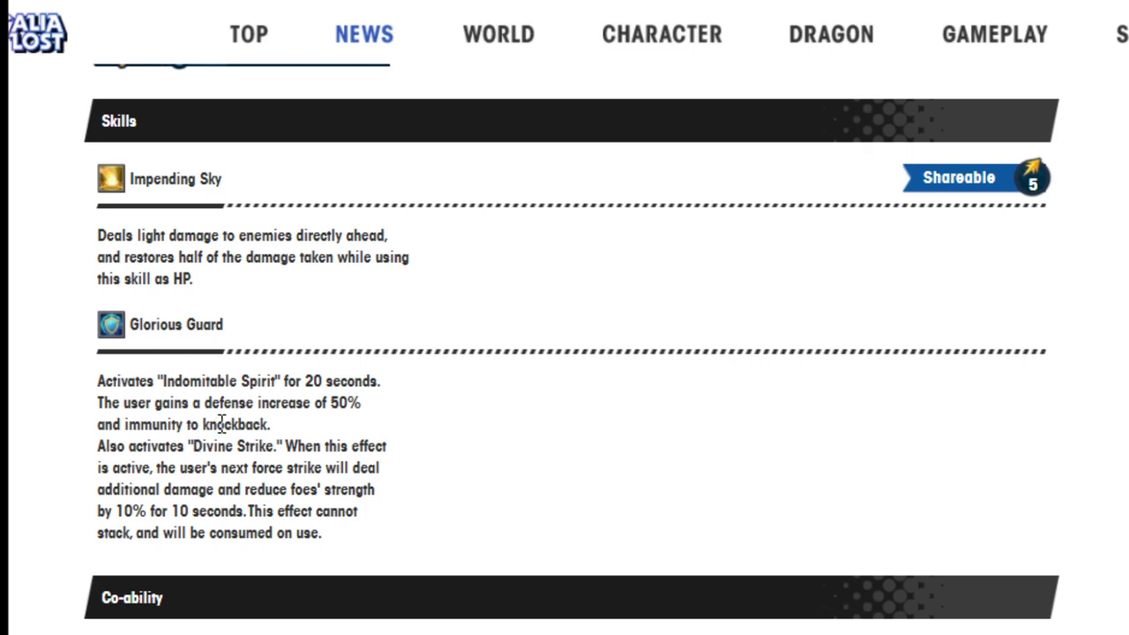
scroll(down, 3)
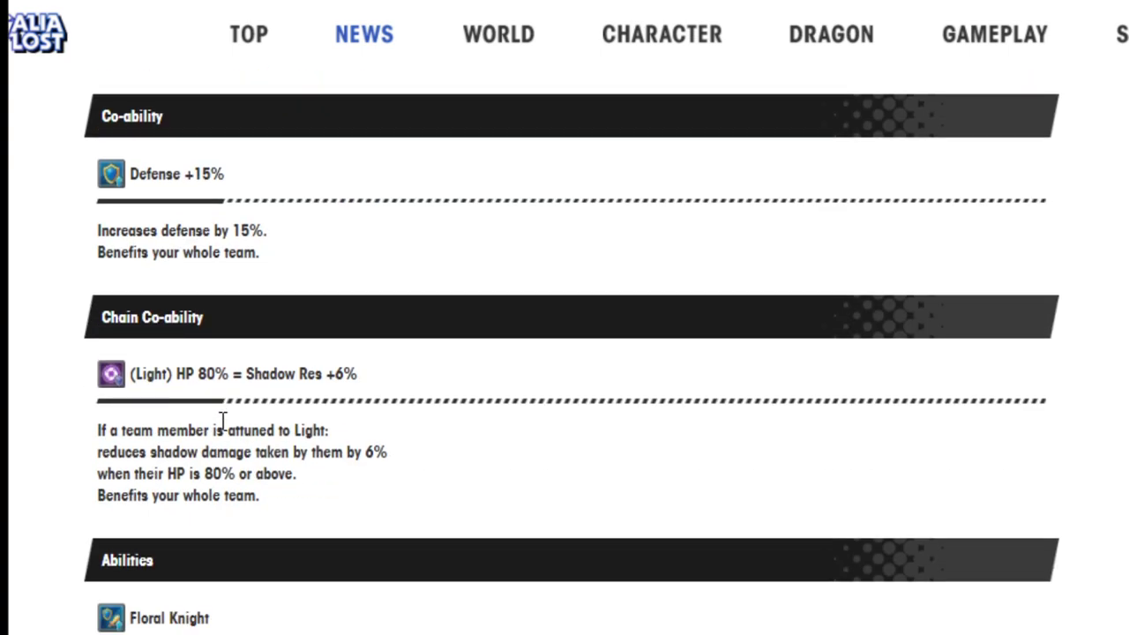
scroll(down, 3)
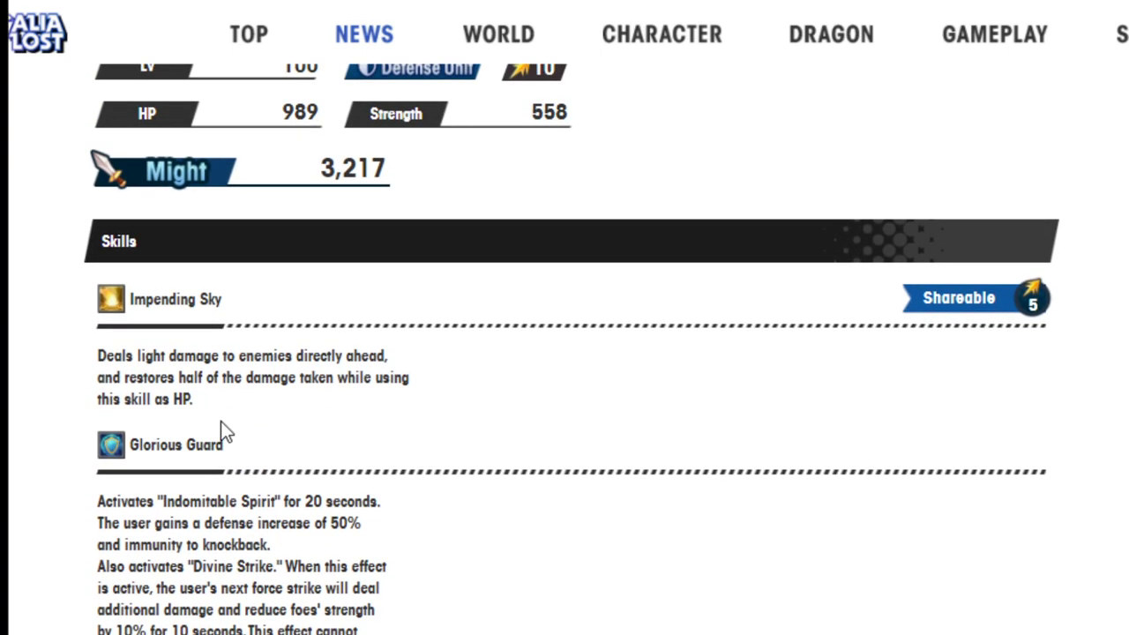
scroll(down, 3)
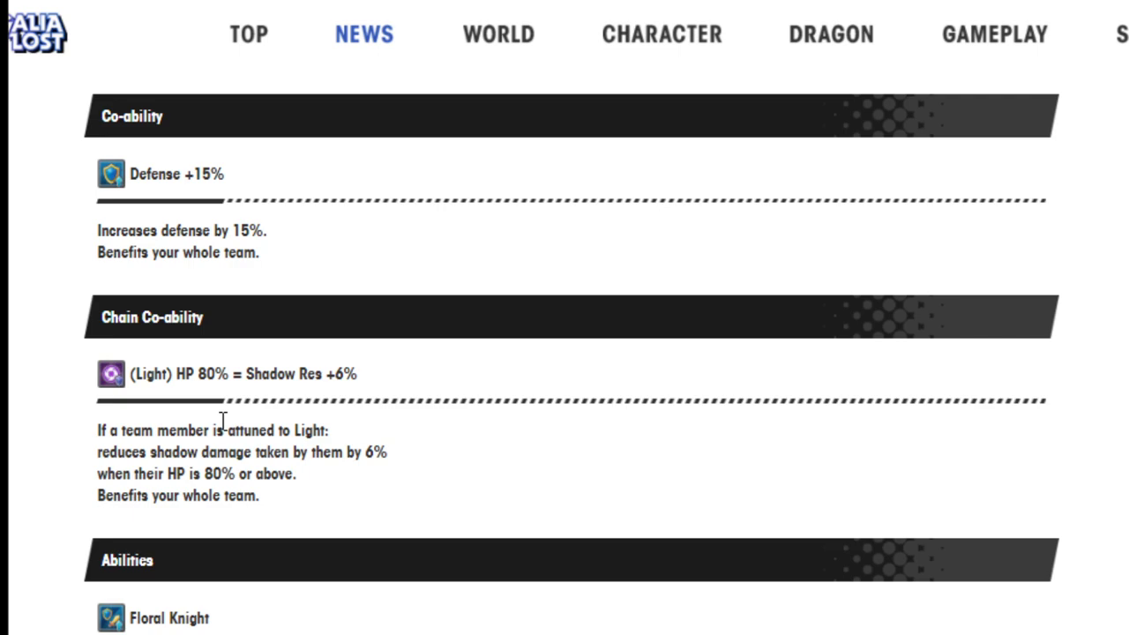
scroll(down, 3)
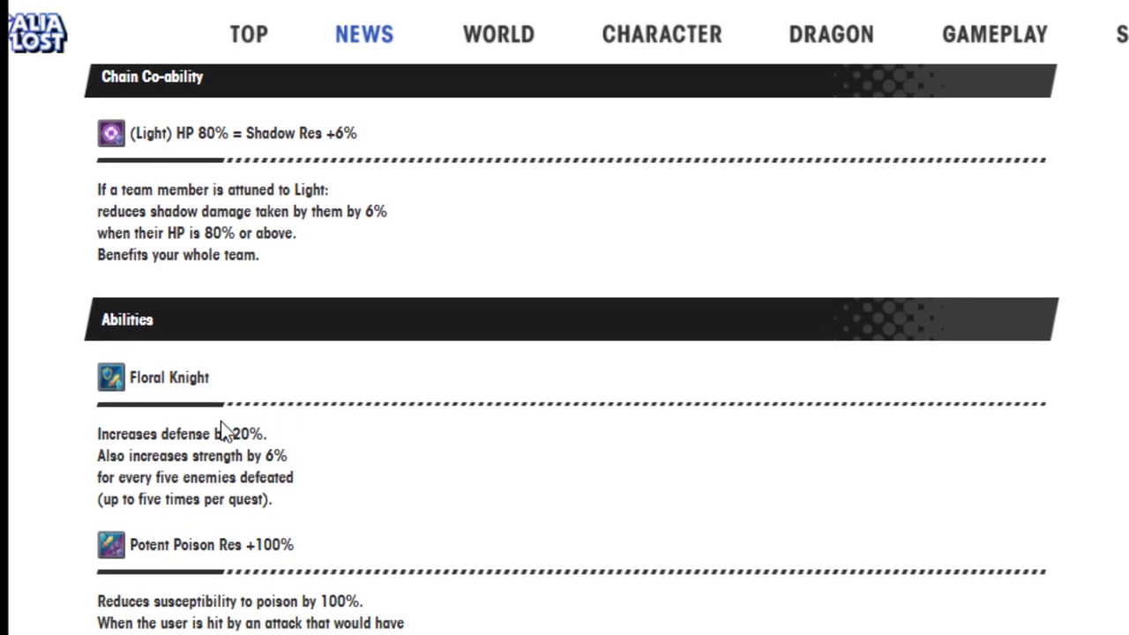
scroll(down, 3)
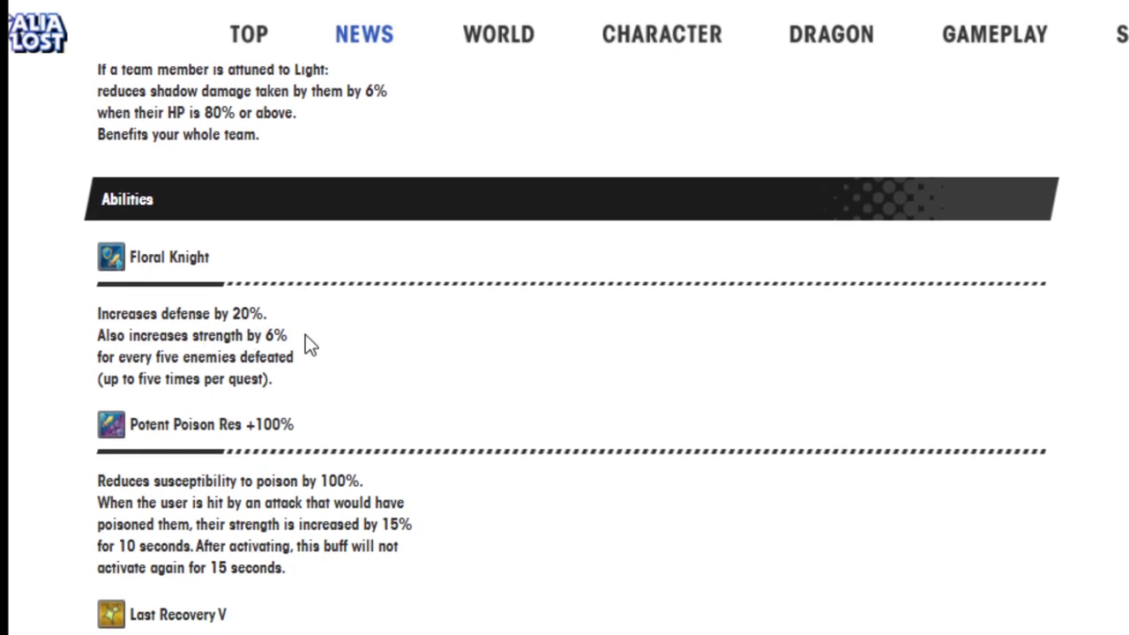
mouse_move(201, 377)
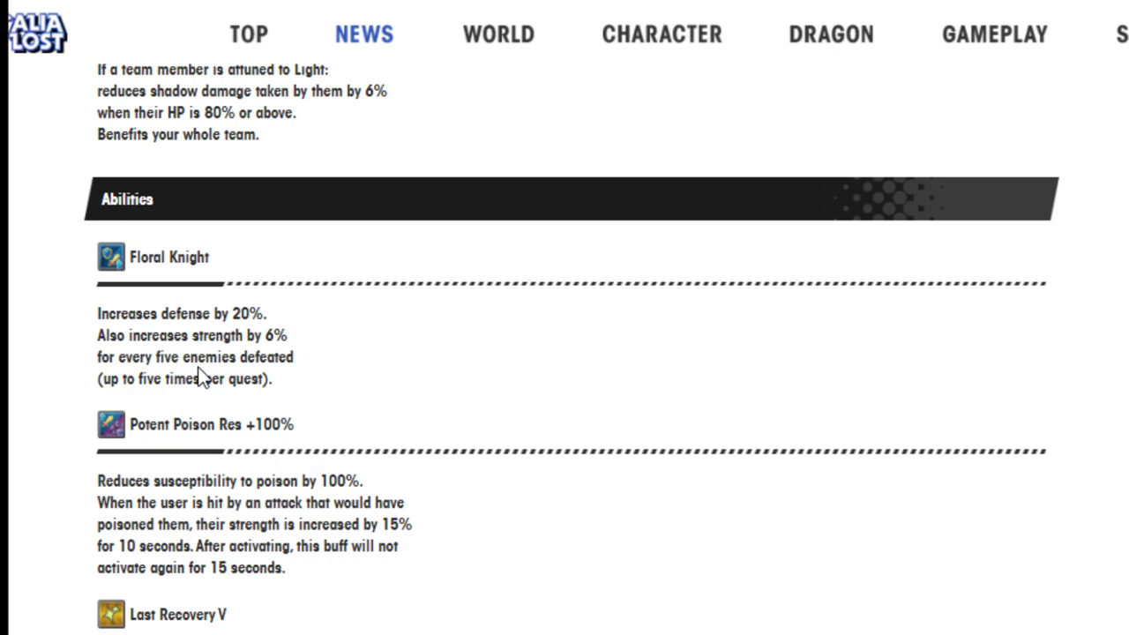
mouse_move(232, 378)
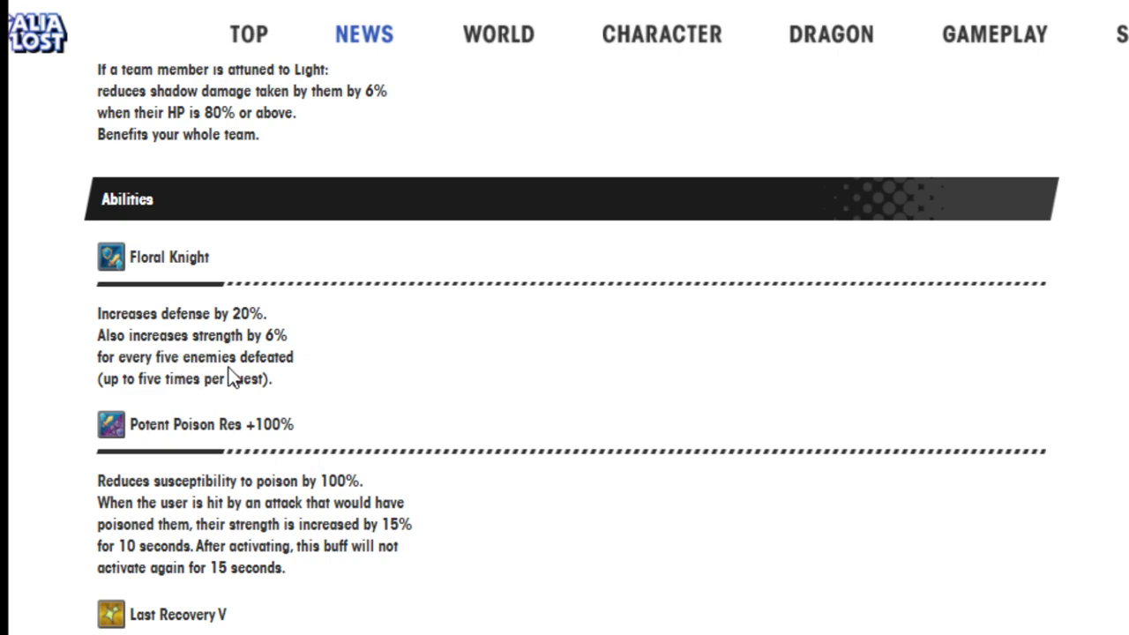
mouse_move(210, 406)
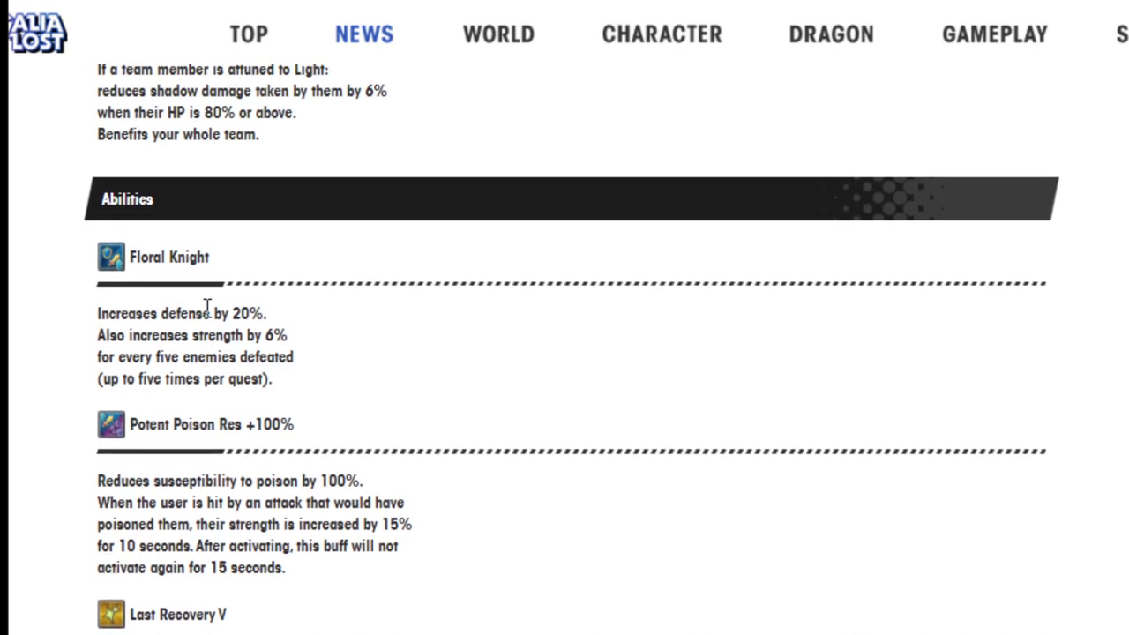
scroll(down, 3)
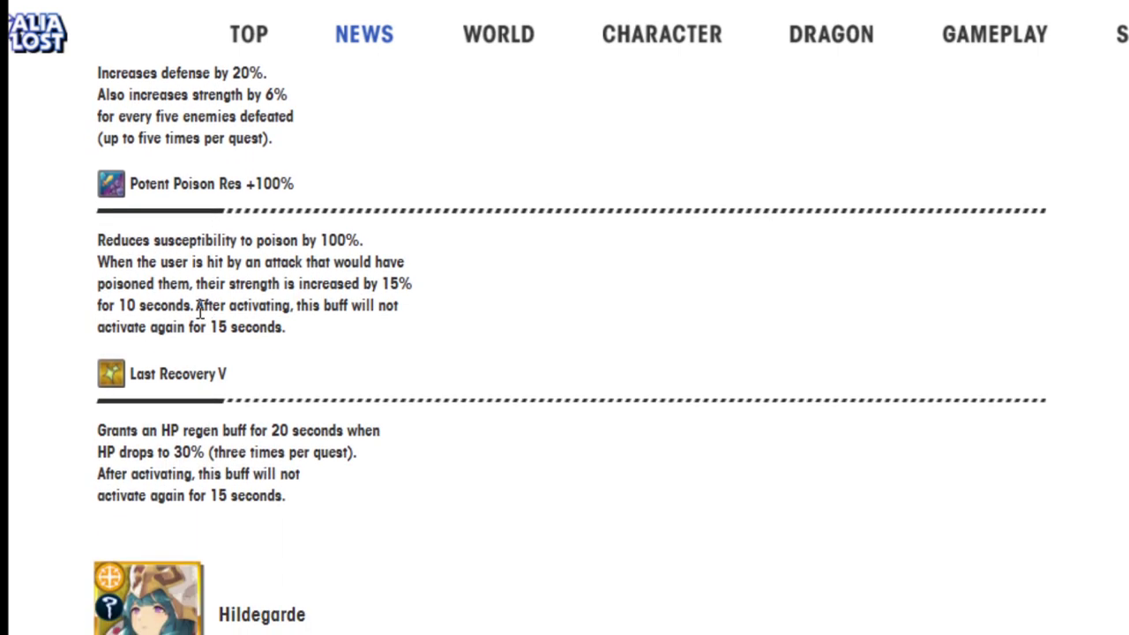
Step: Scroll to Hildegarde's stats and her Radiant Savior and Sacred Guardian skills
scroll(down, 3)
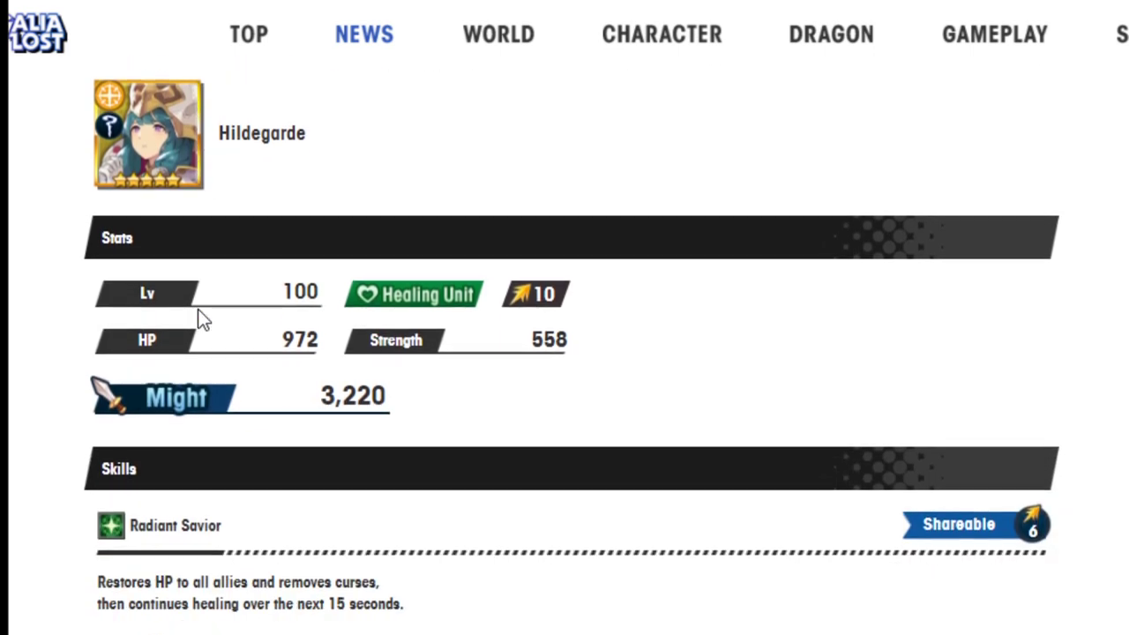
scroll(down, 3)
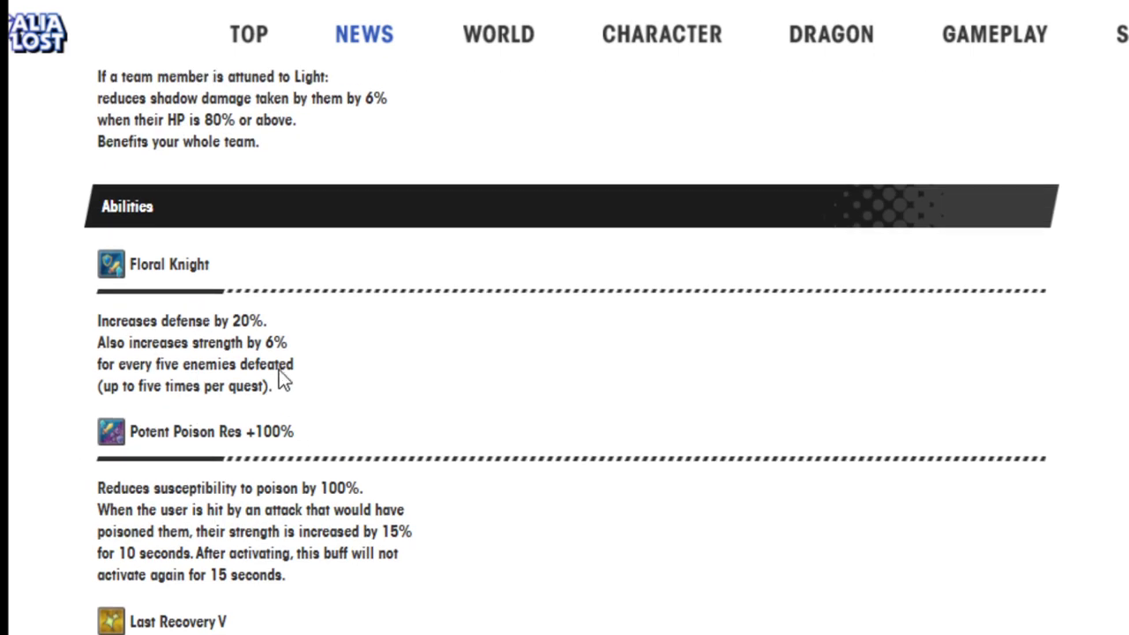
scroll(down, 3)
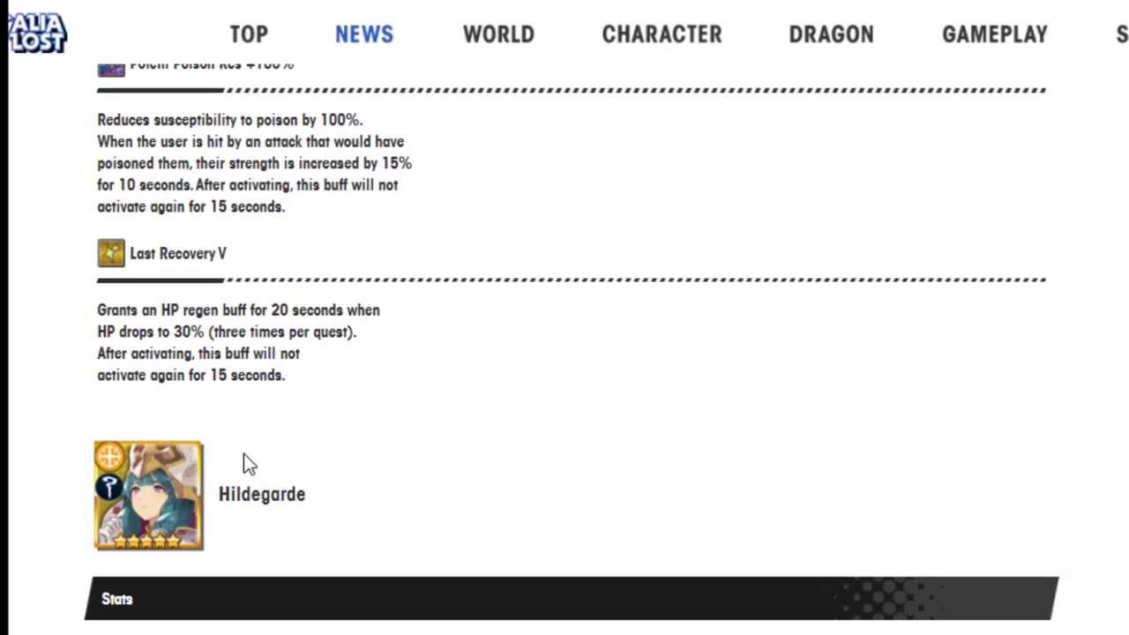
scroll(down, 3)
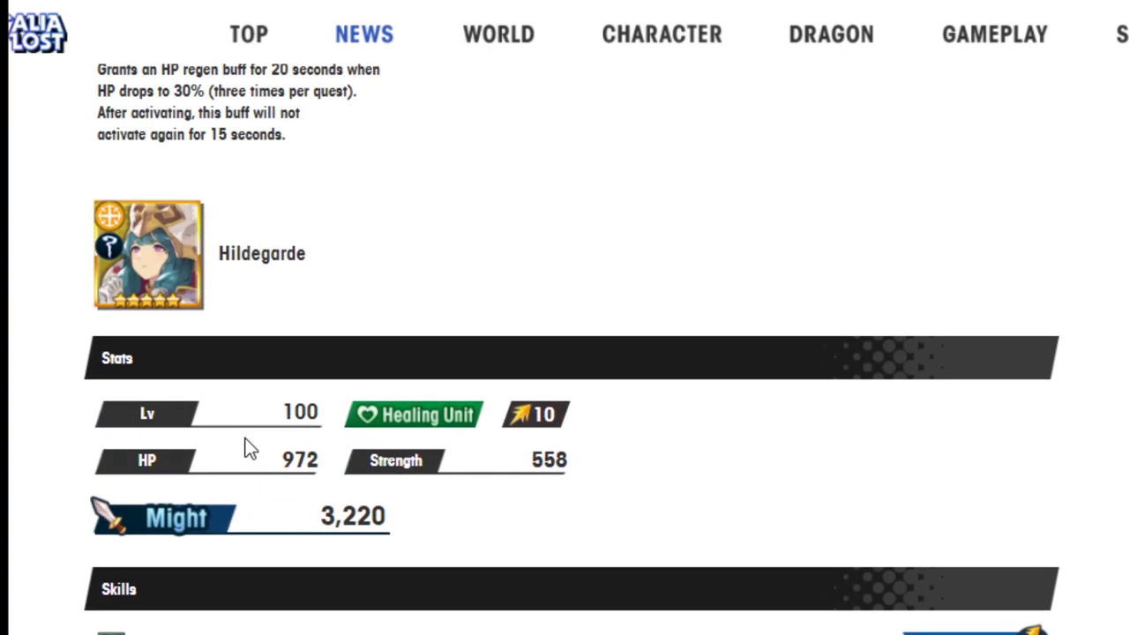
scroll(up, 3)
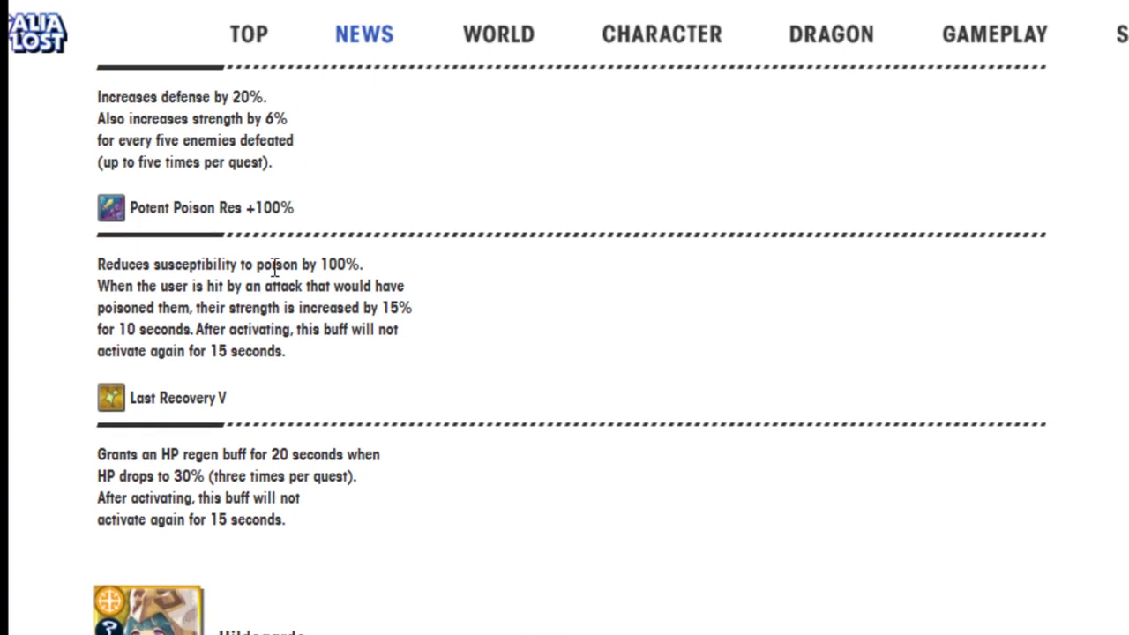
scroll(down, 3)
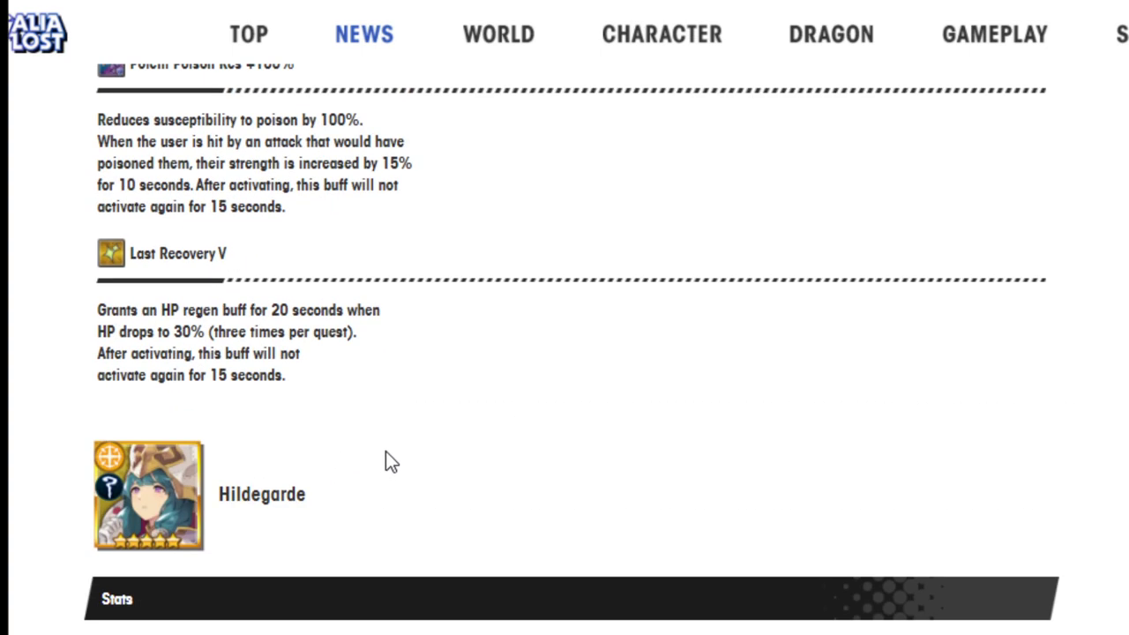
scroll(down, 3)
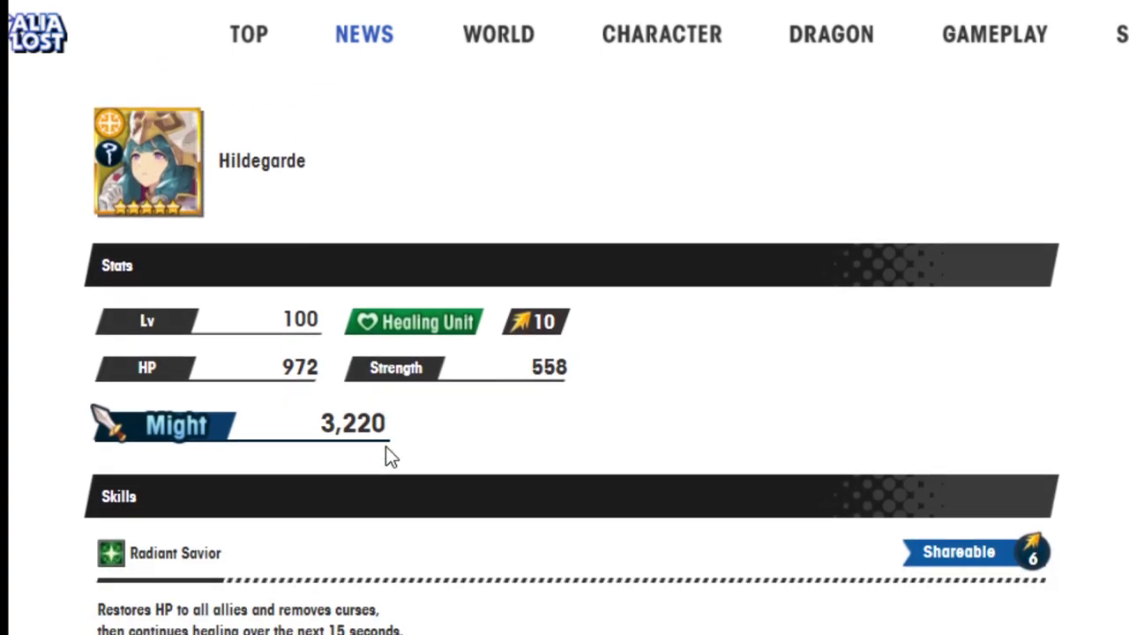
scroll(down, 3)
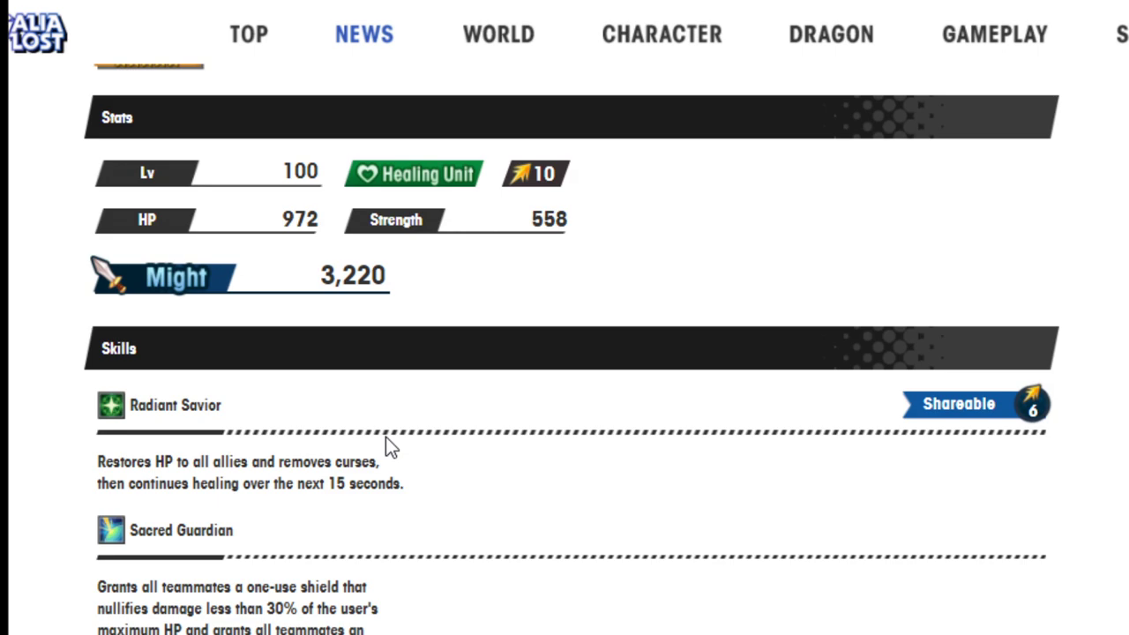
mouse_move(294, 483)
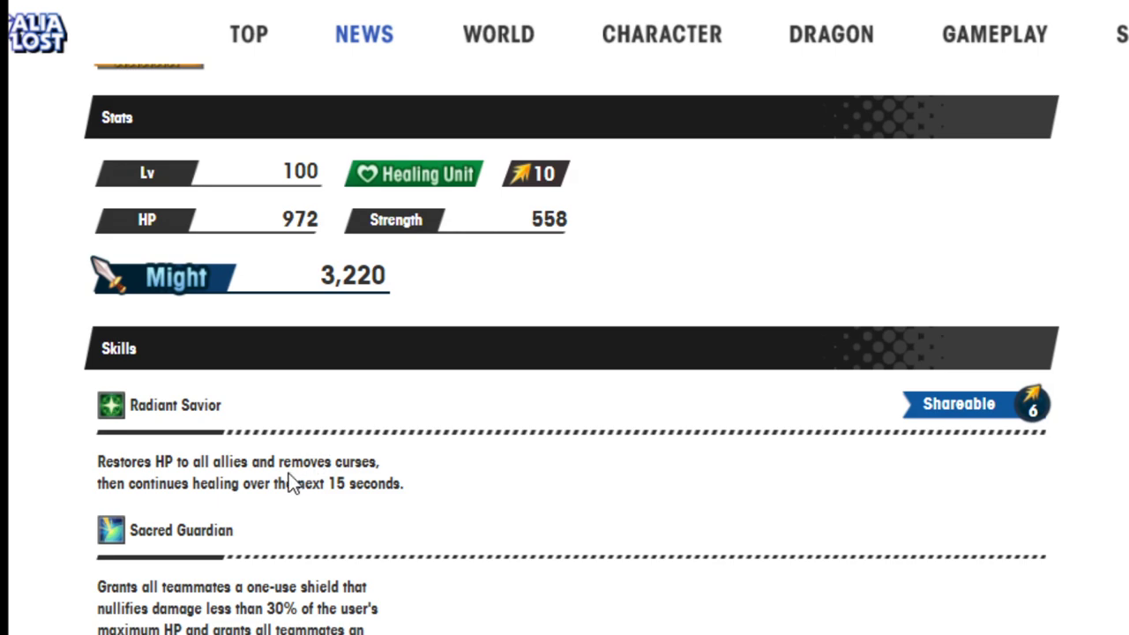
mouse_move(293, 459)
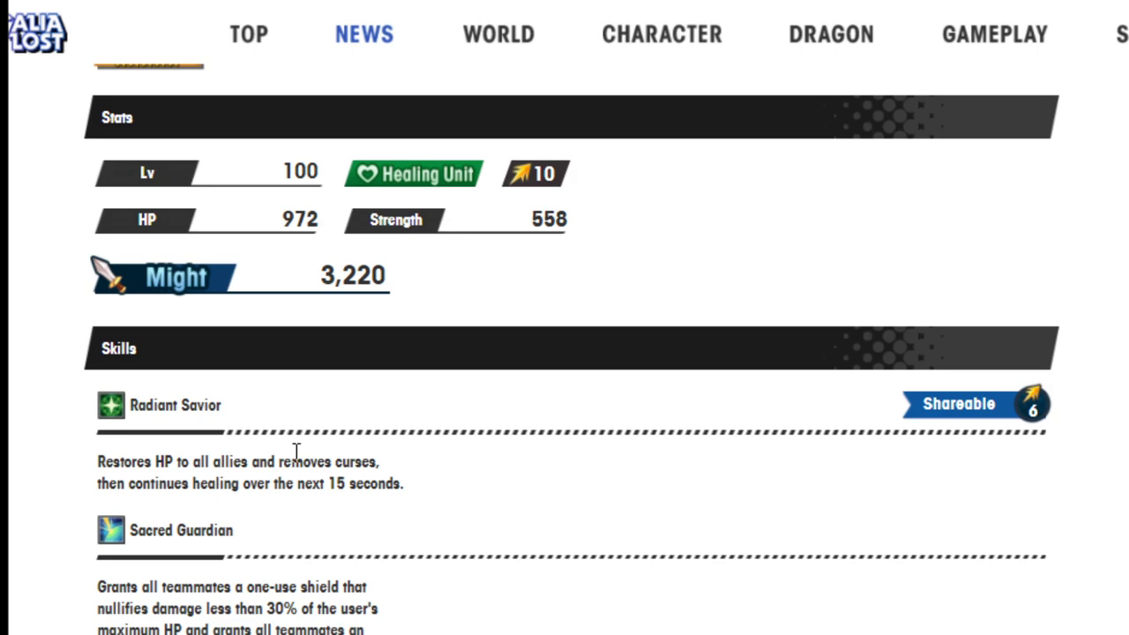
mouse_move(55, 487)
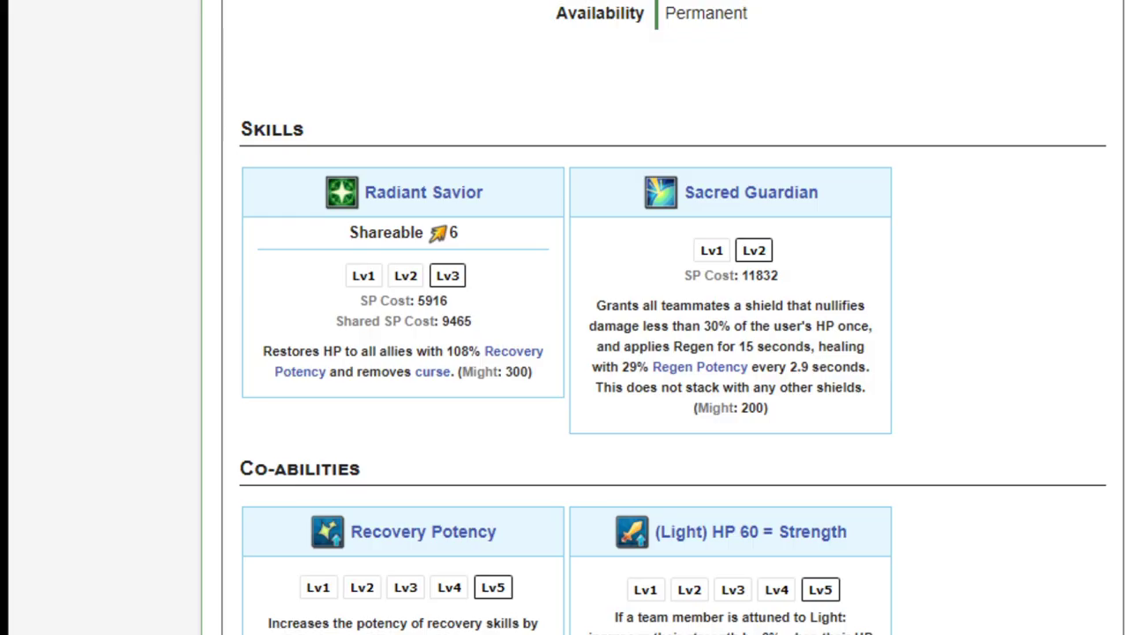
mouse_move(447, 275)
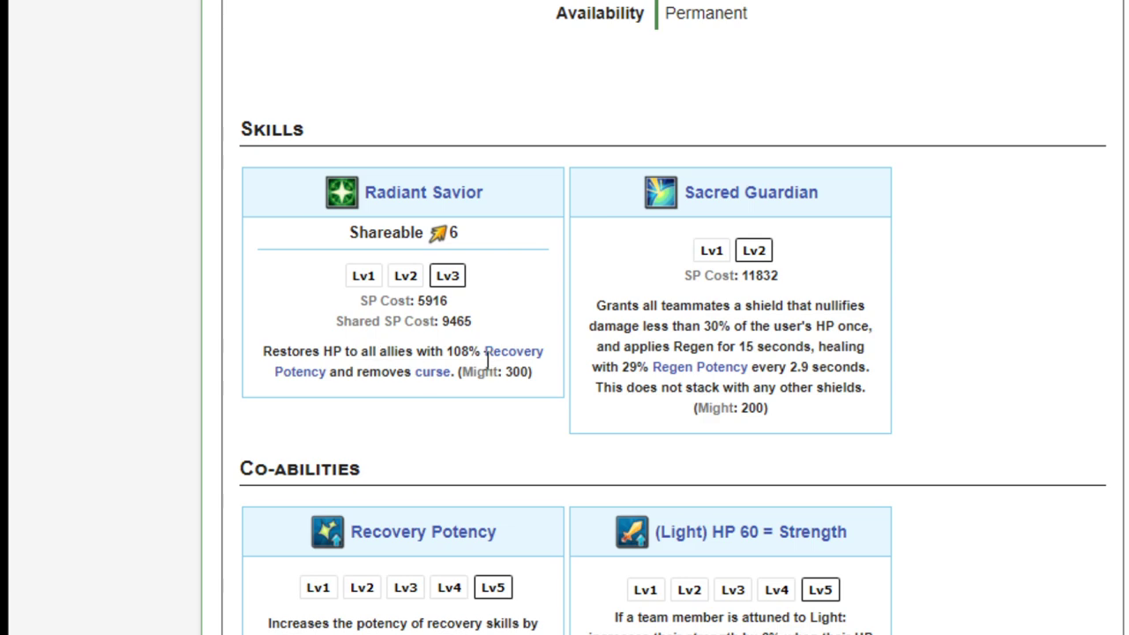
mouse_move(432, 379)
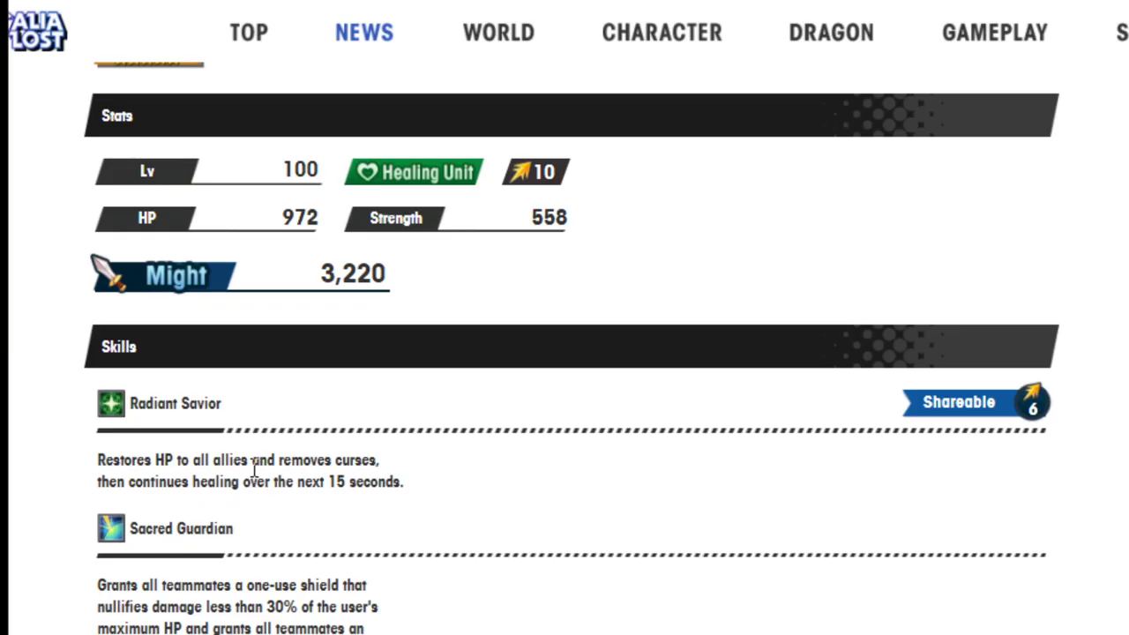
Step: Scroll through Hildegarde's skills, co-ability, chain co-ability and abilities
scroll(down, 3)
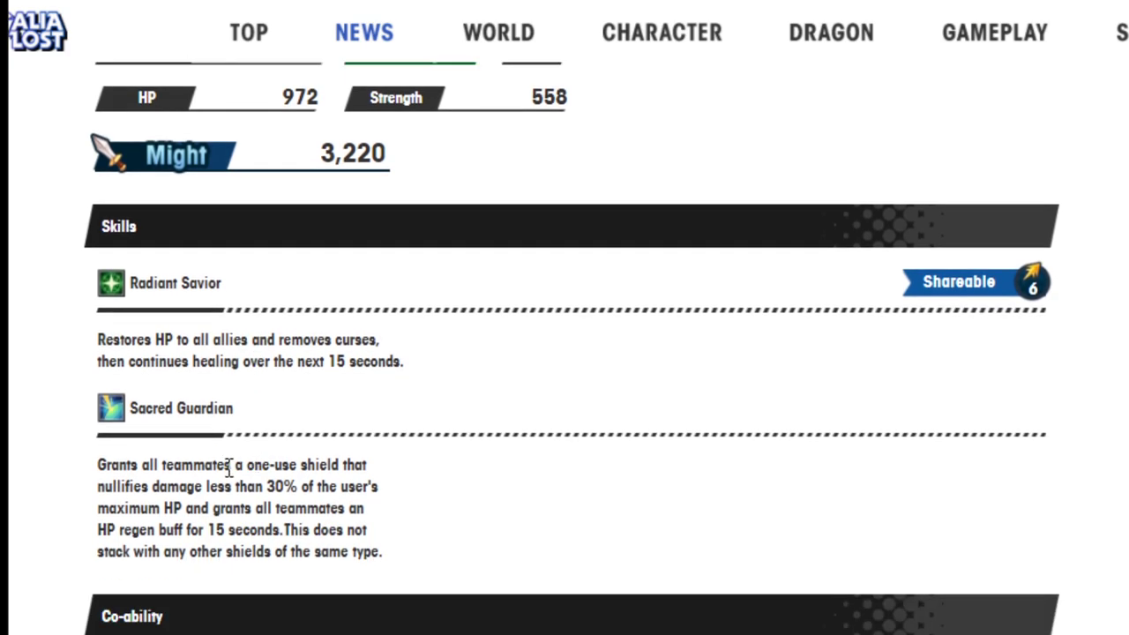
mouse_move(311, 424)
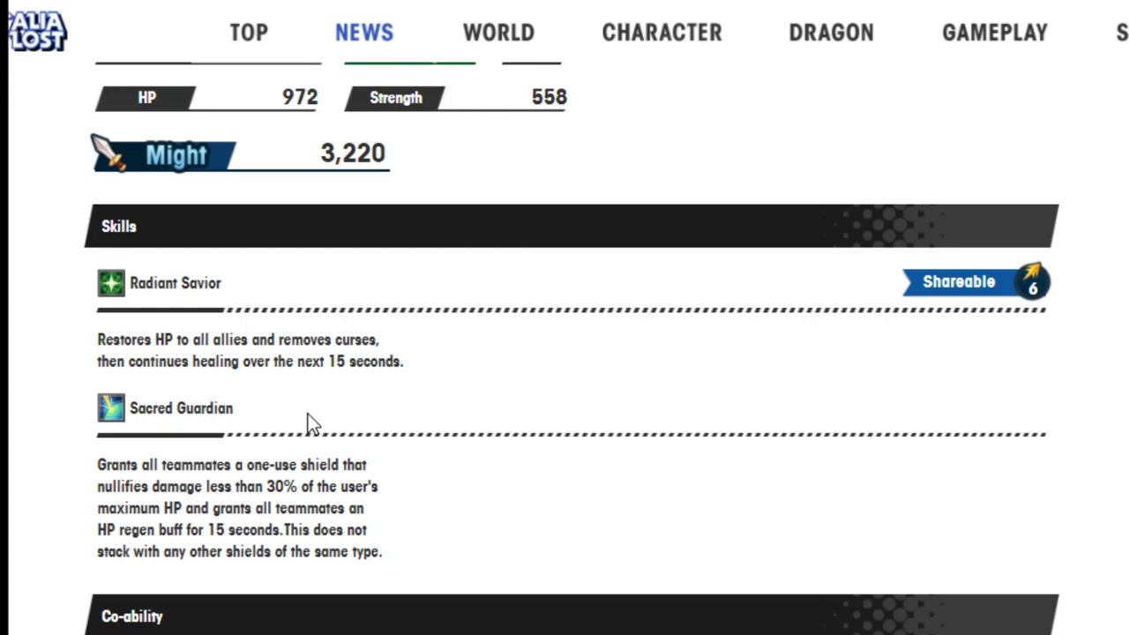
scroll(down, 3)
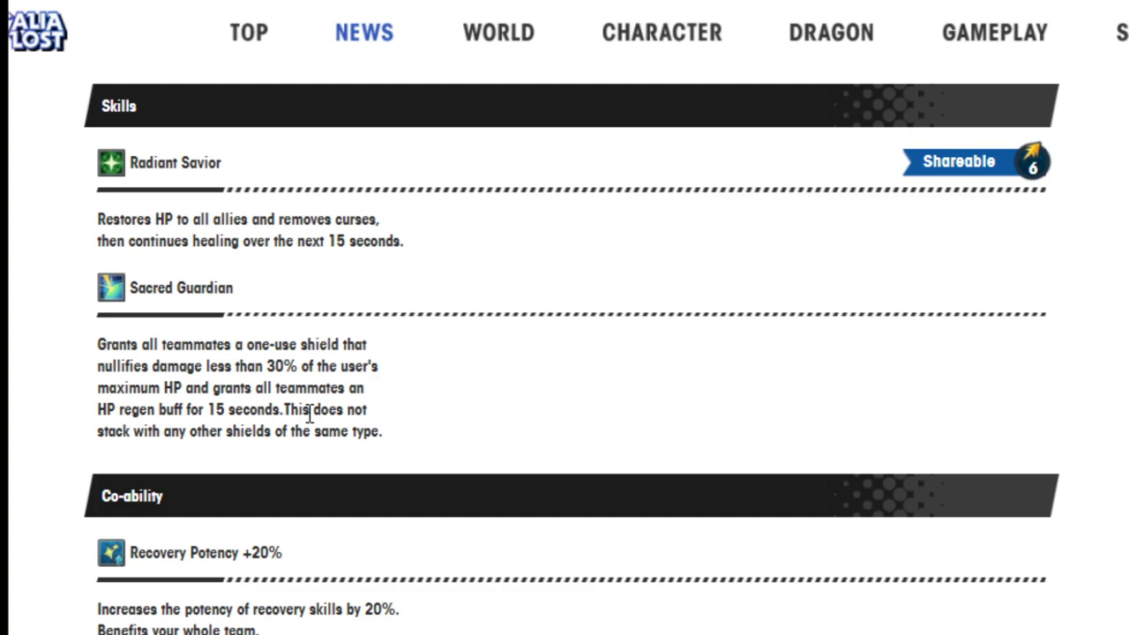
scroll(down, 3)
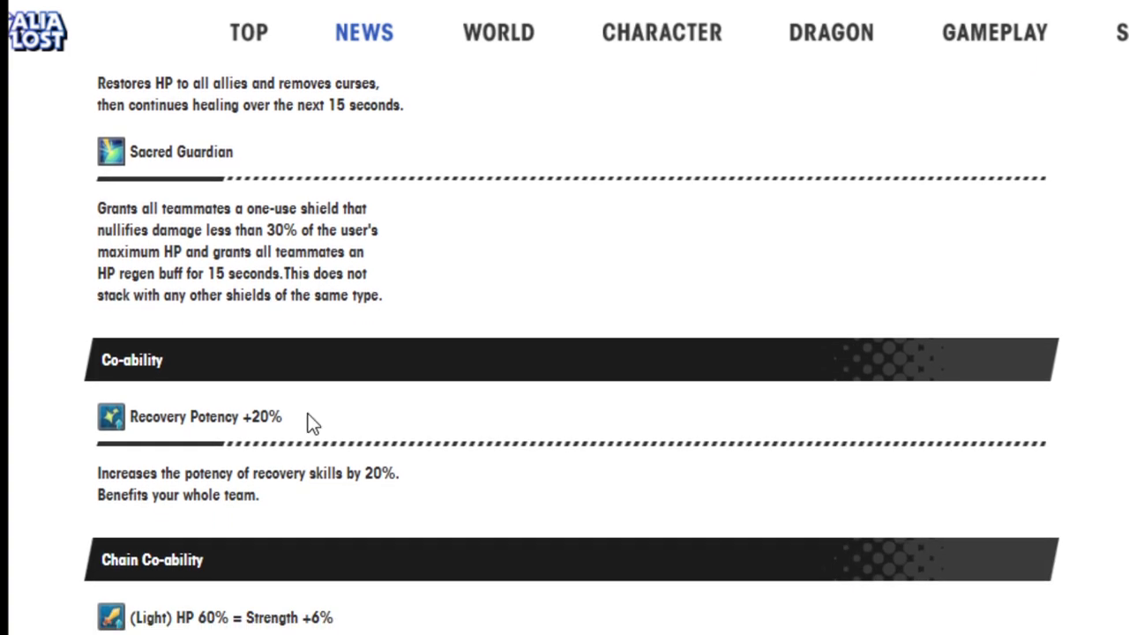
scroll(down, 3)
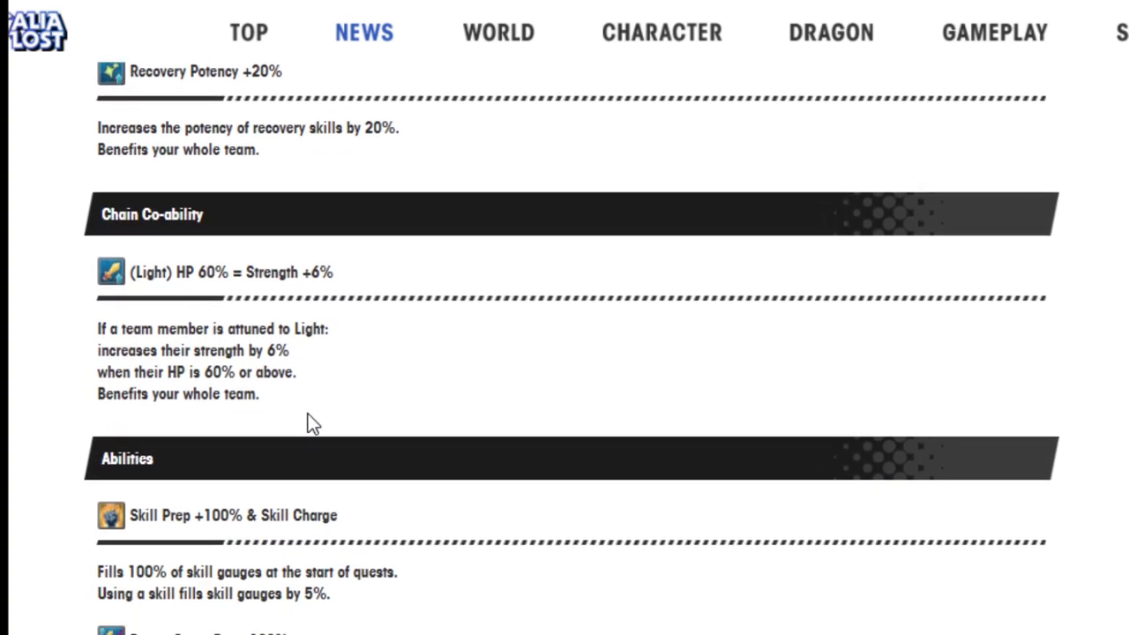
scroll(down, 3)
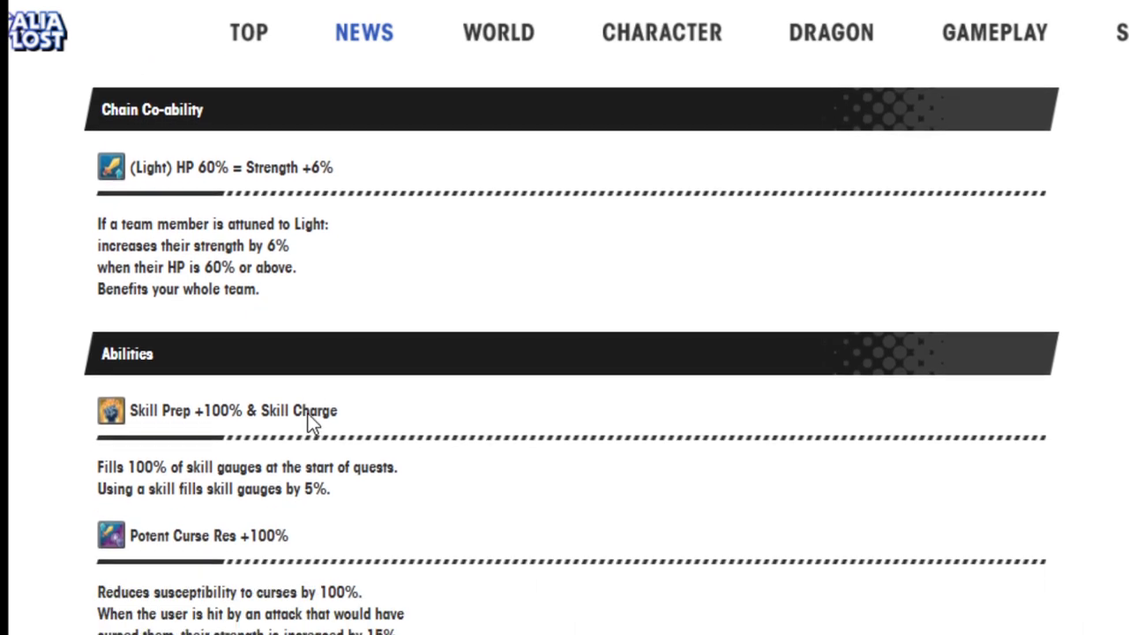
scroll(down, 3)
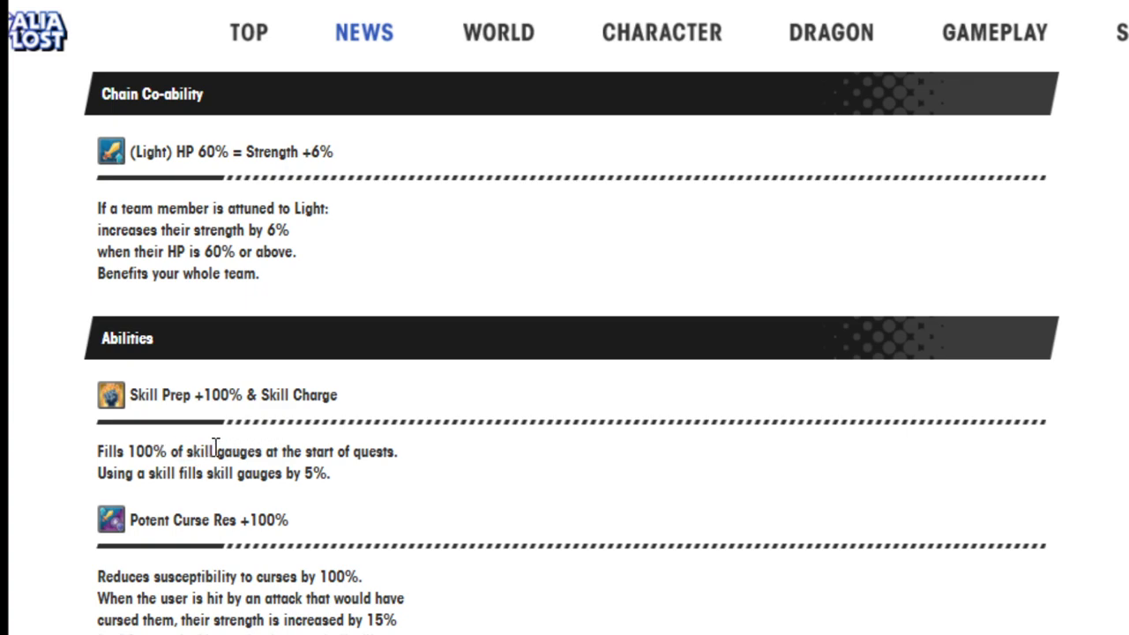
mouse_move(164, 465)
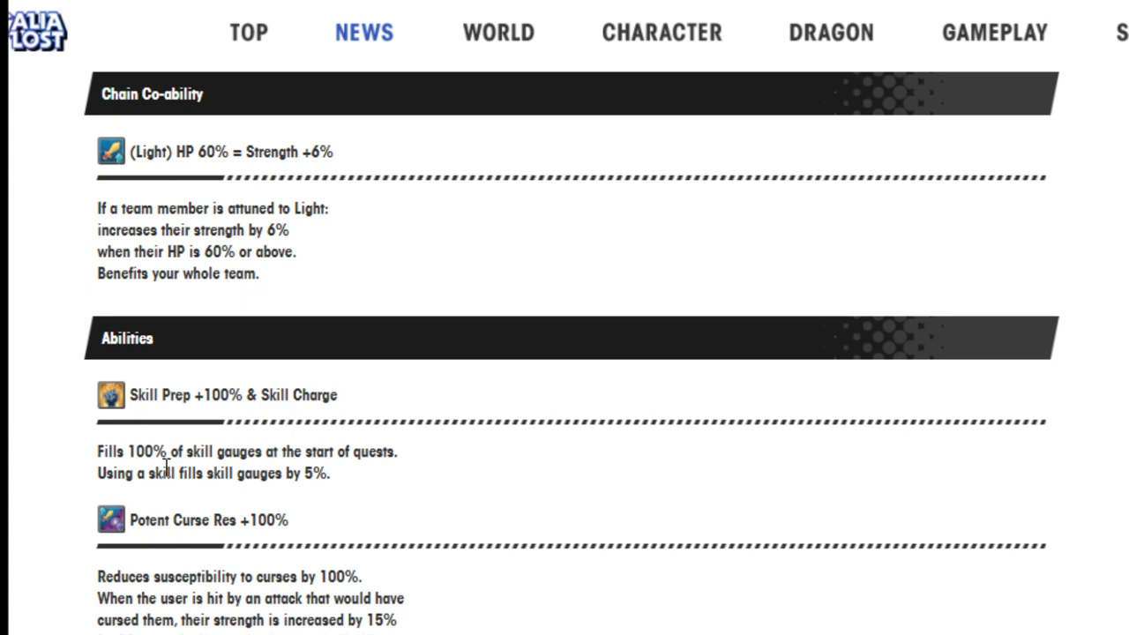
scroll(down, 3)
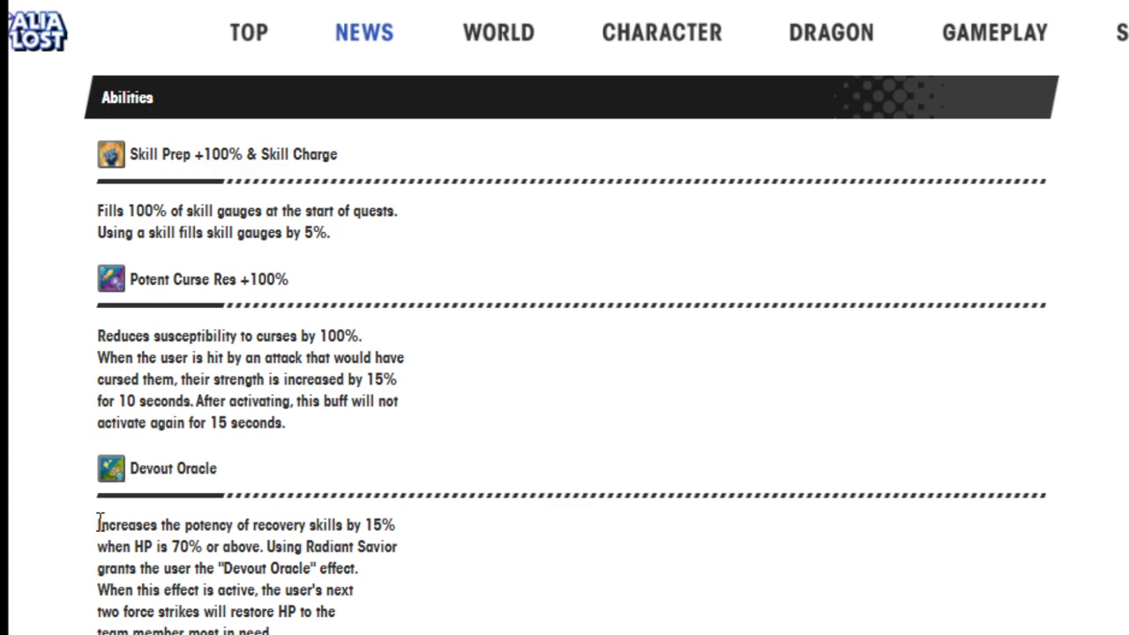
scroll(down, 3)
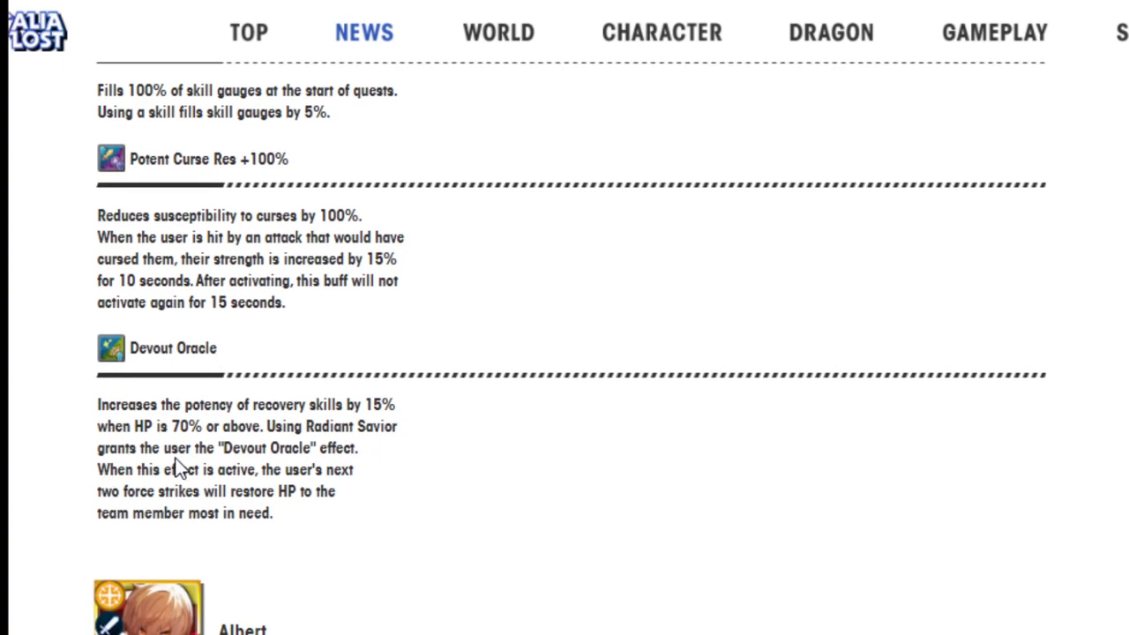
mouse_move(247, 419)
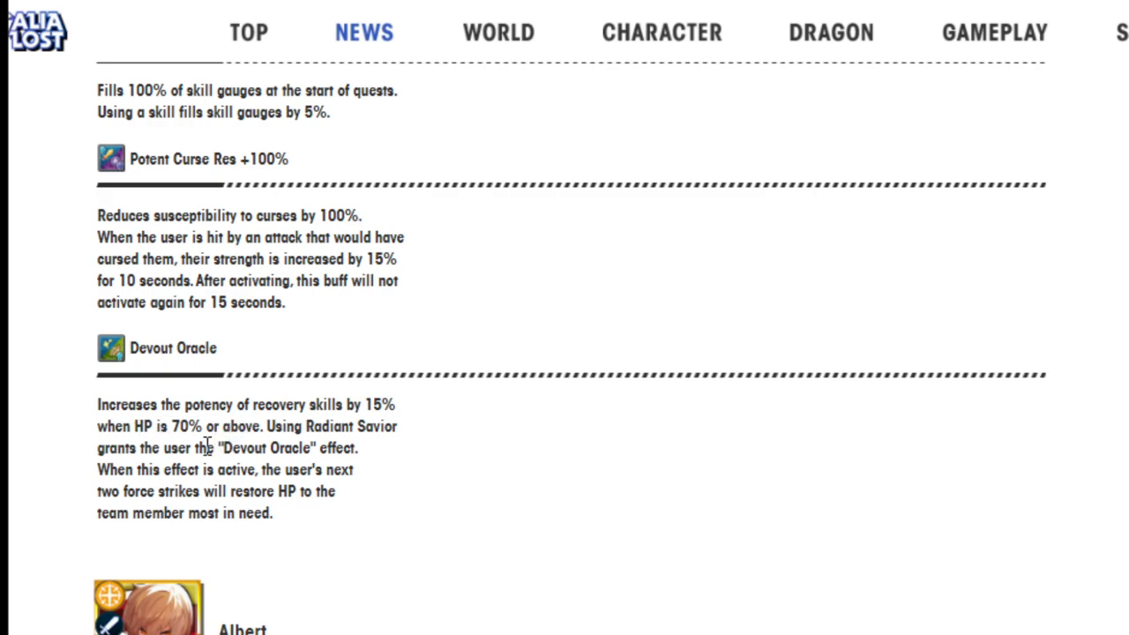
mouse_move(225, 469)
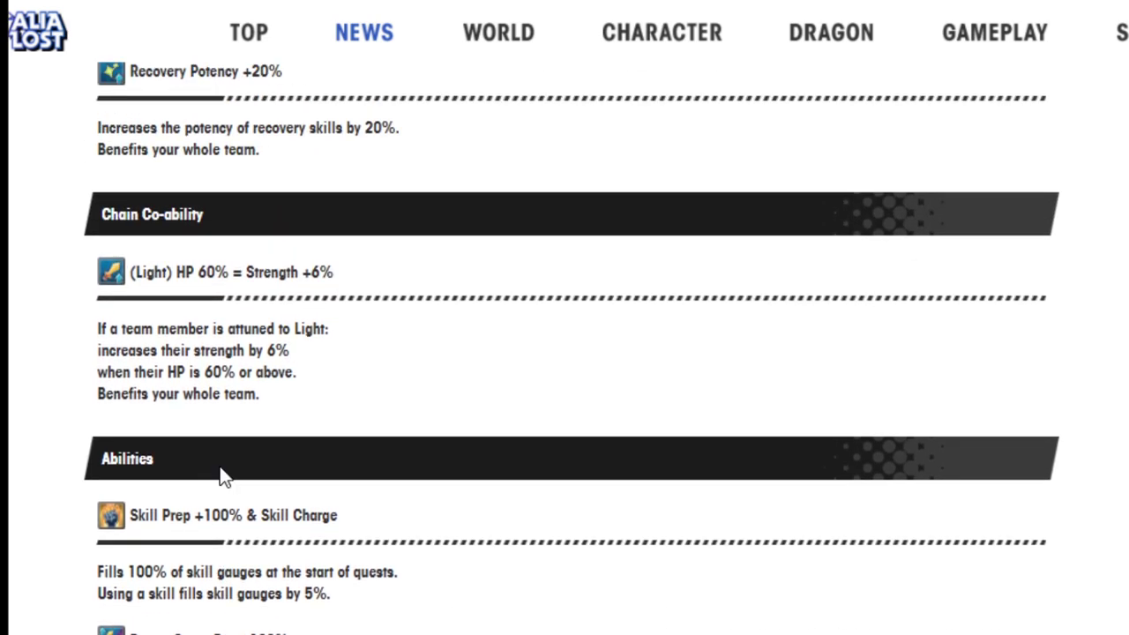
Step: Continue past Devout Oracle to Albert's stats and Lightning Burst skill
scroll(down, 3)
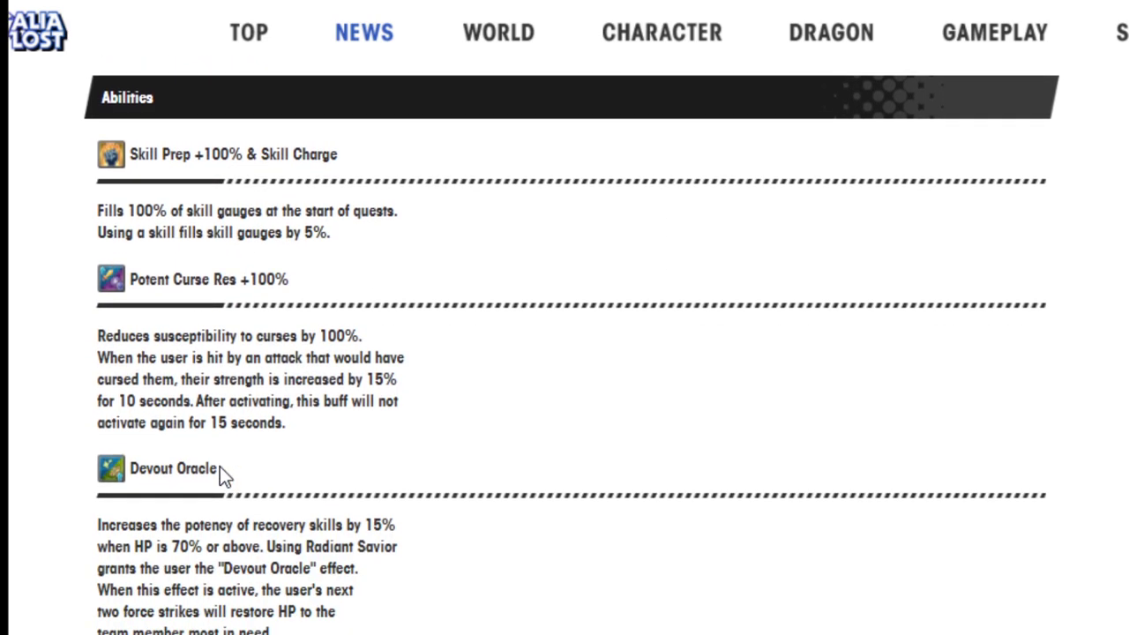
scroll(down, 3)
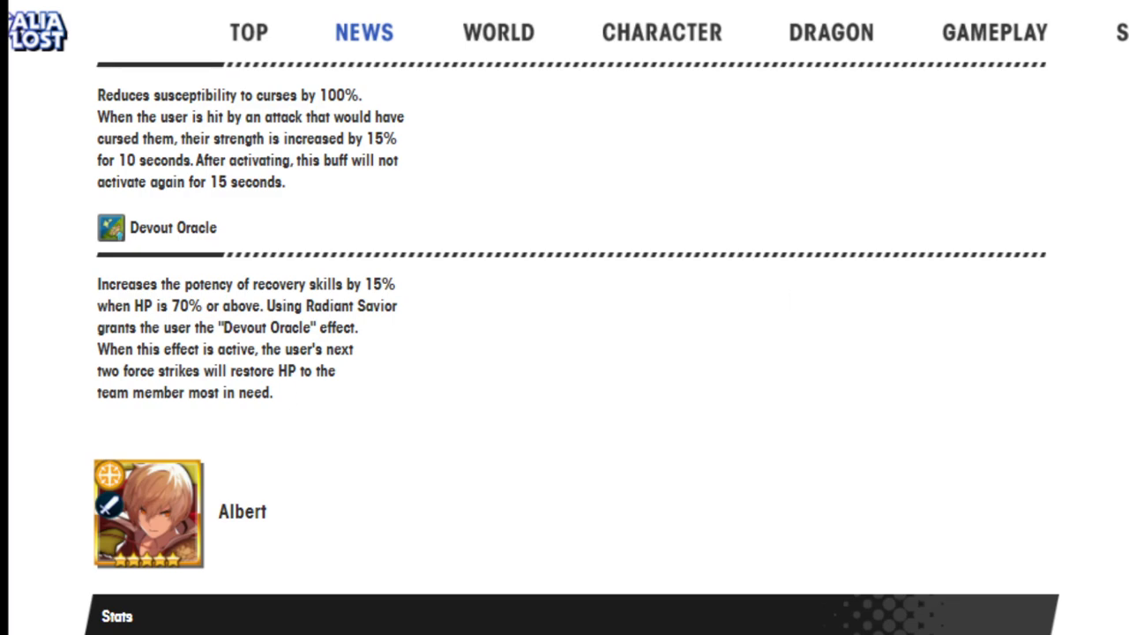
mouse_move(818, 335)
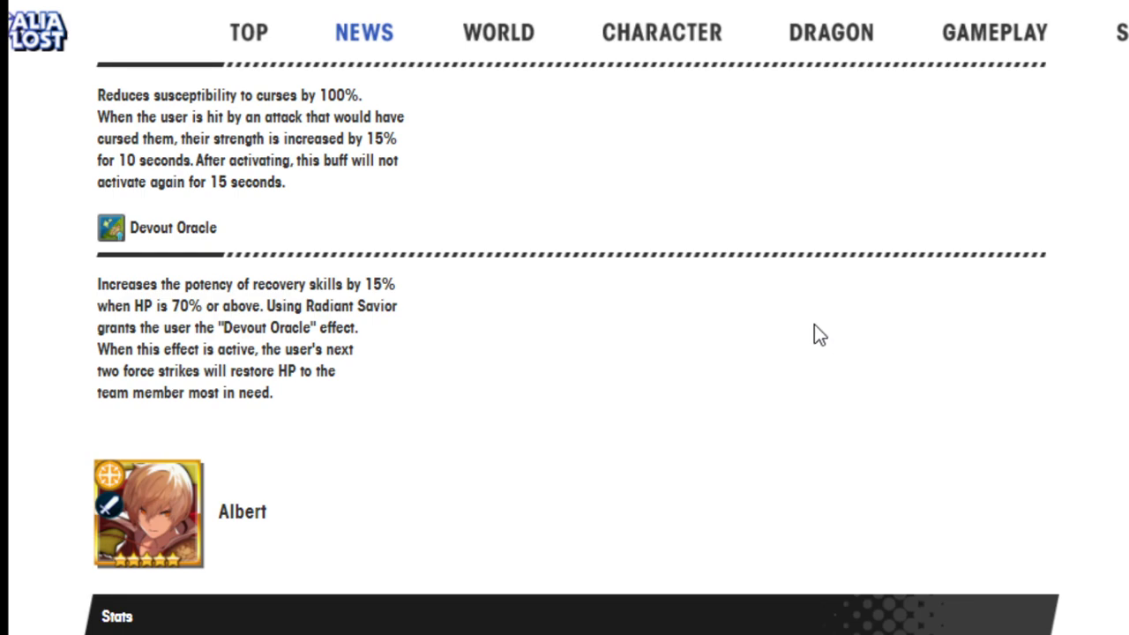
mouse_move(810, 331)
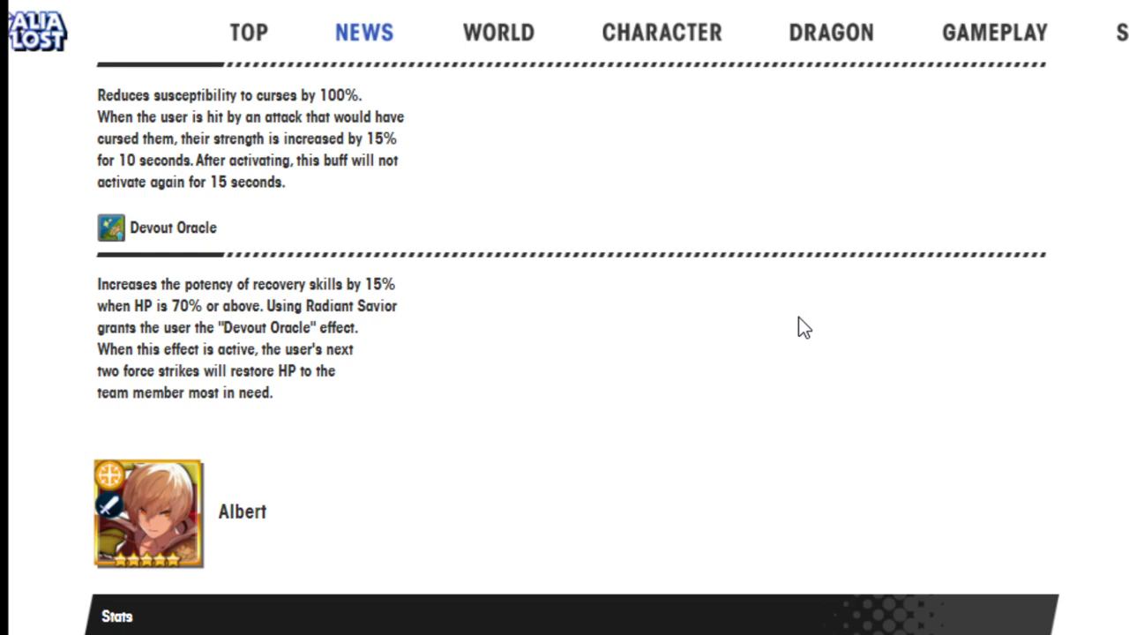
scroll(down, 3)
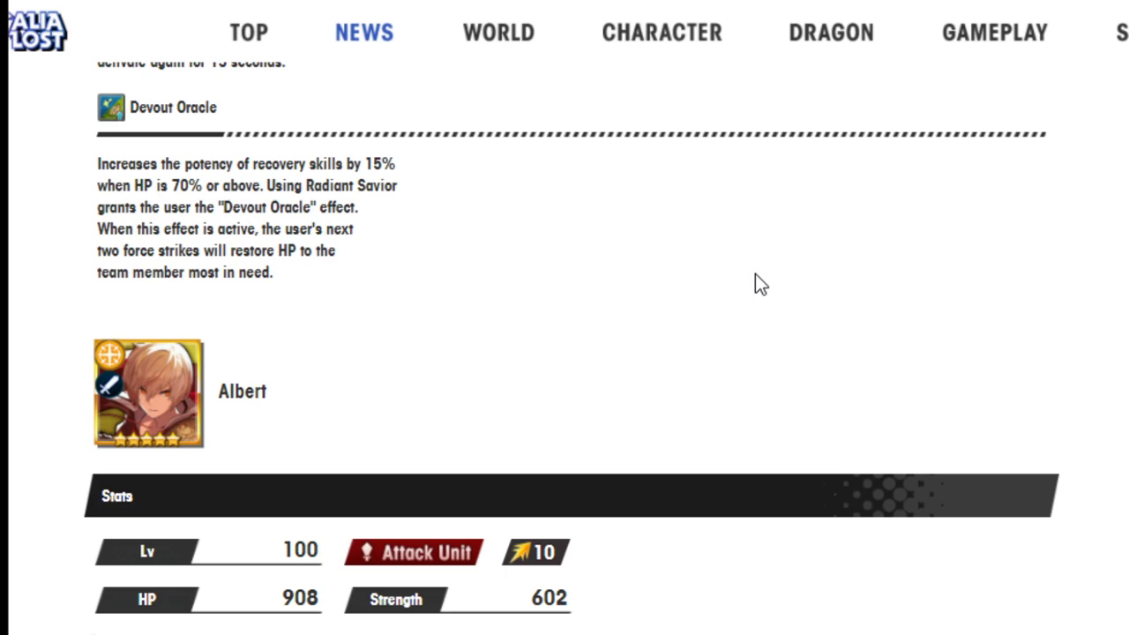
scroll(down, 3)
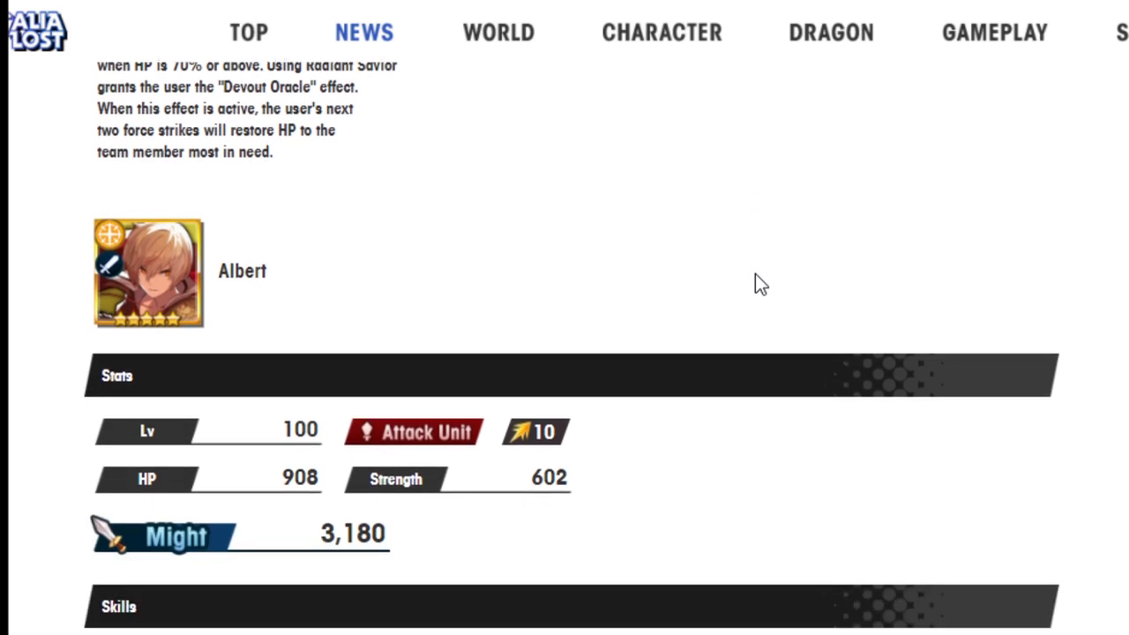
scroll(down, 3)
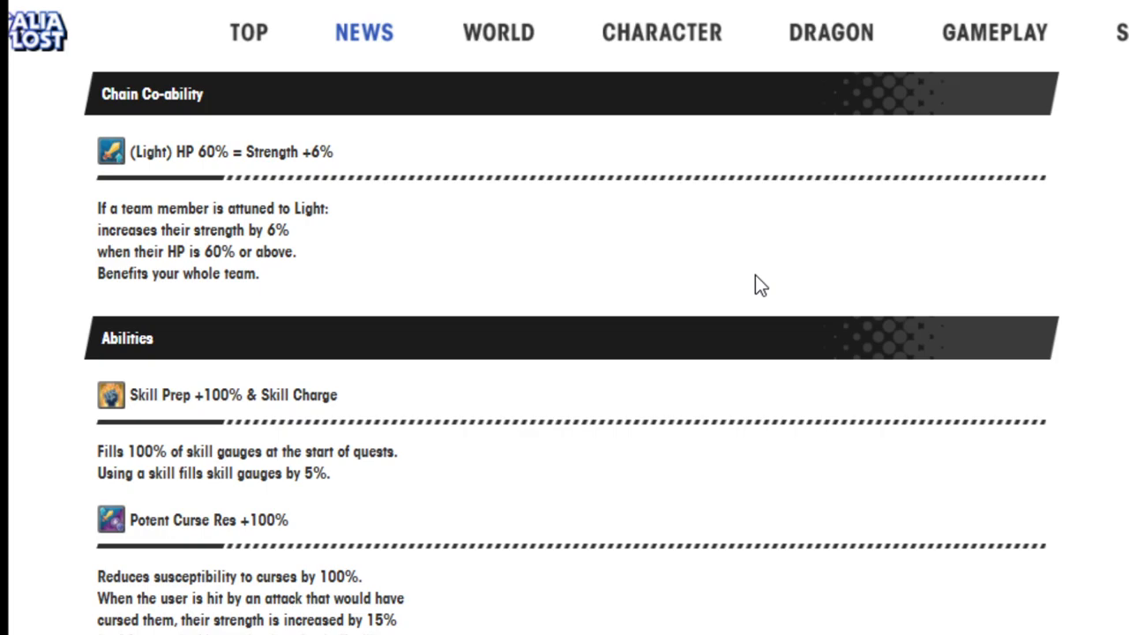
scroll(down, 3)
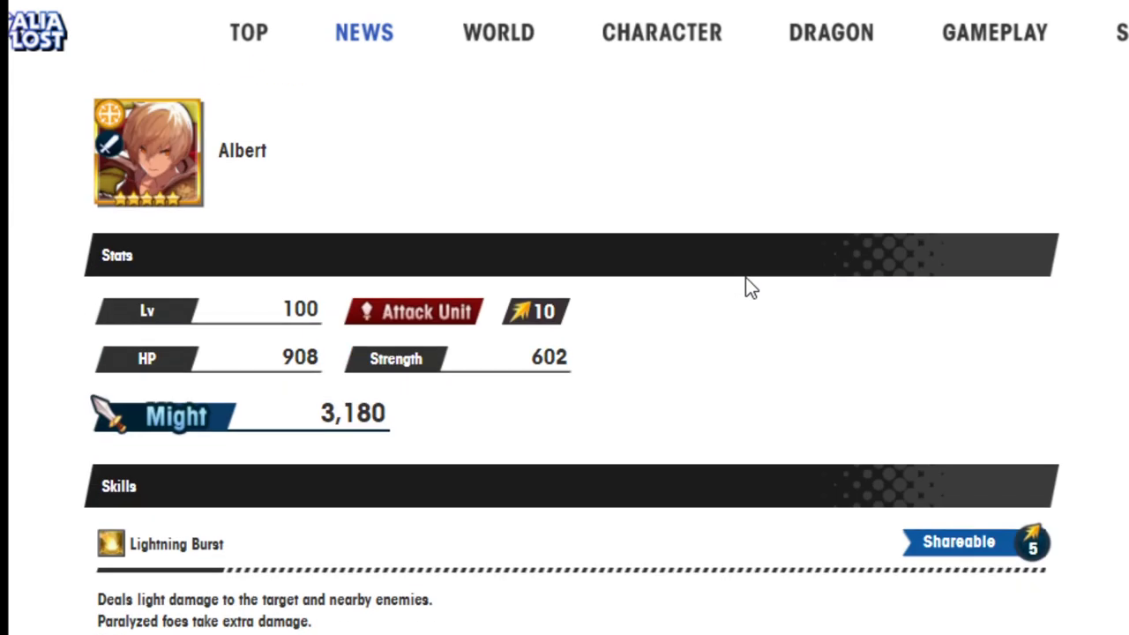
Step: Read Albert's chain co-ability and abilities through Electrically Charged III, returning to his stats
scroll(down, 3)
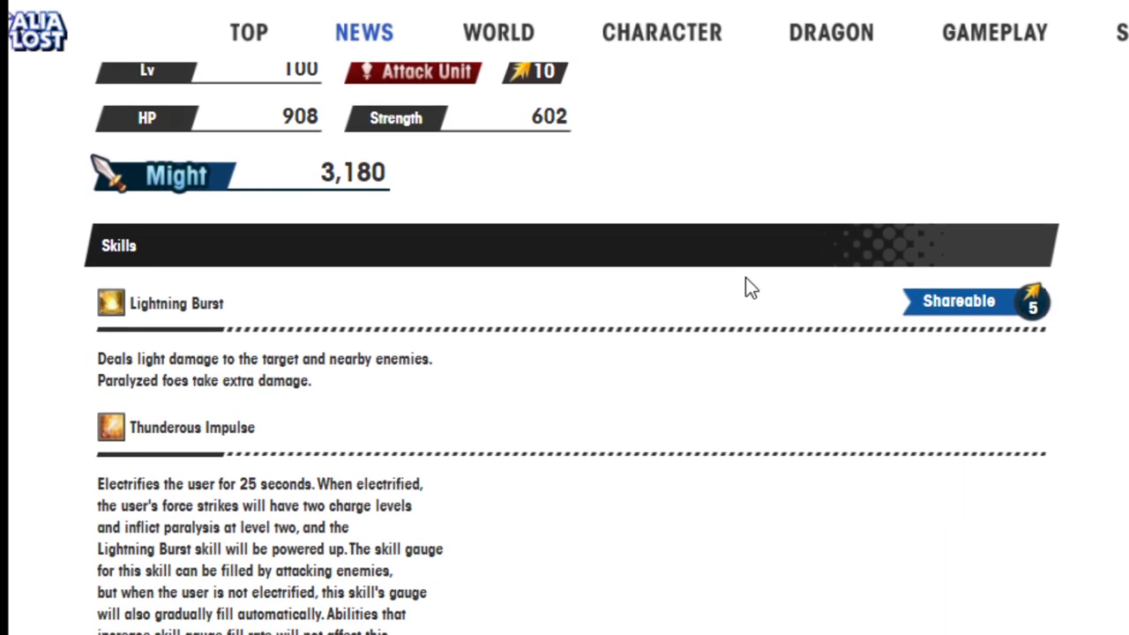
mouse_move(428, 403)
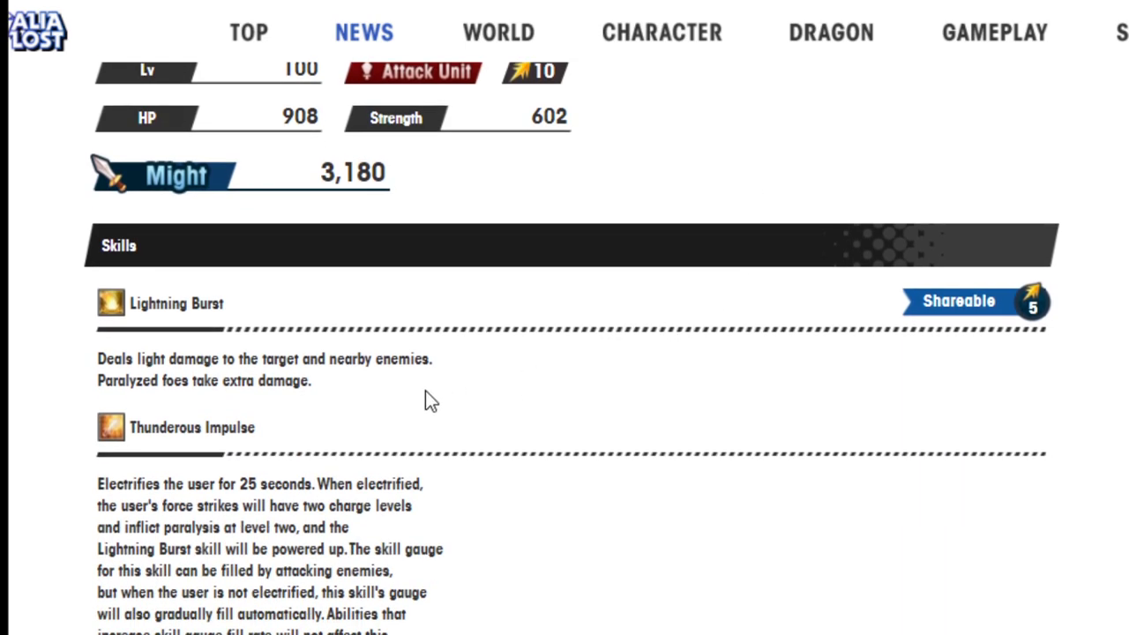
scroll(down, 3)
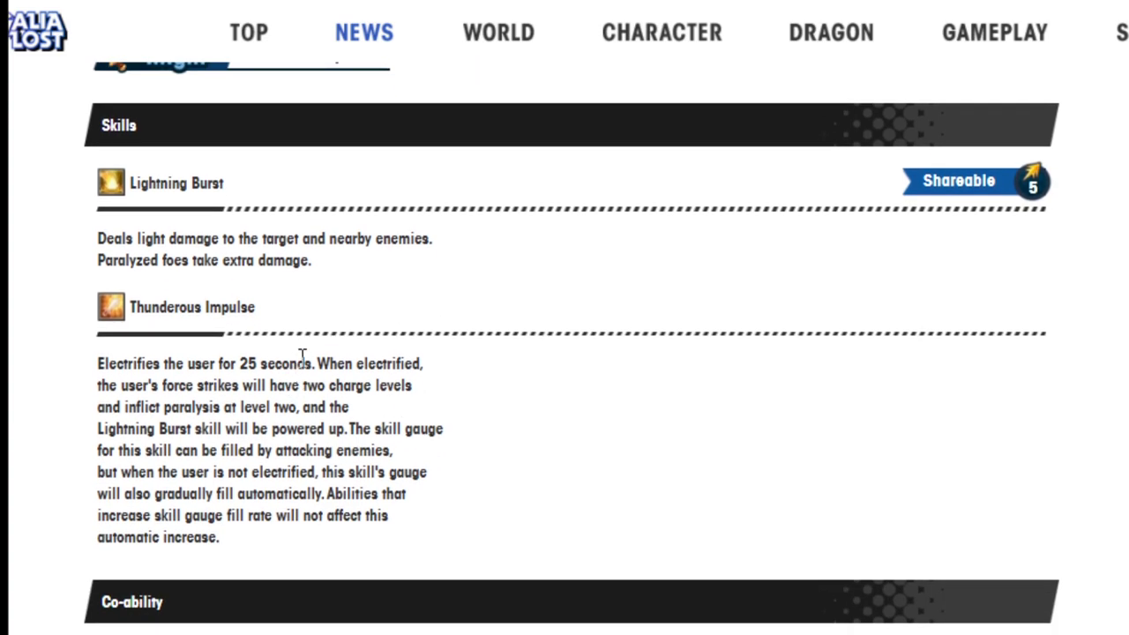
mouse_move(444, 335)
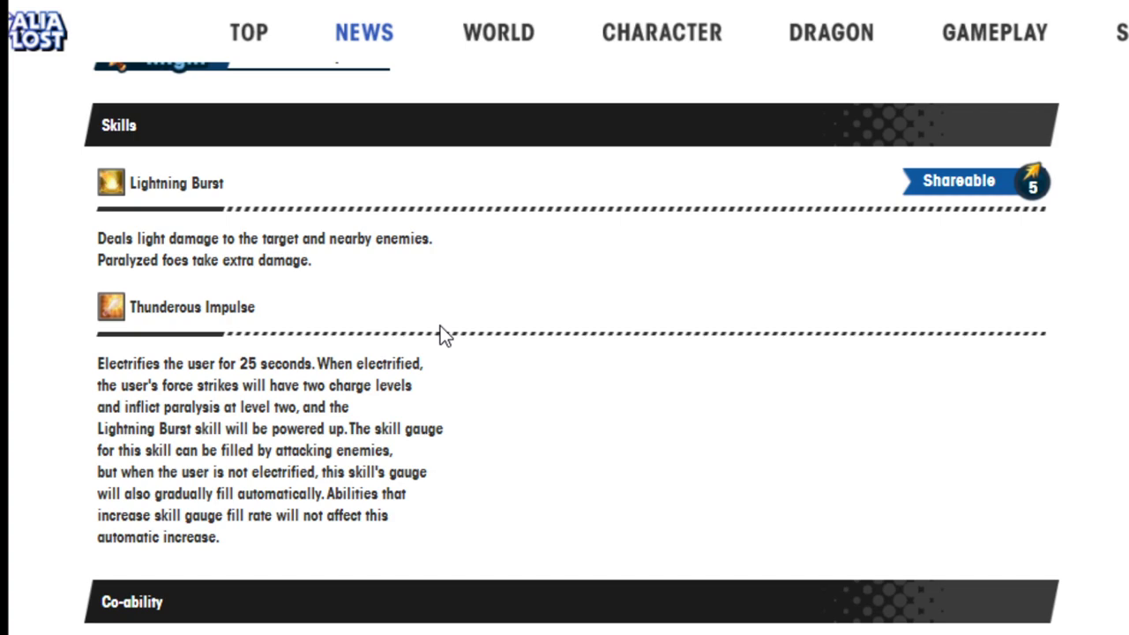
mouse_move(430, 344)
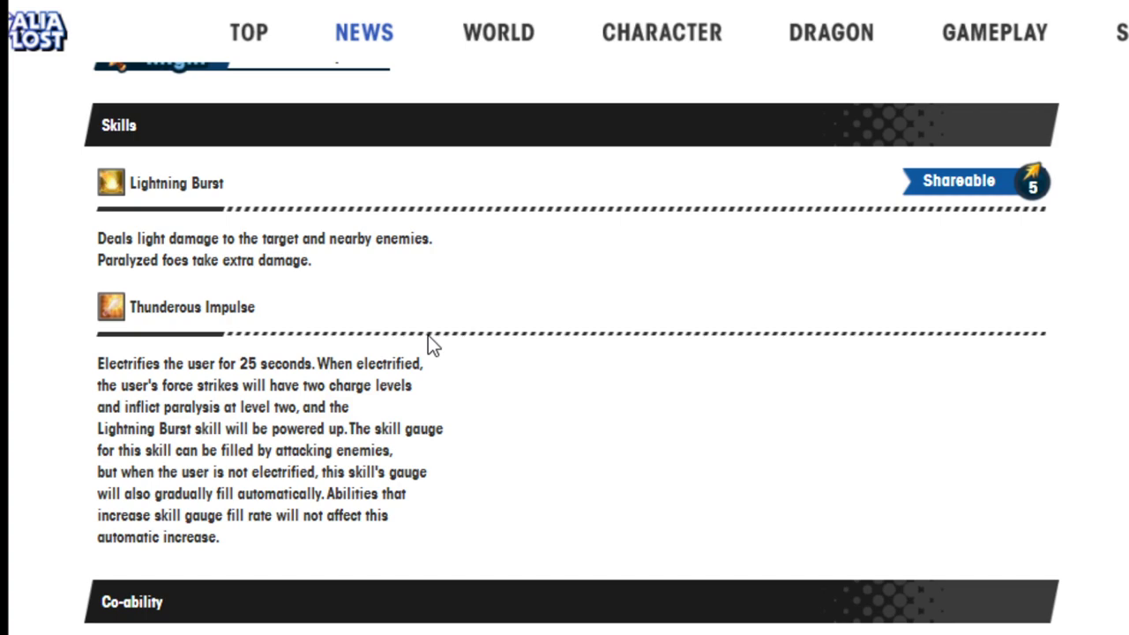
scroll(down, 3)
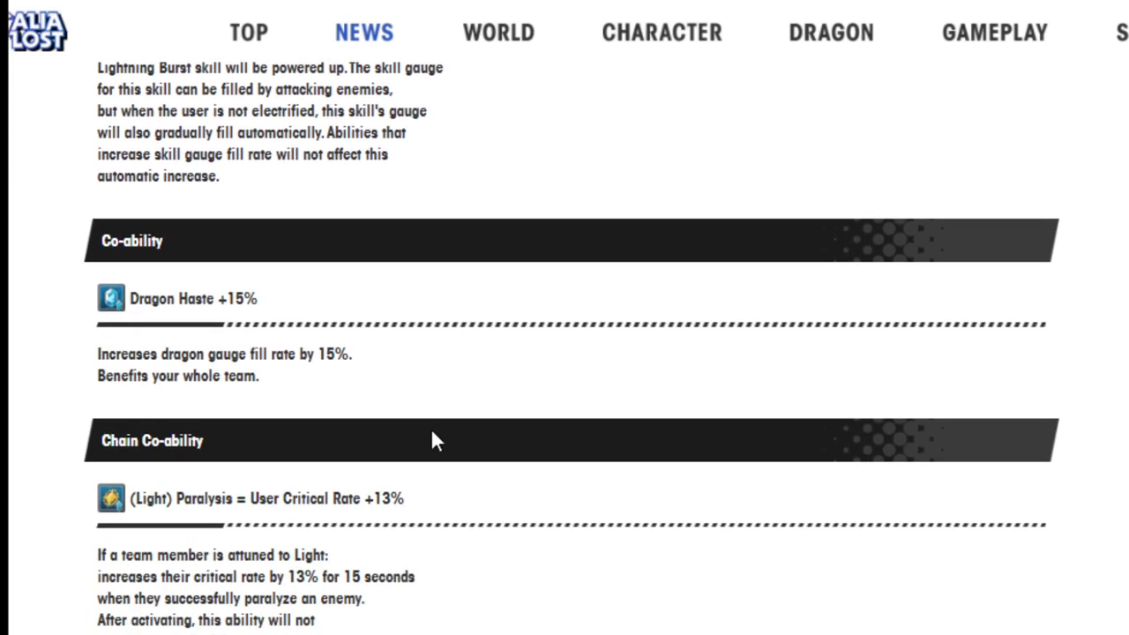
scroll(down, 3)
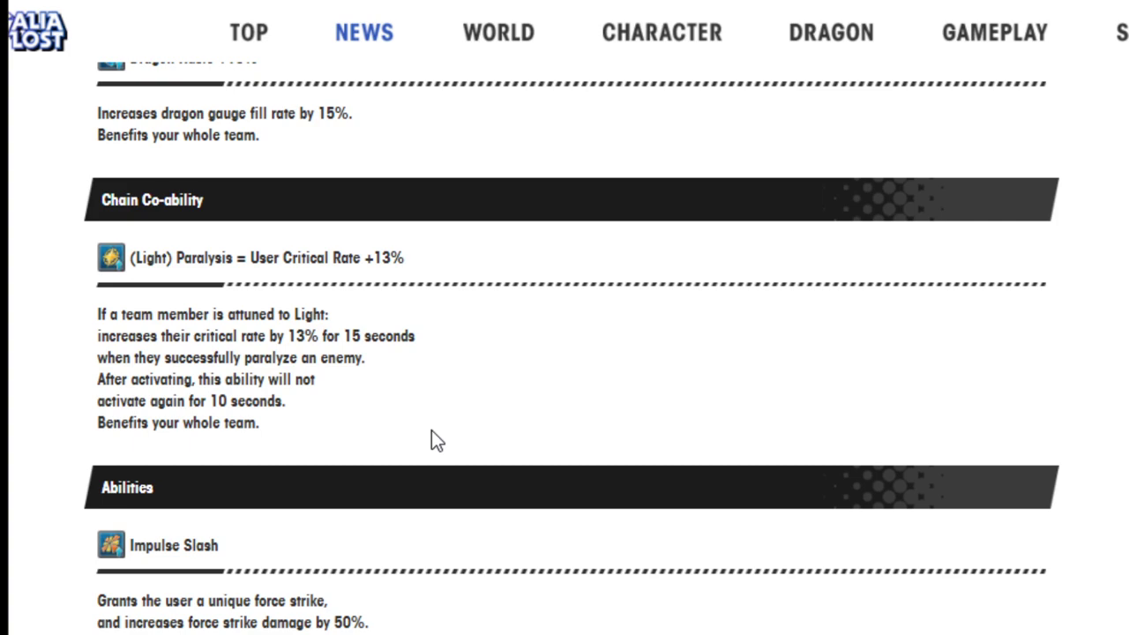
scroll(down, 3)
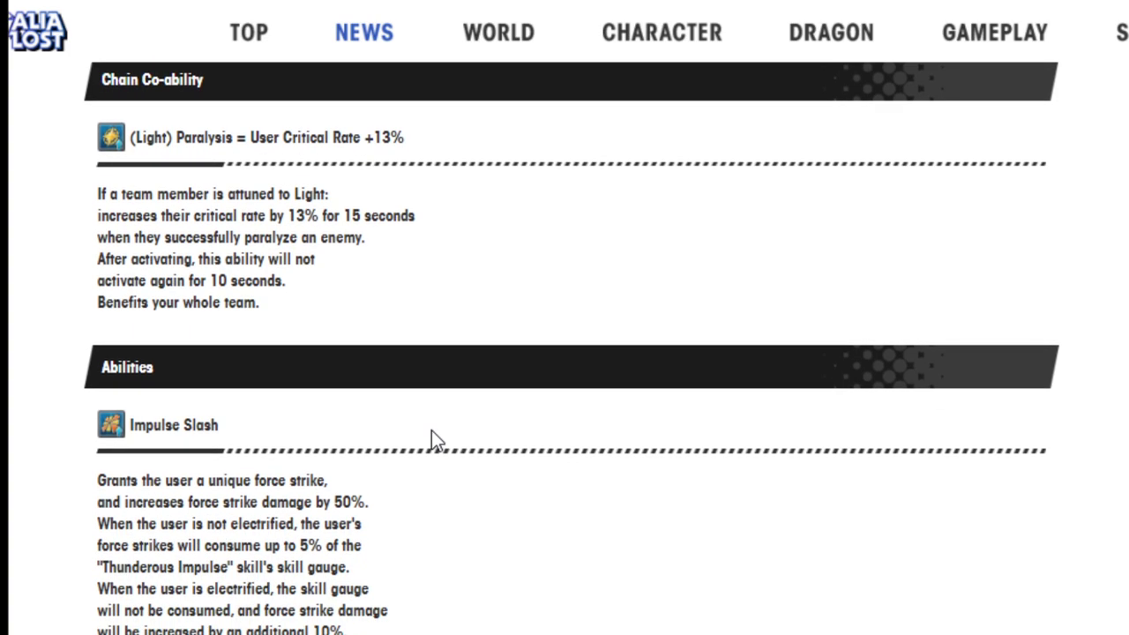
scroll(down, 3)
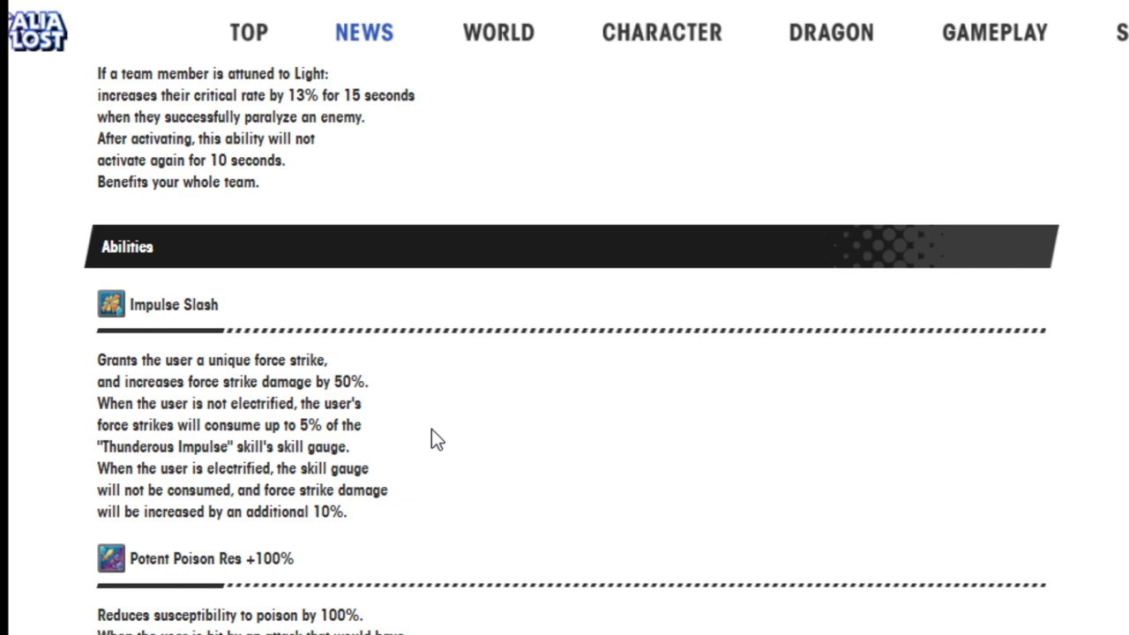
scroll(down, 3)
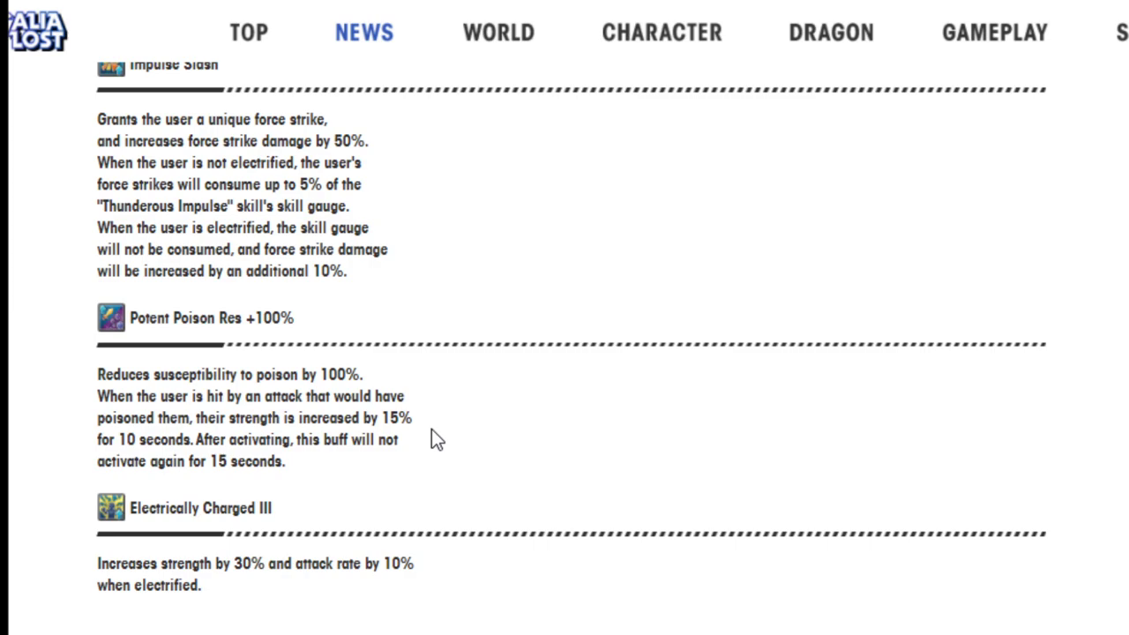
scroll(up, 3)
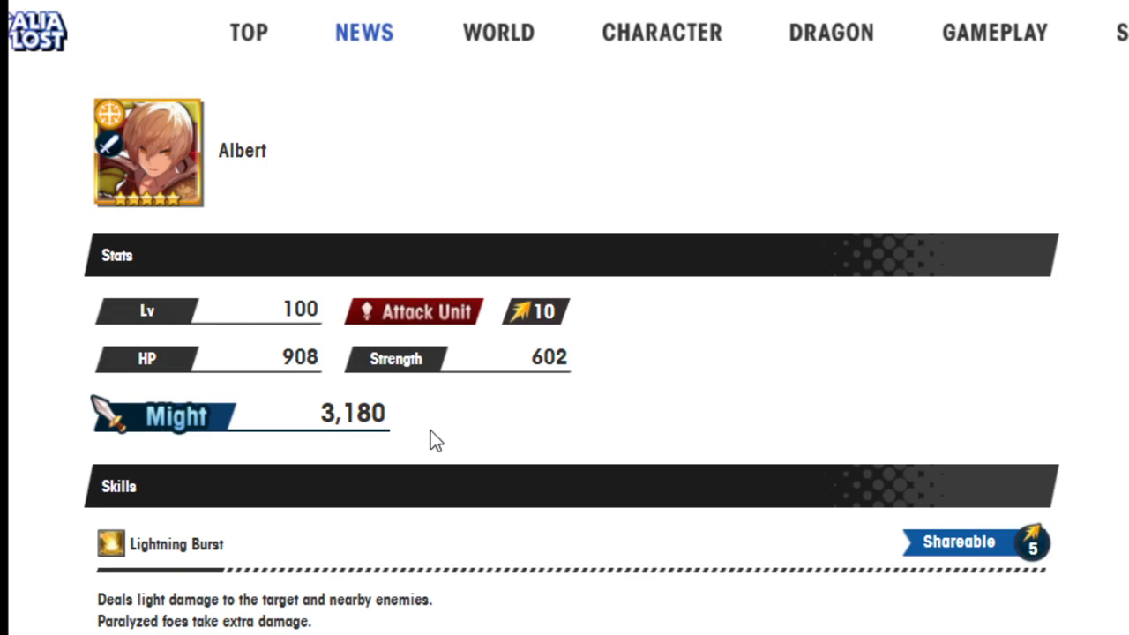
mouse_move(439, 329)
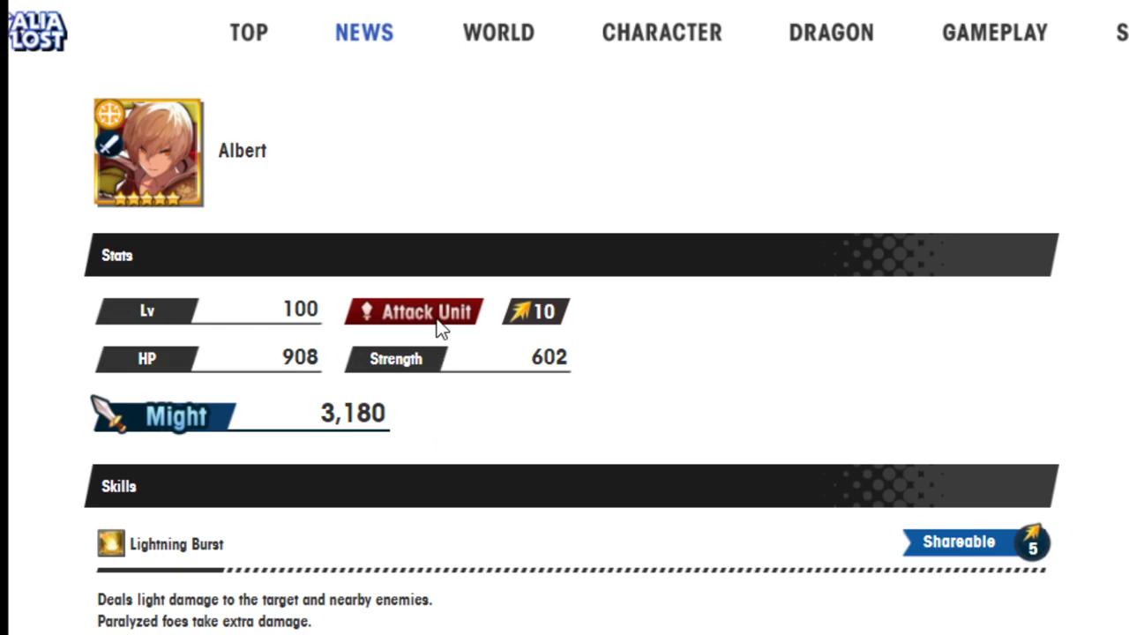
mouse_move(441, 324)
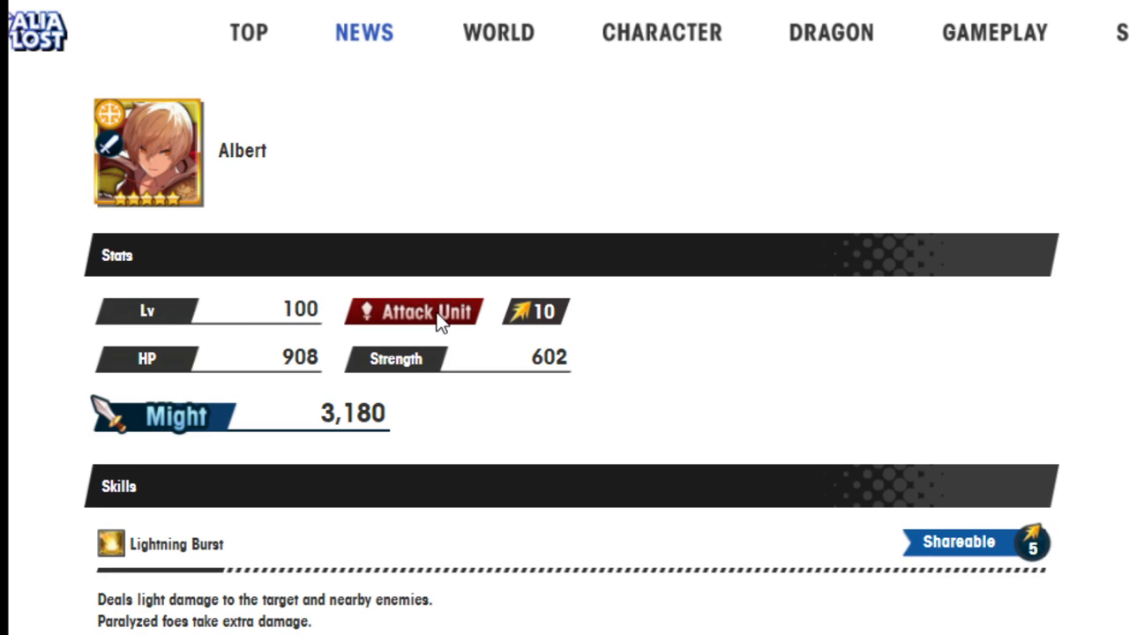
scroll(down, 3)
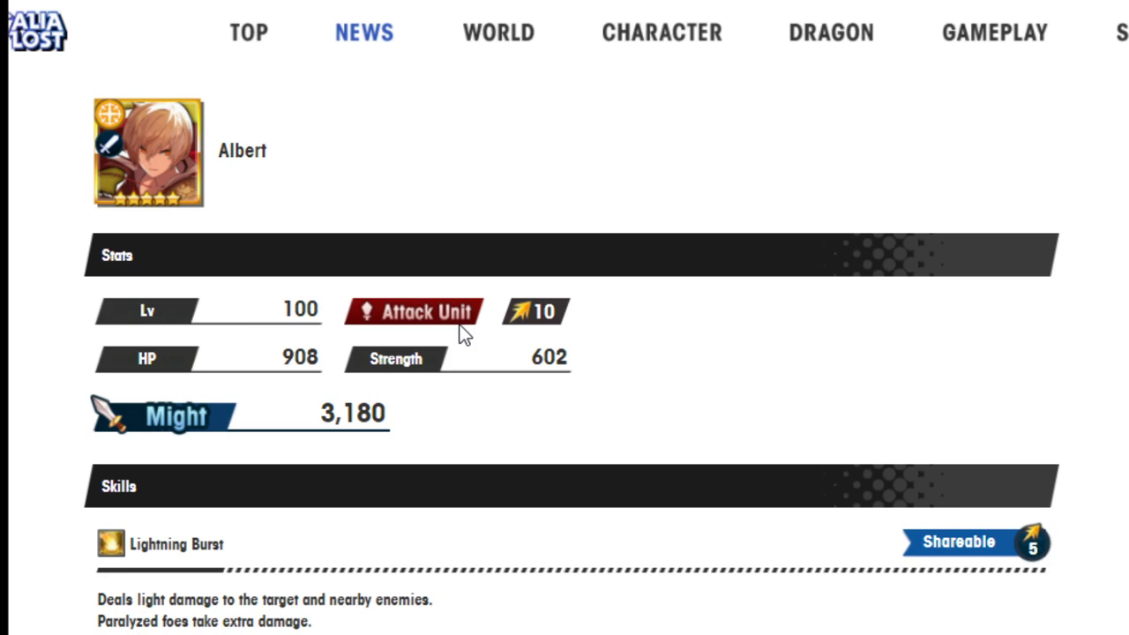
mouse_move(396, 432)
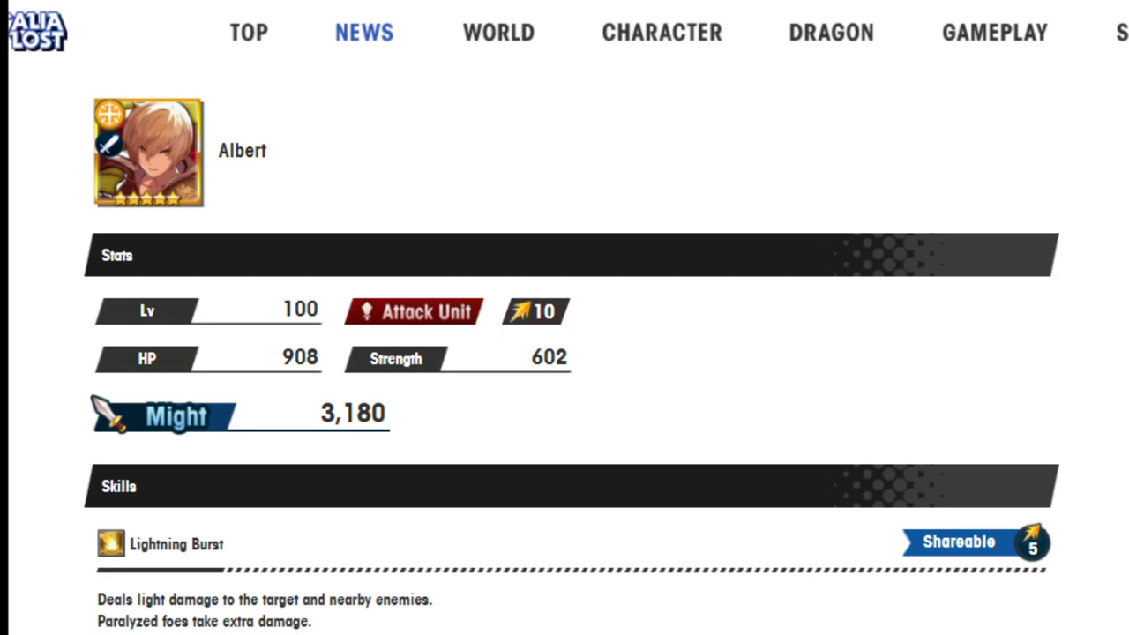
mouse_move(573, 489)
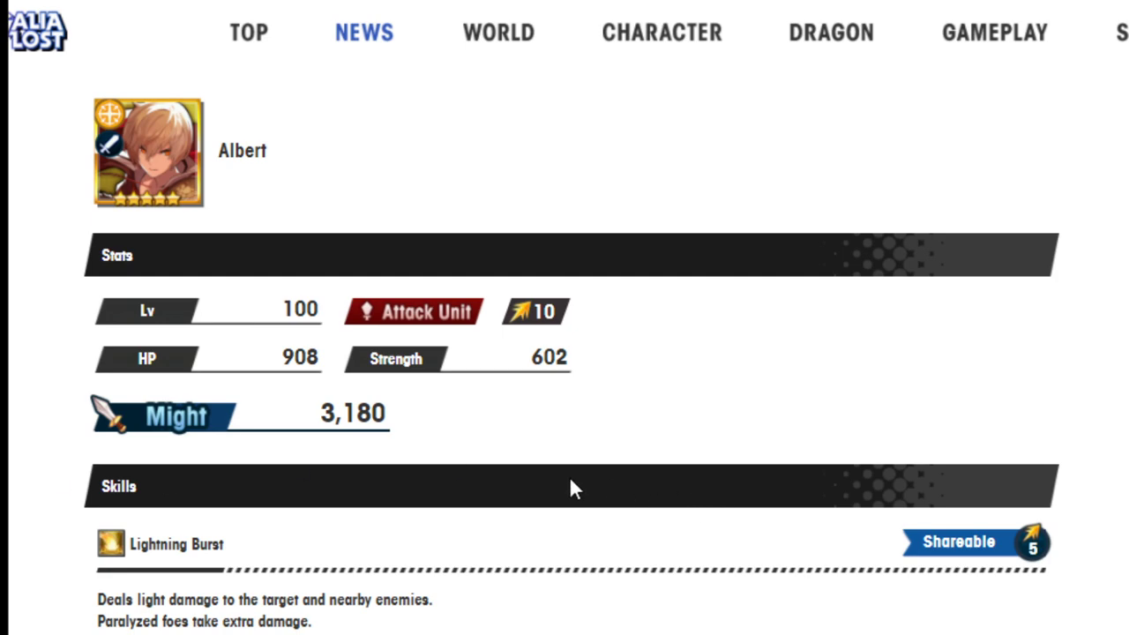
Step: Scroll to the next adventurer's stats, Parasol Shot and Tropical Breeze, reaching Co-ability
scroll(down, 3)
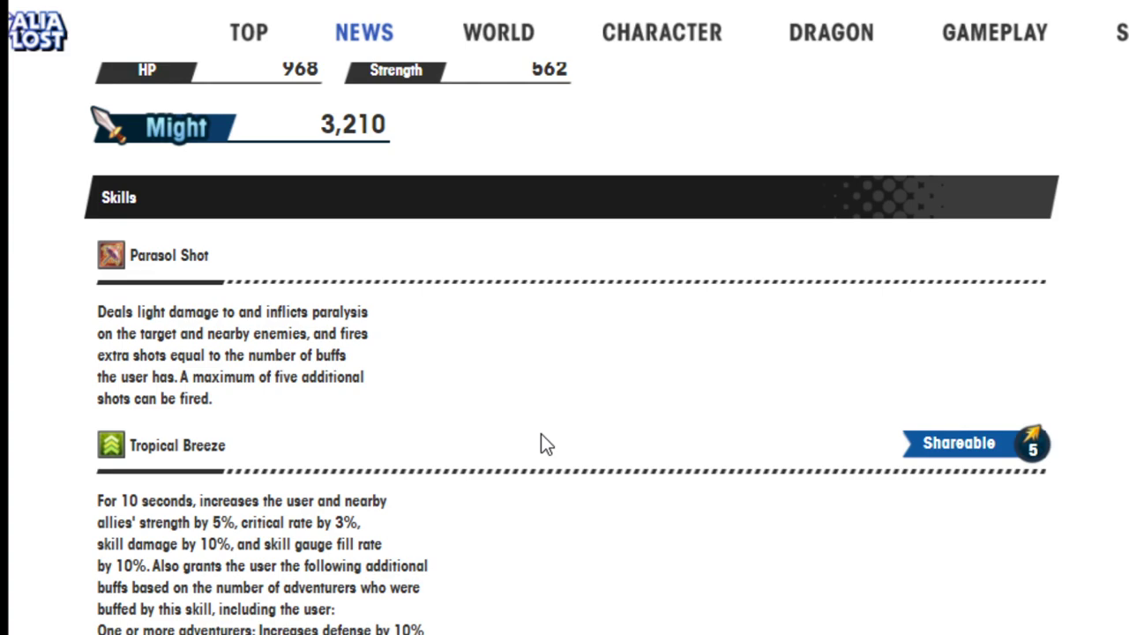
mouse_move(562, 453)
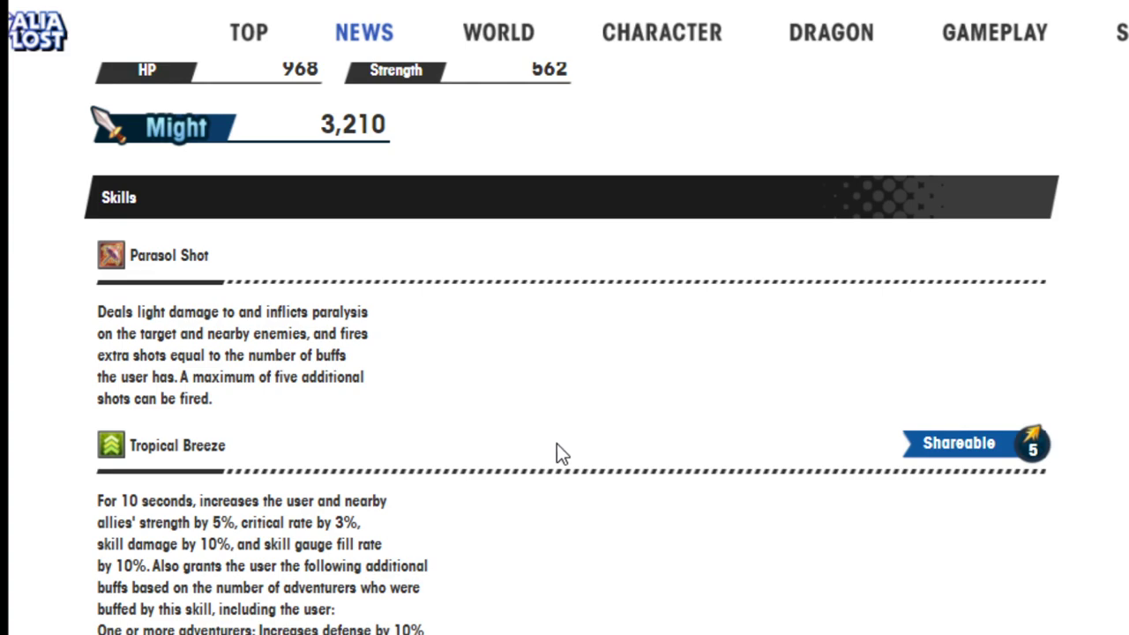
mouse_move(901, 457)
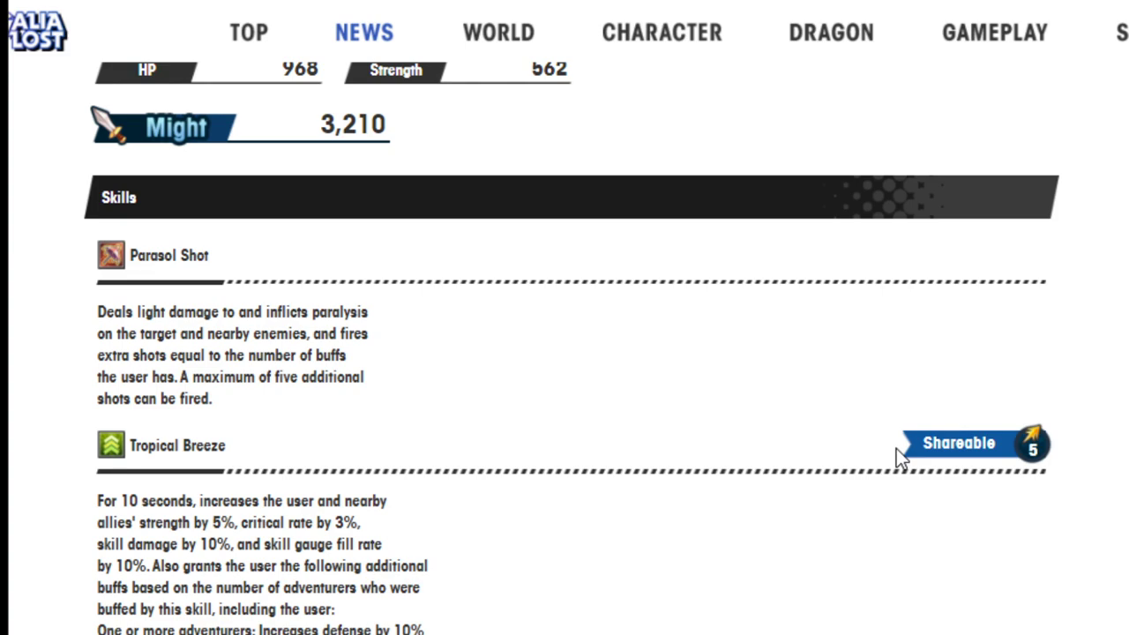
mouse_move(1115, 540)
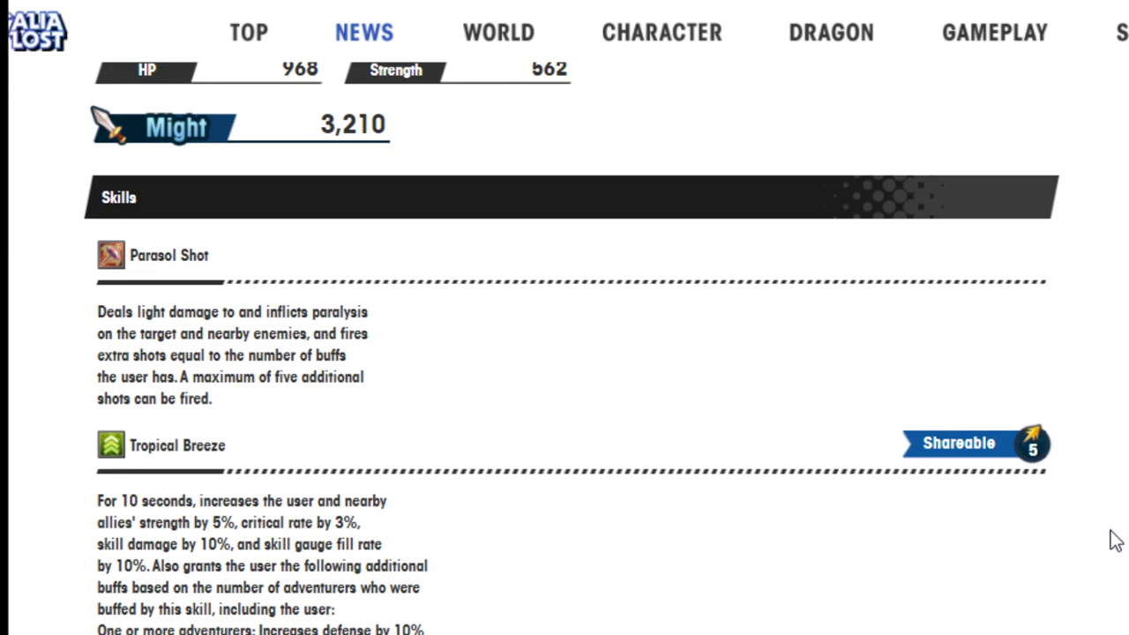
scroll(down, 3)
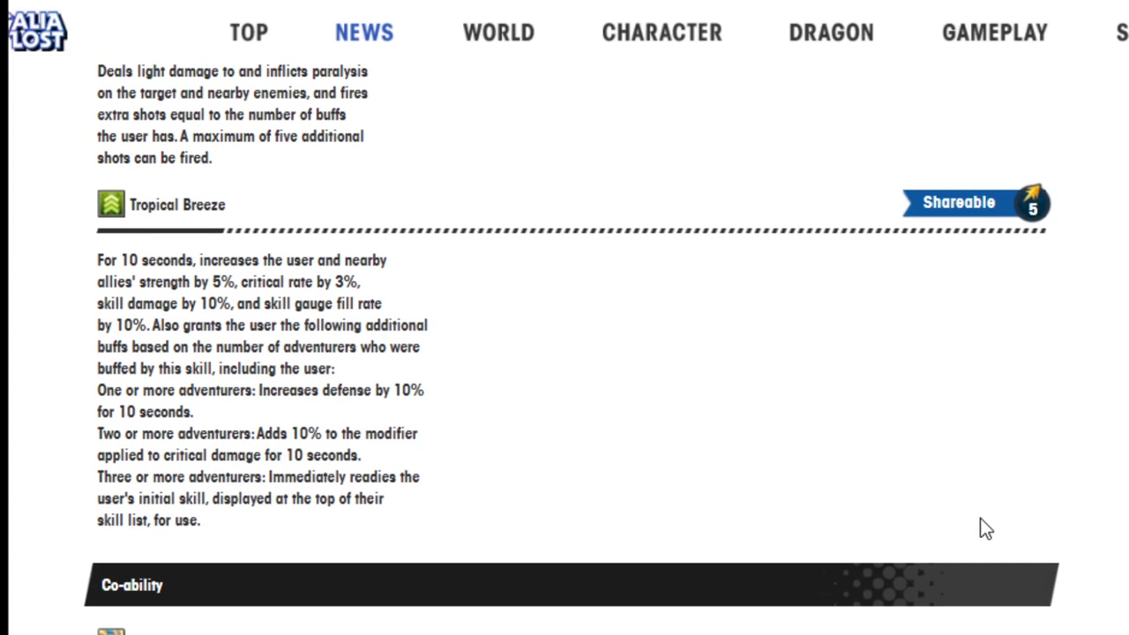
mouse_move(456, 413)
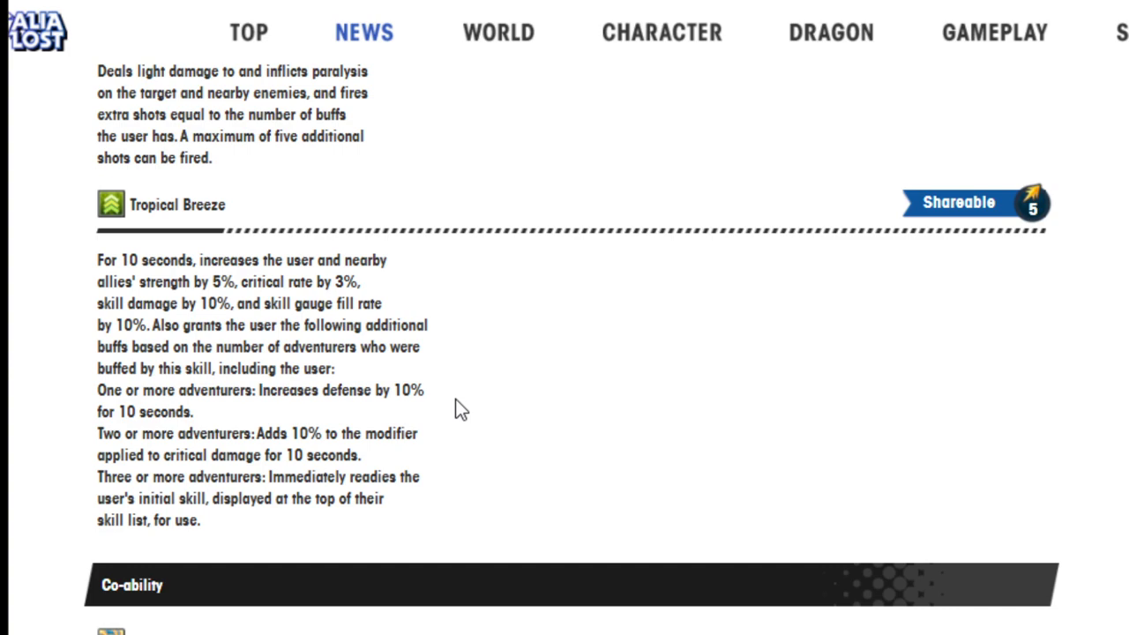
mouse_move(252, 408)
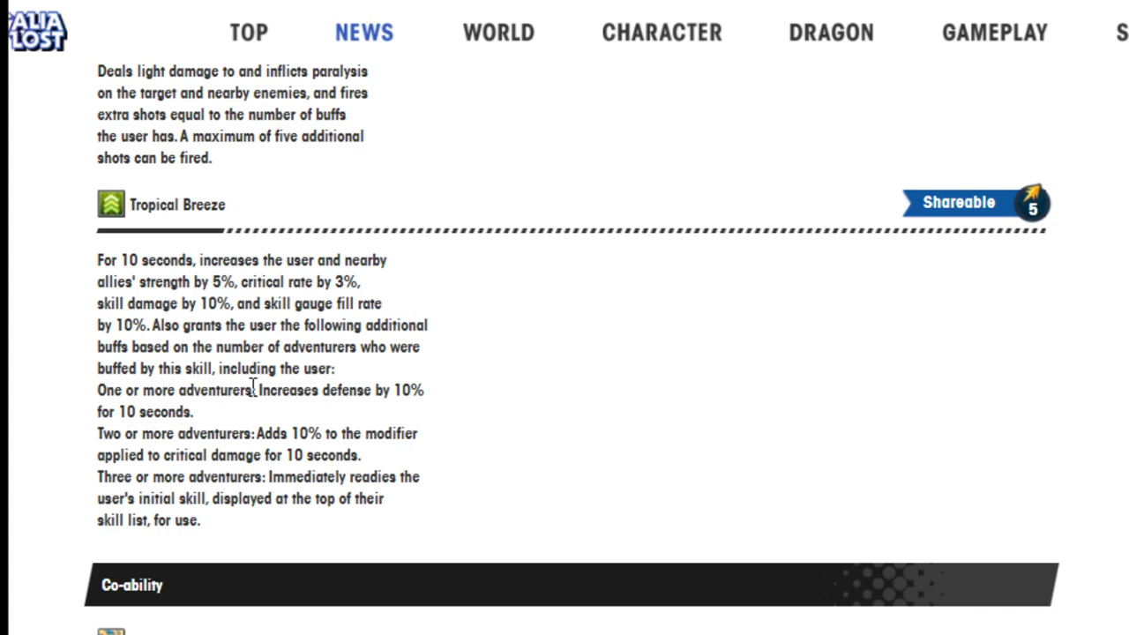
mouse_move(306, 426)
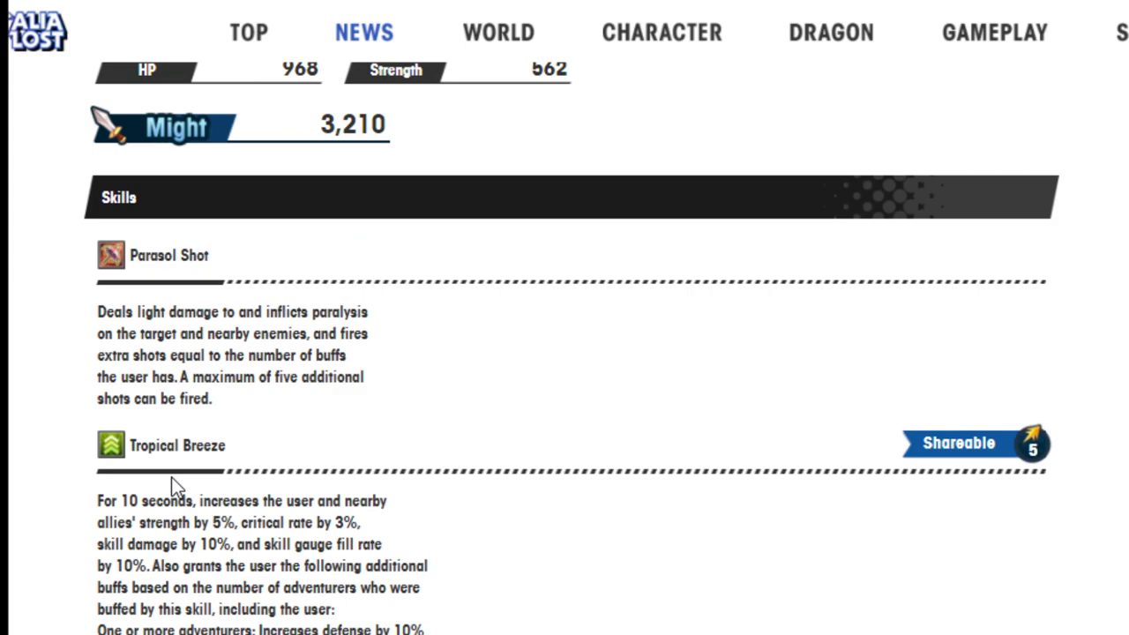
Step: Scroll through the Skill Haste +15% co-ability and abilities down to Potent Curse Res +100%
scroll(down, 3)
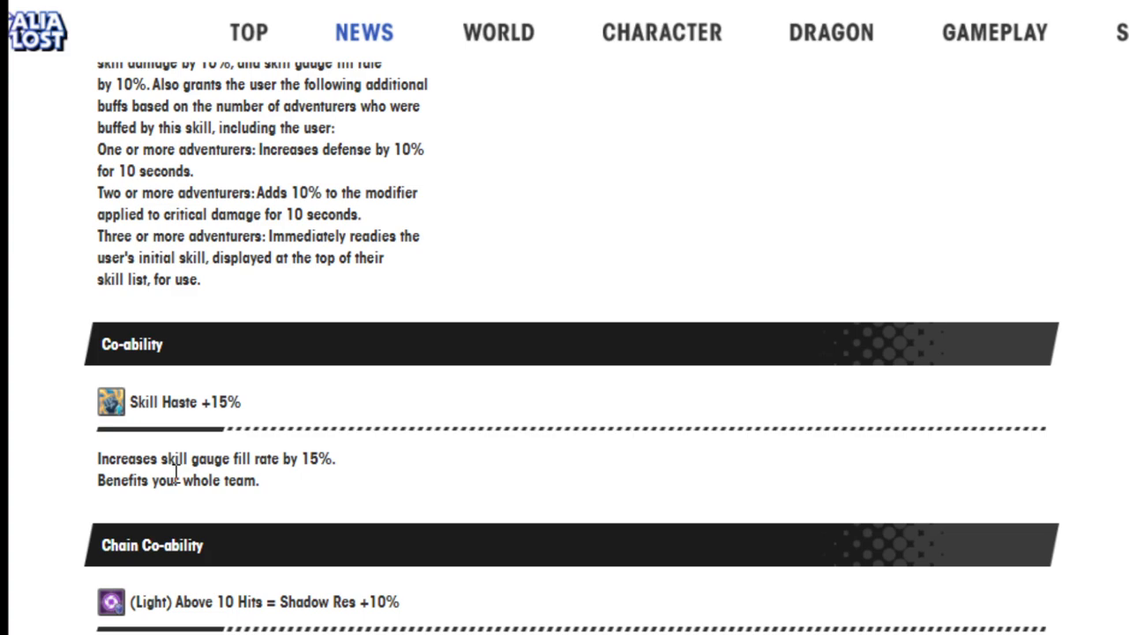
scroll(down, 3)
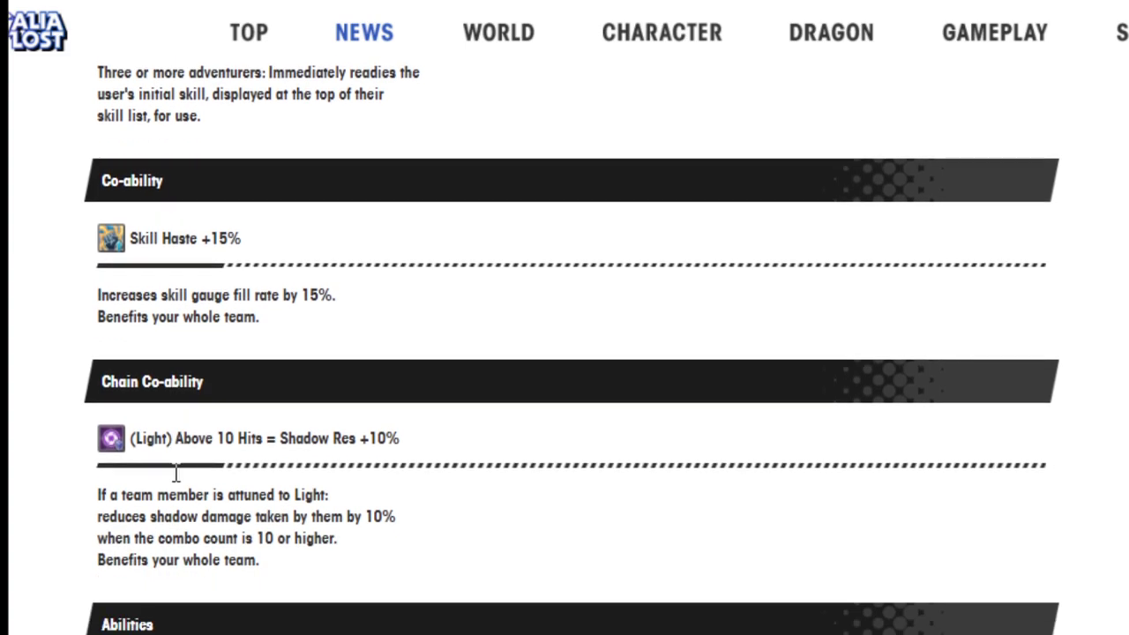
scroll(down, 3)
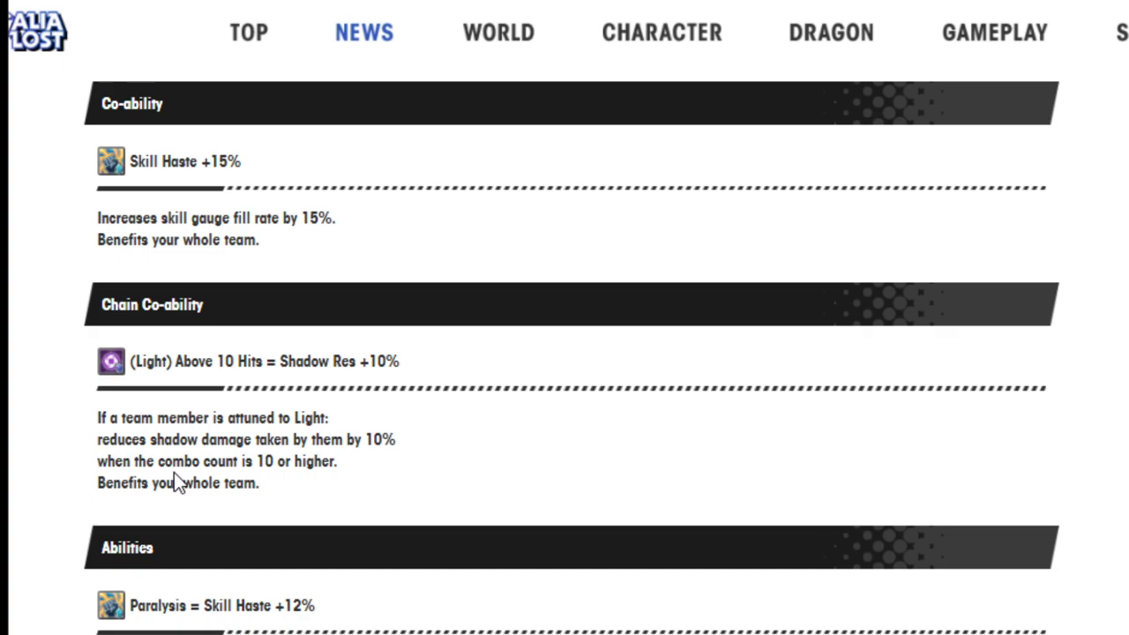
scroll(down, 3)
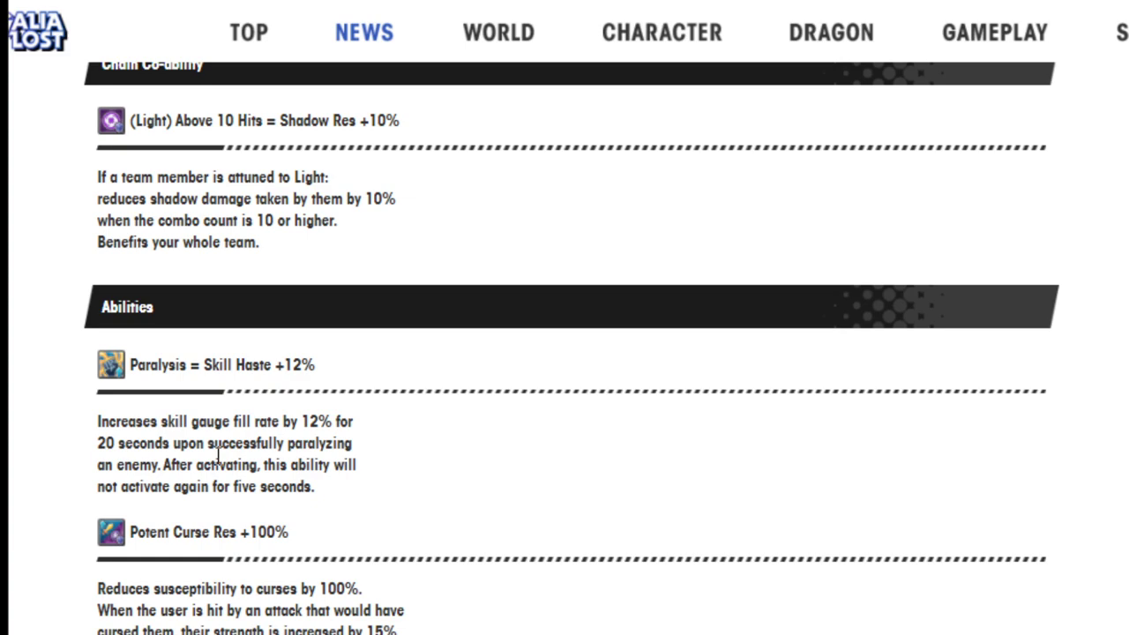
mouse_move(218, 454)
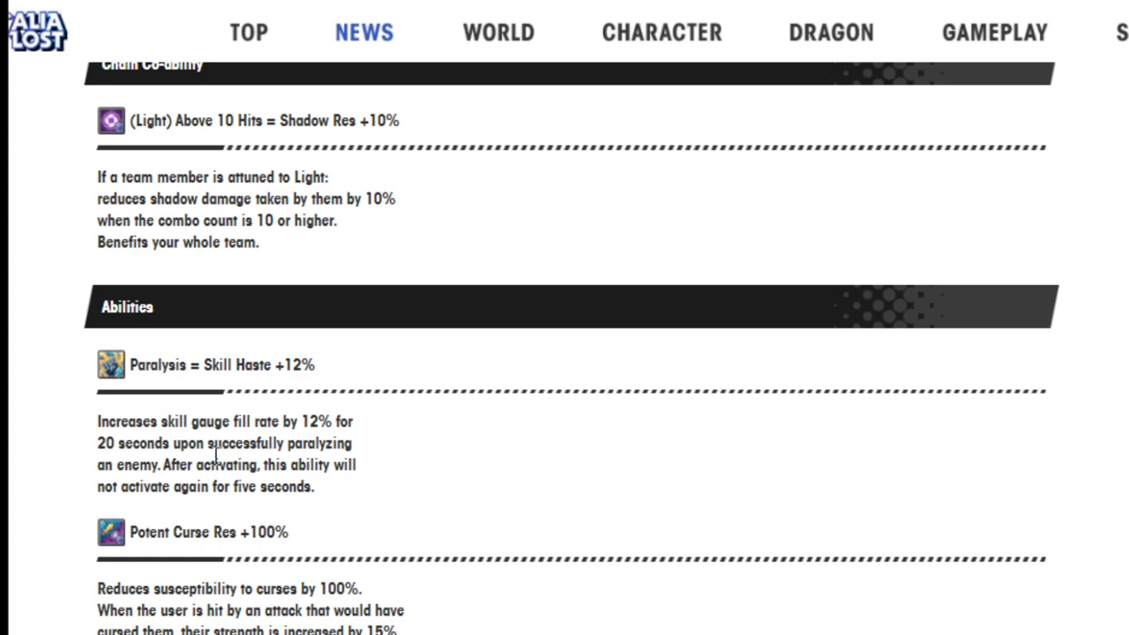
mouse_move(214, 457)
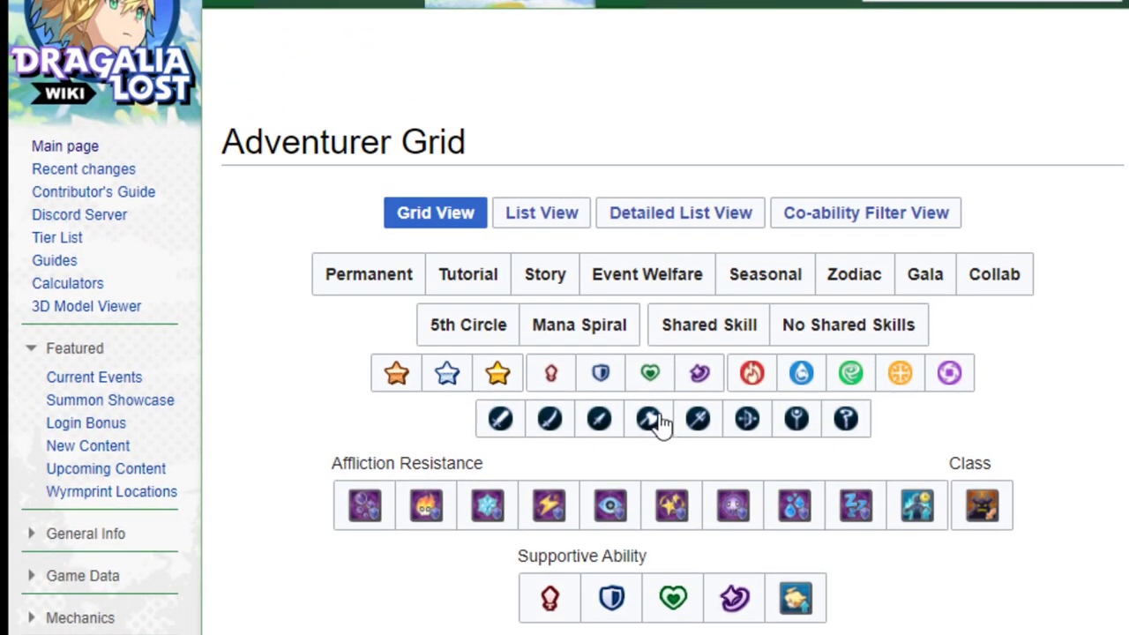
Step: Filter the wiki Adventurer Grid to bow users and view Summer Cleo's skills
click(497, 372)
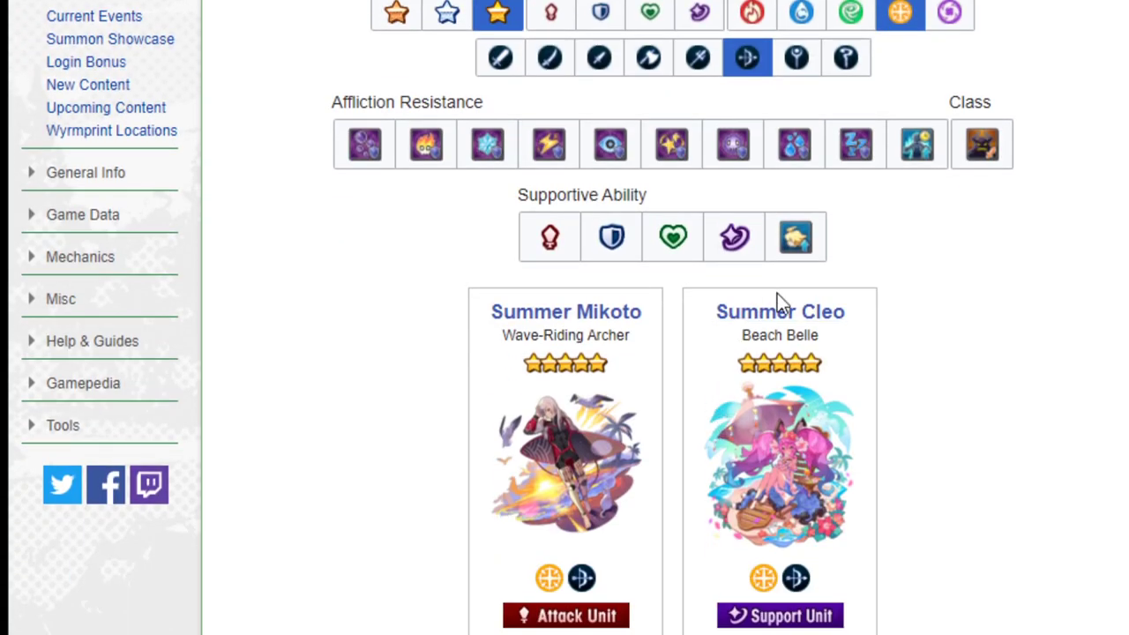
click(780, 311)
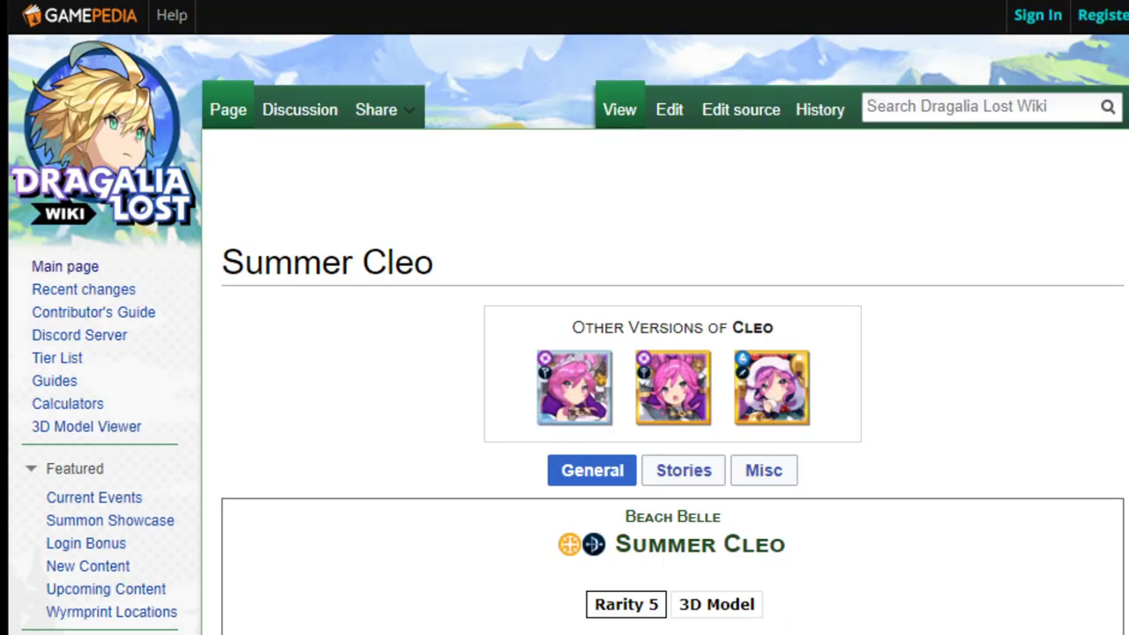
scroll(down, 3)
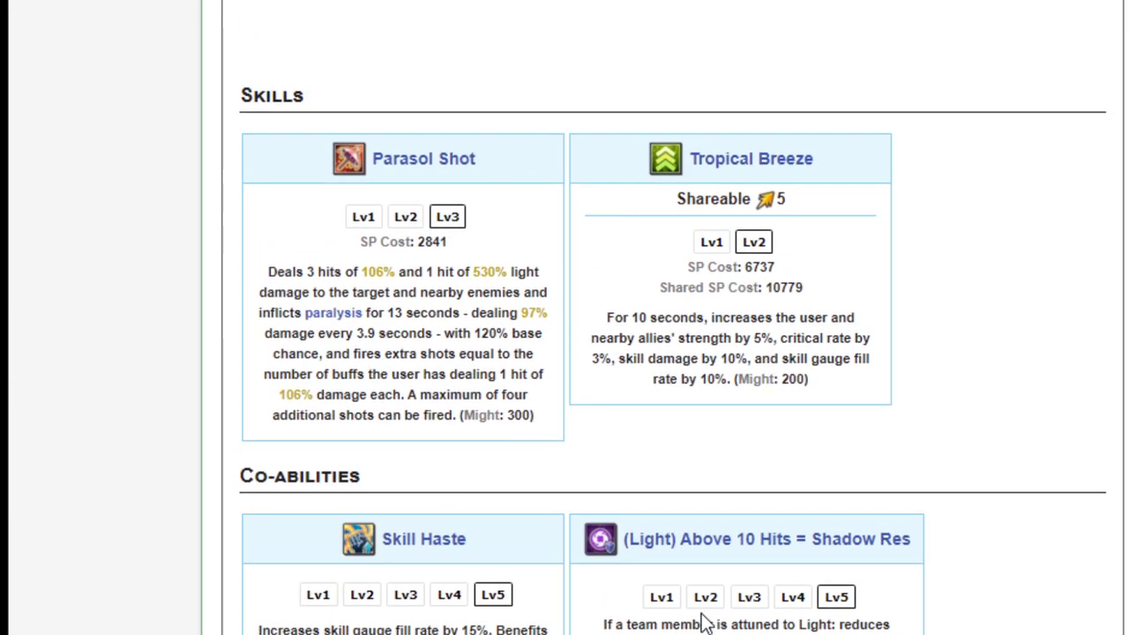
mouse_move(736, 324)
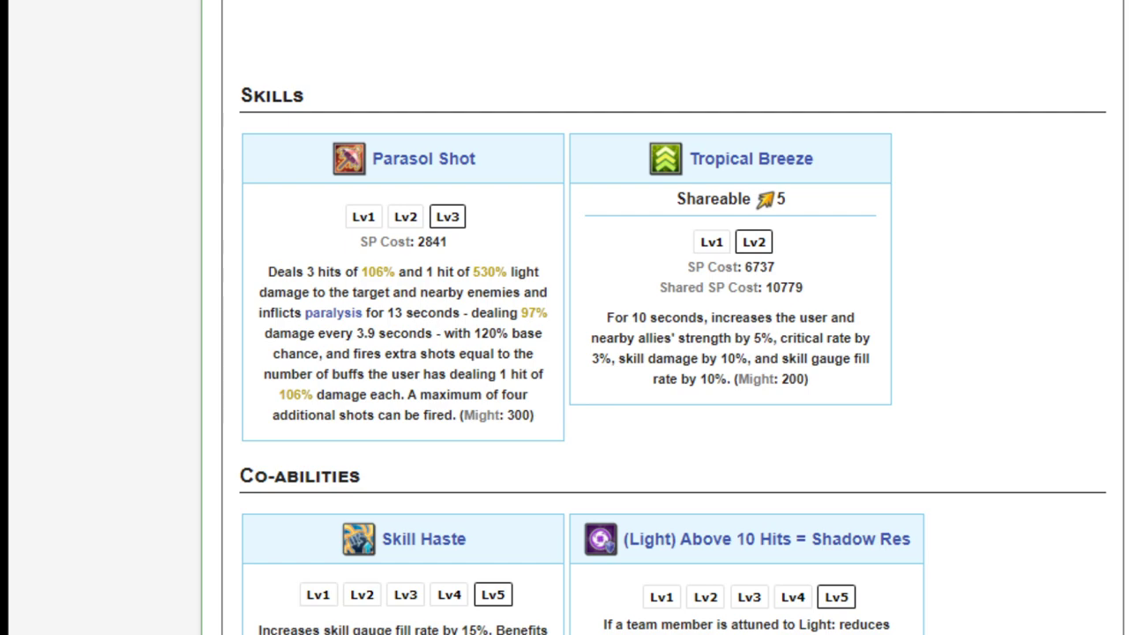
mouse_move(505, 351)
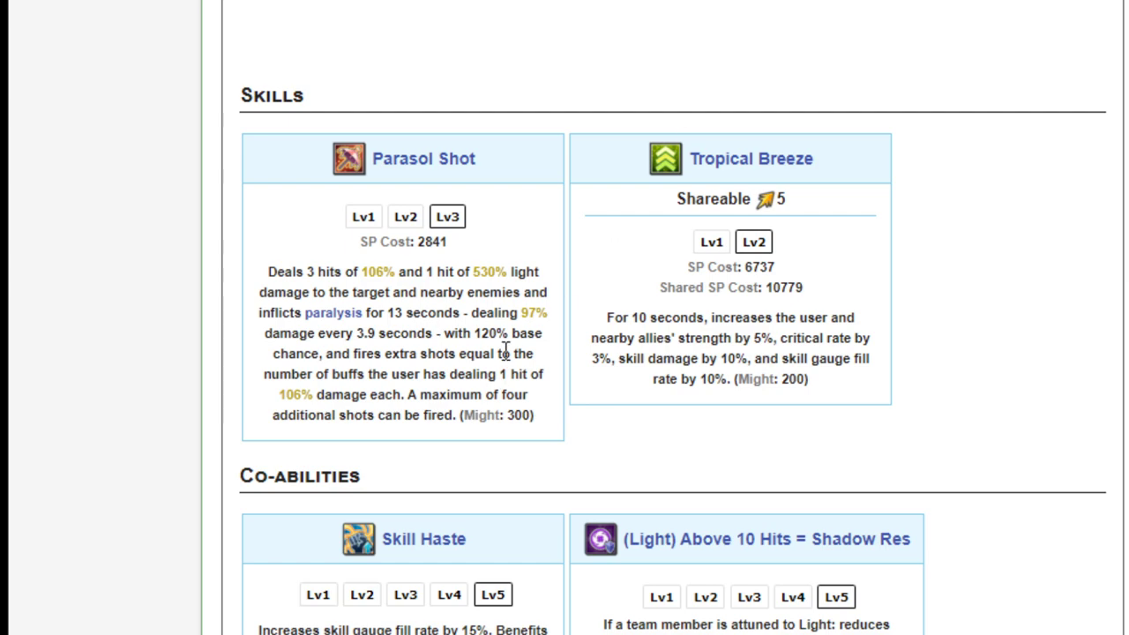
mouse_move(547, 391)
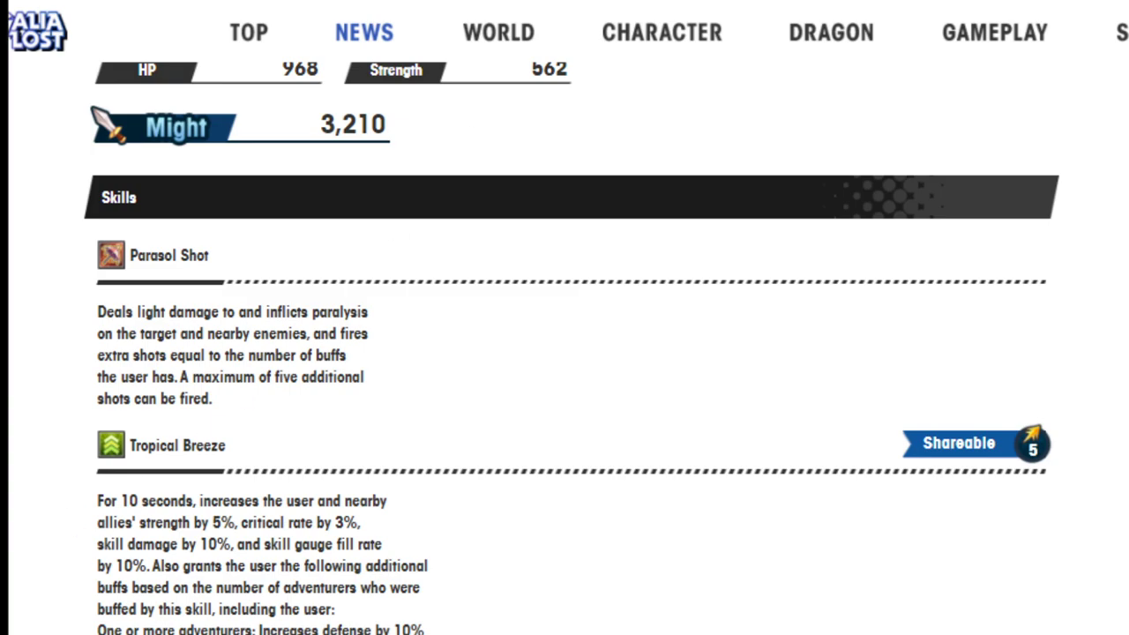
mouse_move(727, 358)
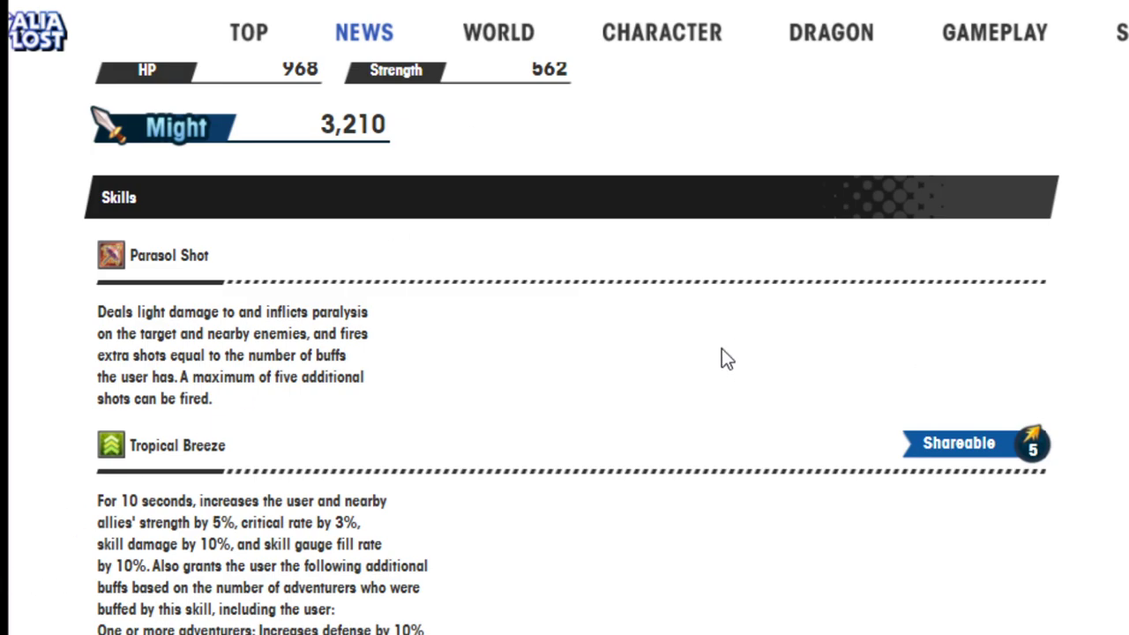
Step: Scroll down to the next adventurer's stats: HP 874, Strength 592, Might 3,166
scroll(down, 3)
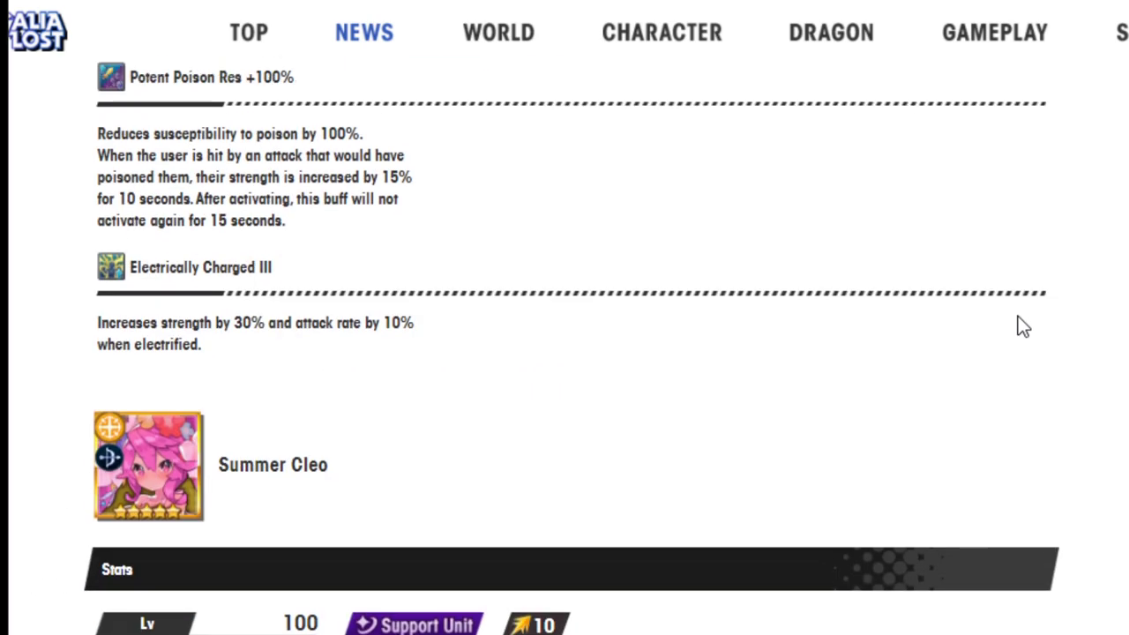
scroll(down, 3)
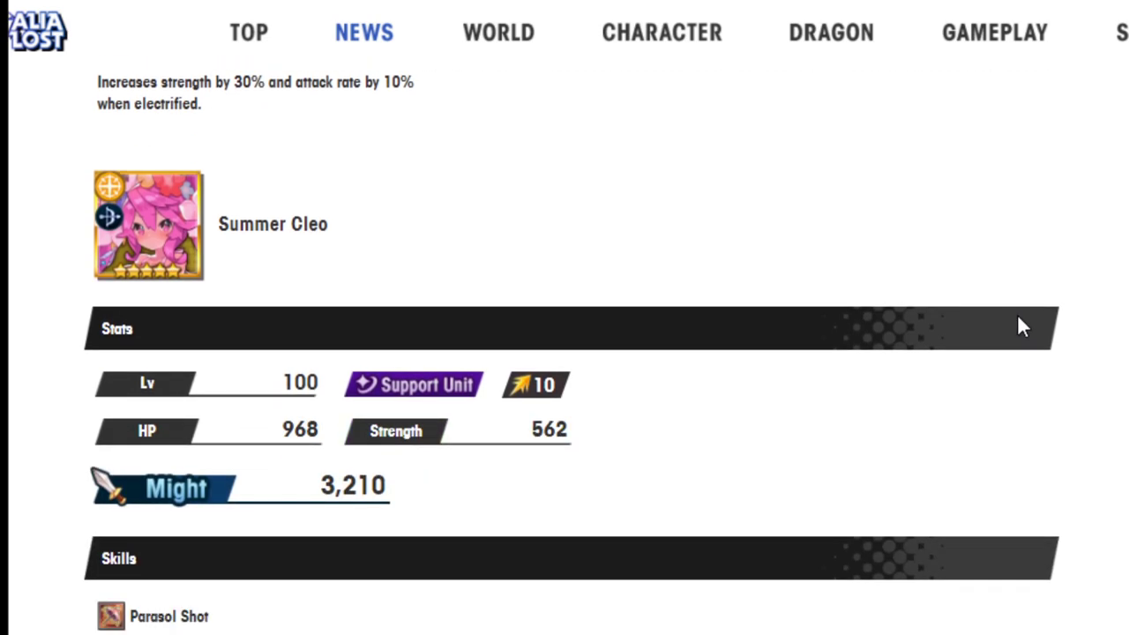
mouse_move(1020, 245)
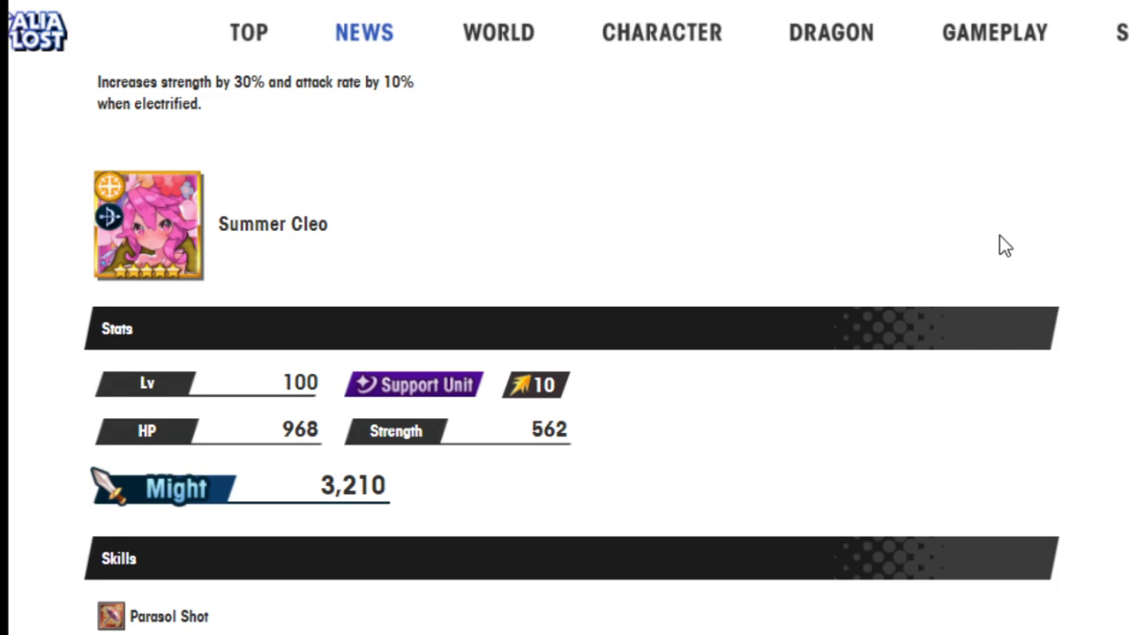
scroll(down, 3)
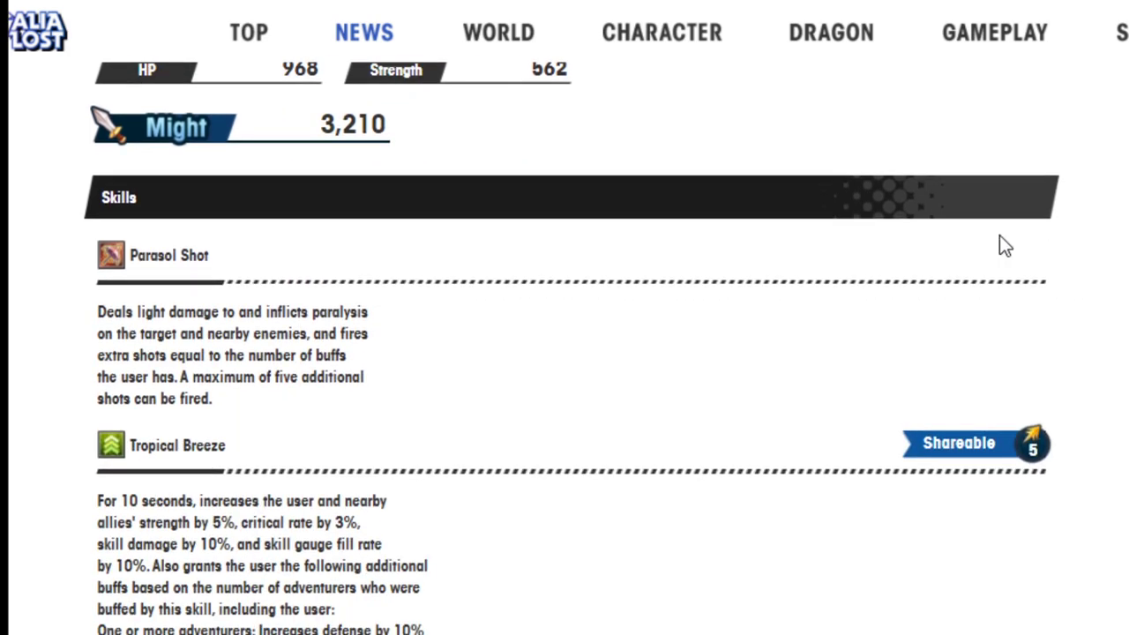
scroll(down, 3)
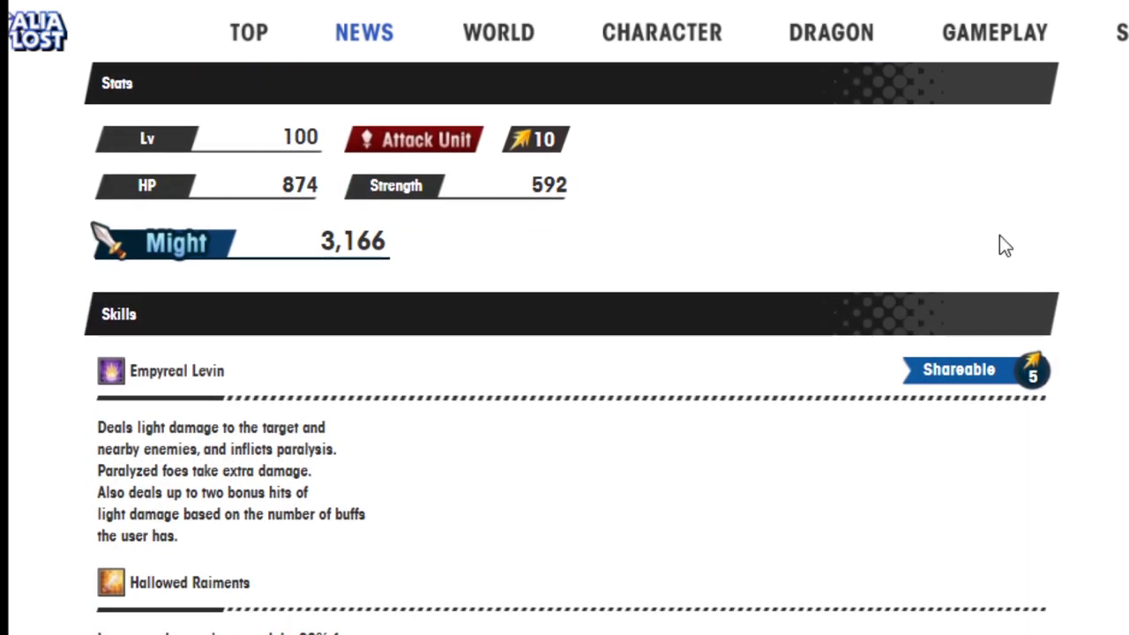
scroll(down, 3)
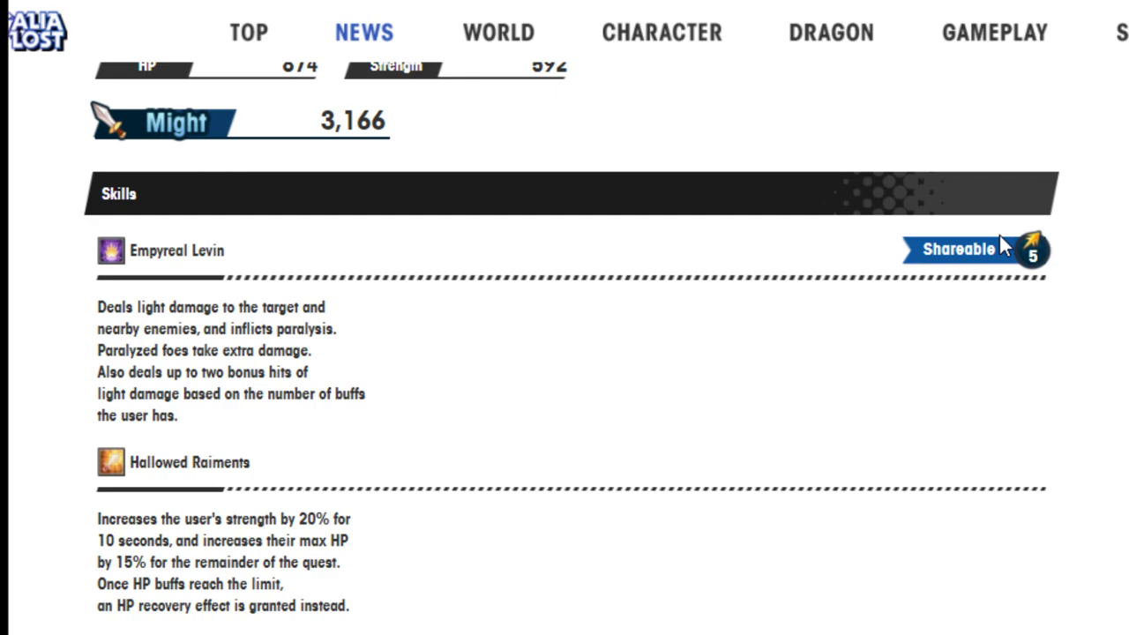
scroll(down, 3)
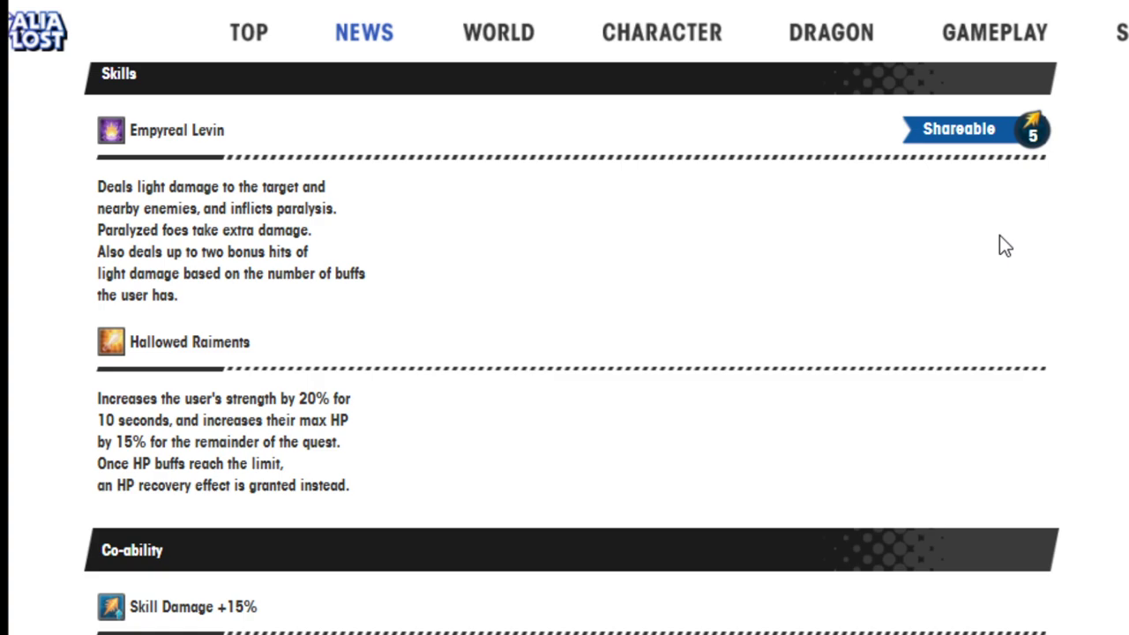
scroll(down, 3)
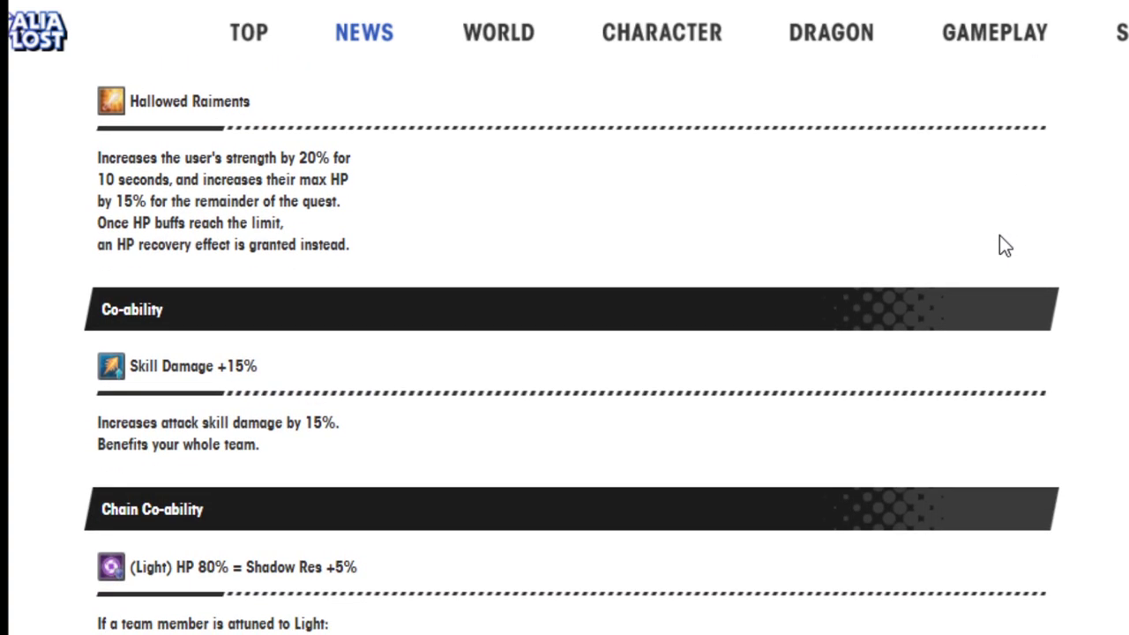
scroll(down, 3)
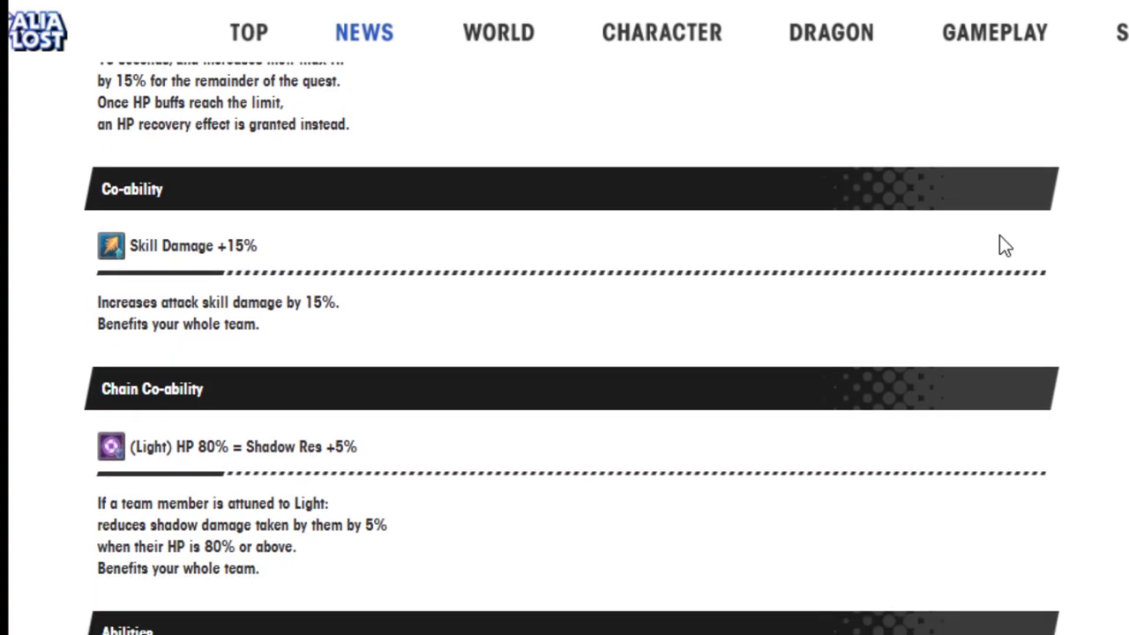
scroll(down, 3)
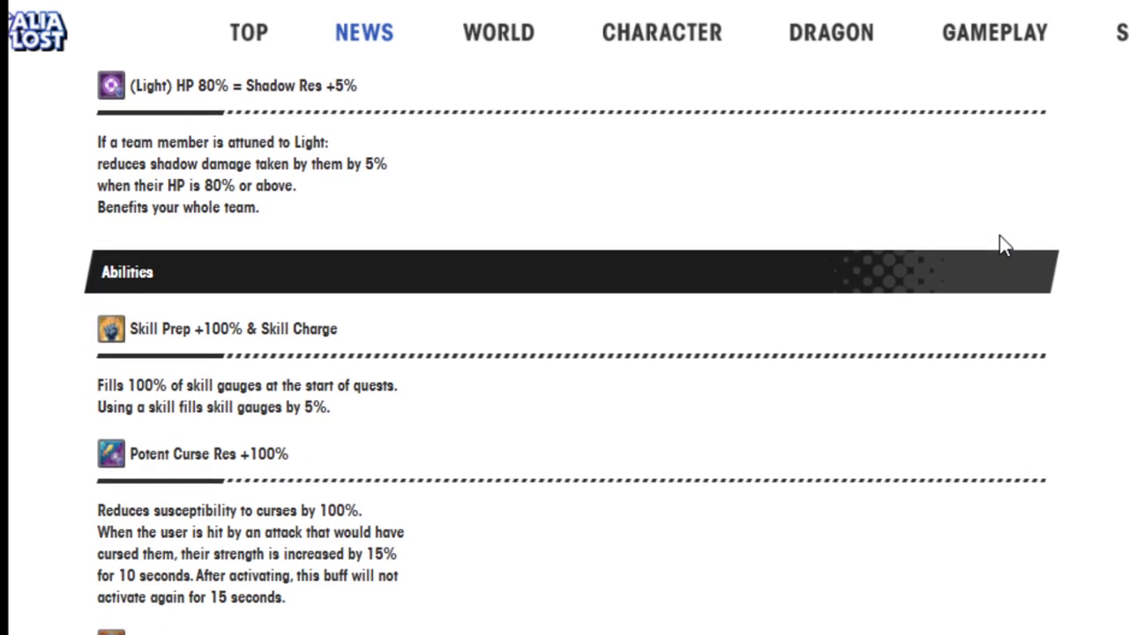
scroll(down, 3)
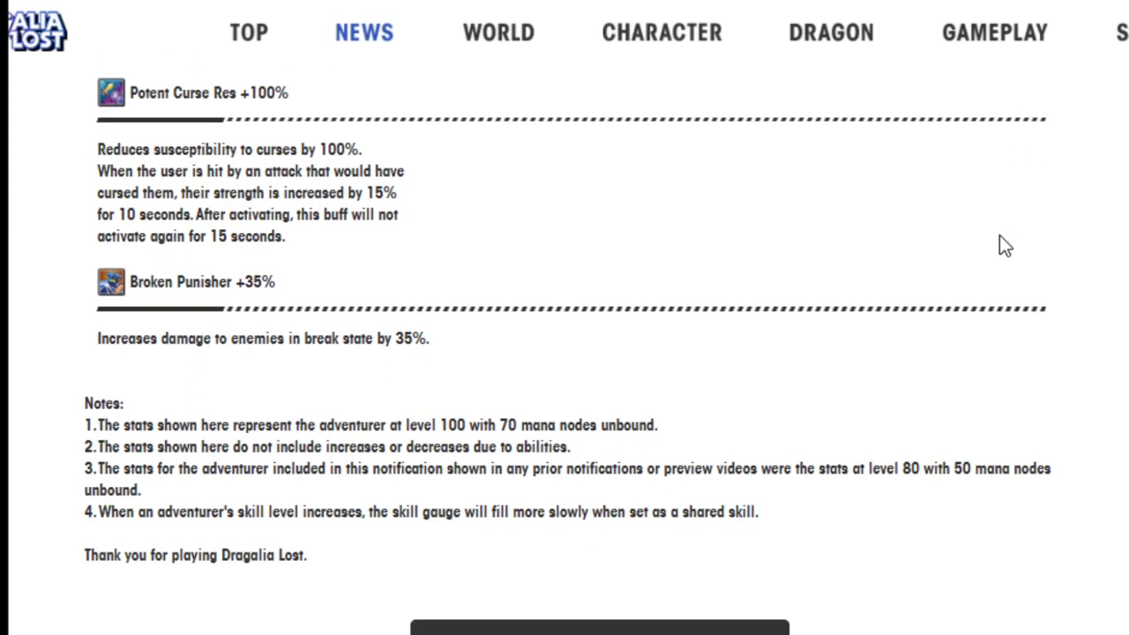
scroll(down, 3)
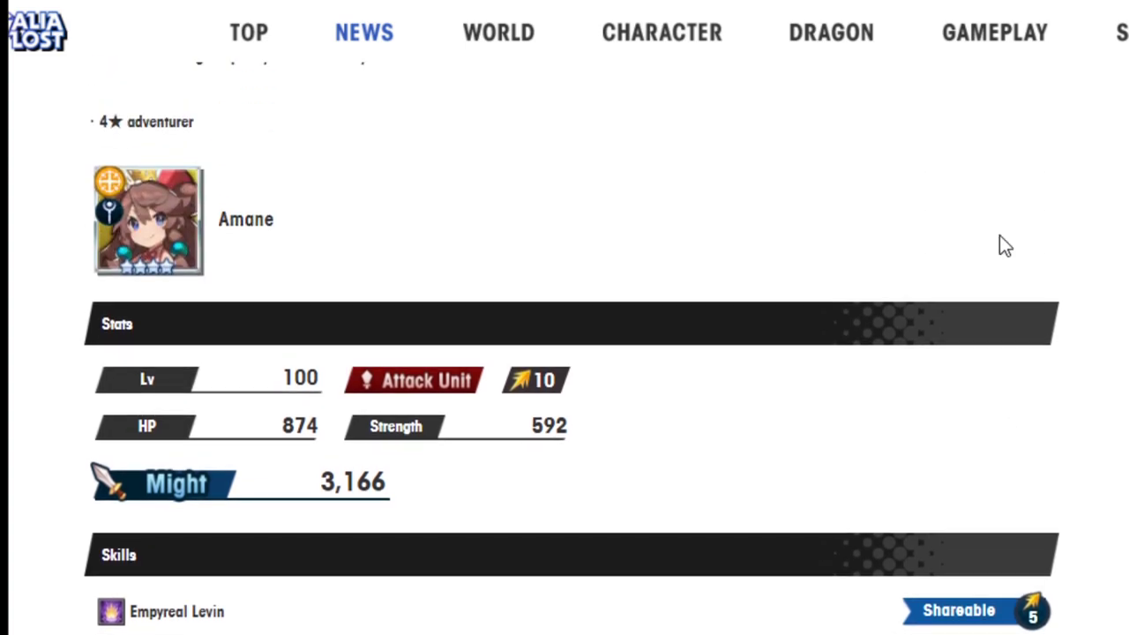
Step: Scroll through Amane's stats and skills again to recheck them
scroll(down, 3)
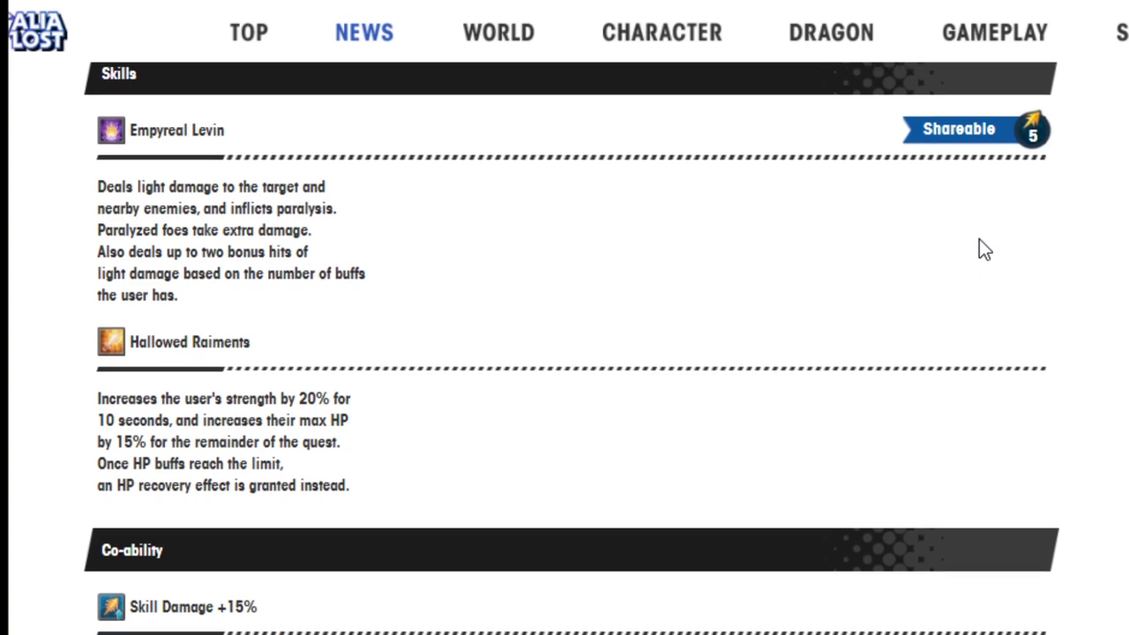
scroll(down, 3)
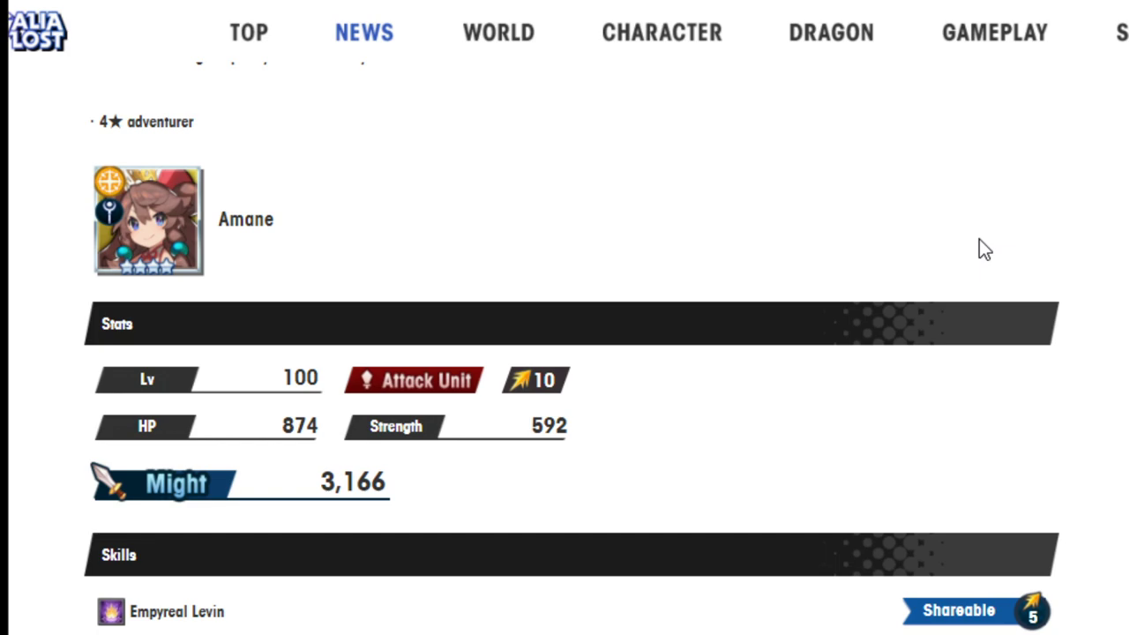
scroll(down, 3)
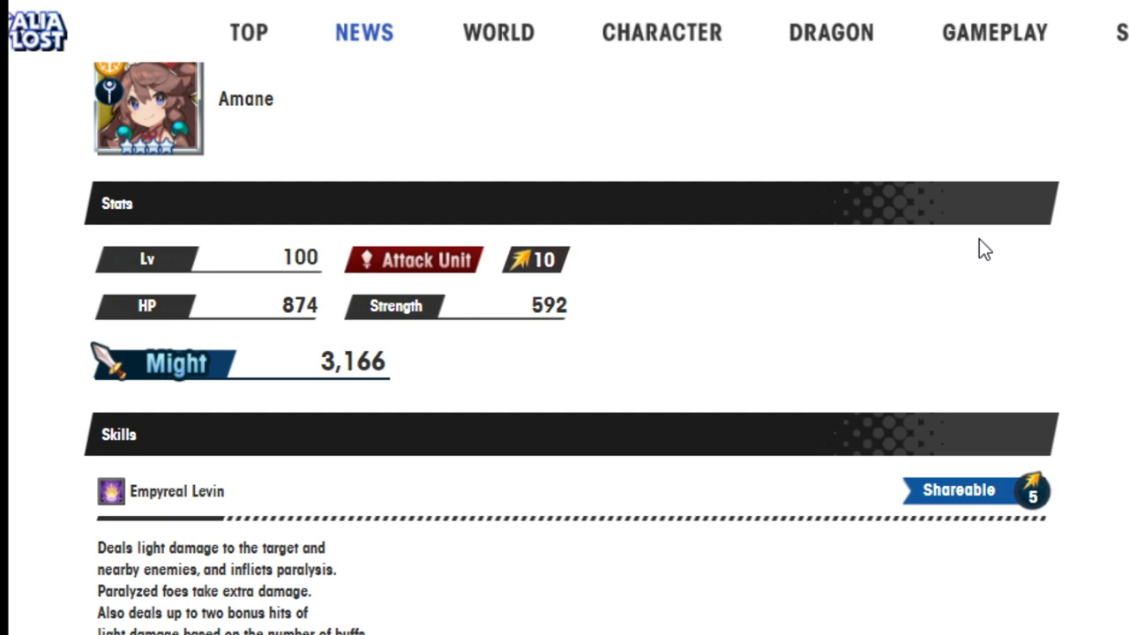
scroll(down, 3)
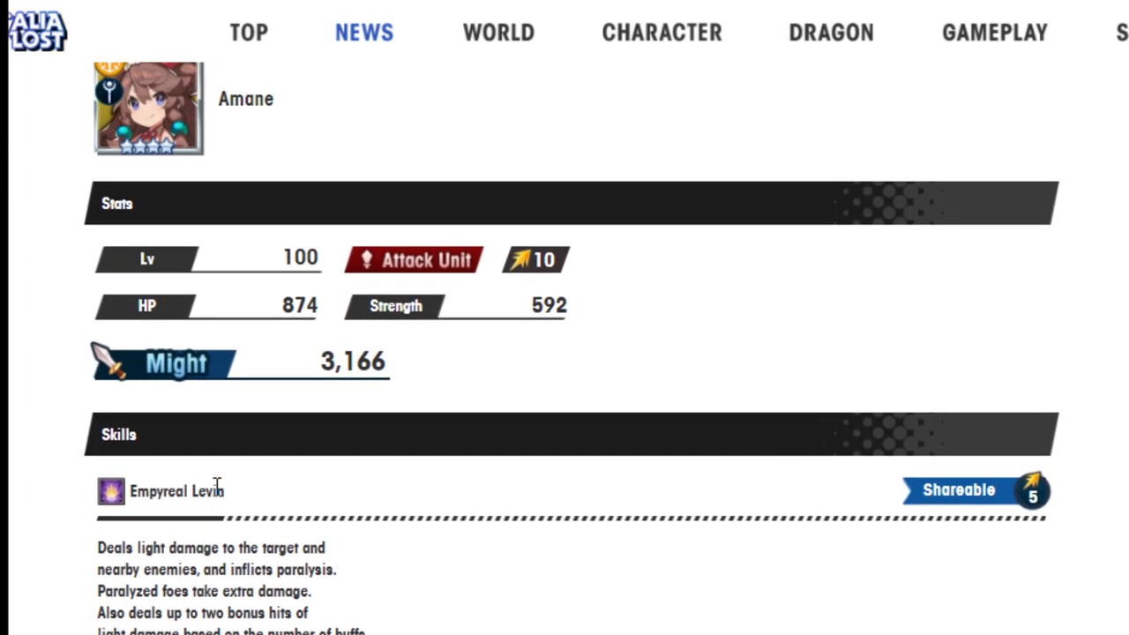
scroll(down, 3)
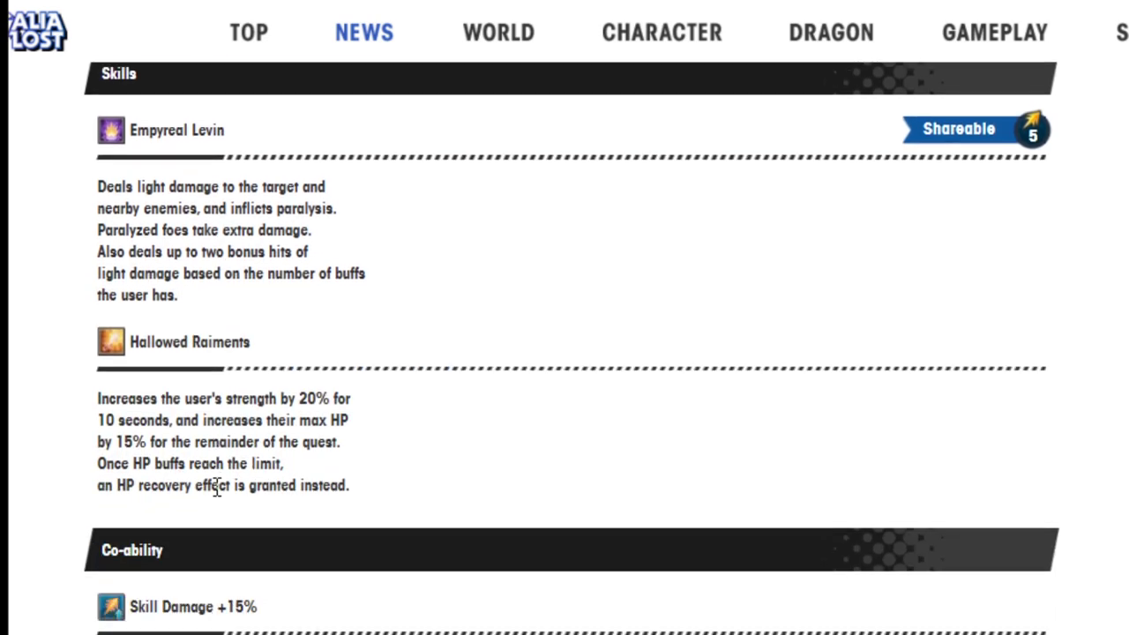
scroll(down, 3)
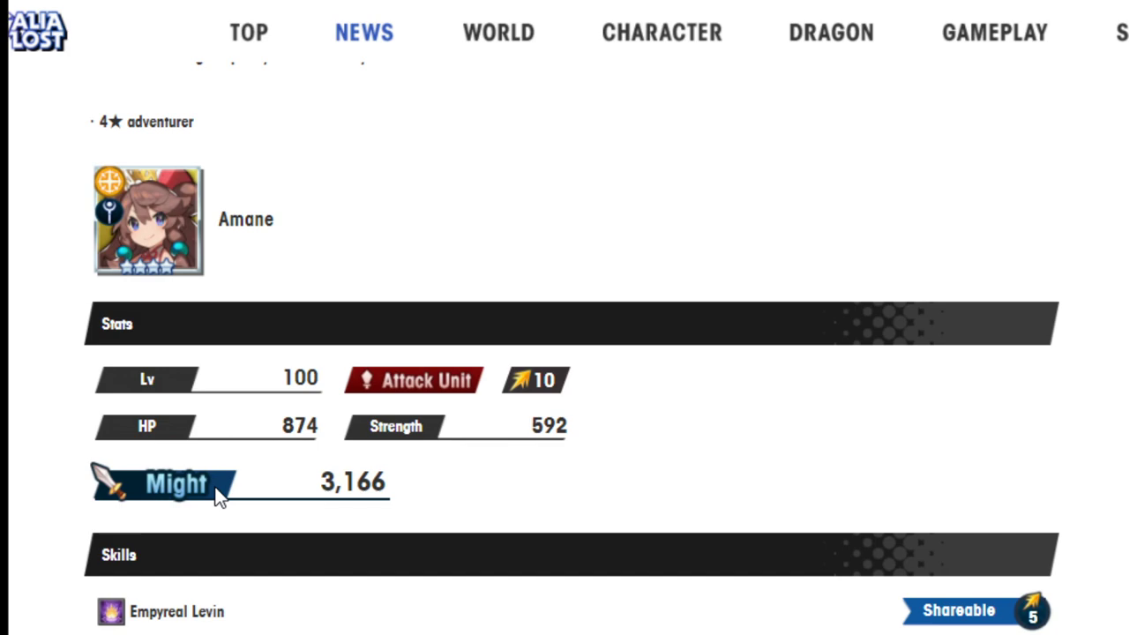
scroll(down, 3)
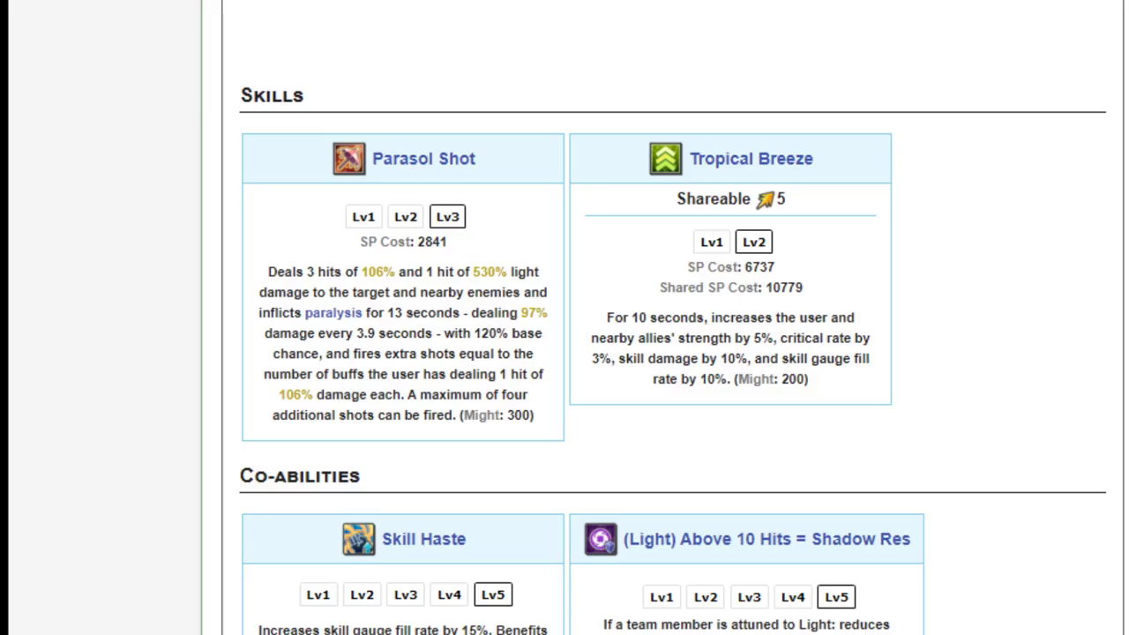
Step: Swap the Adventurer Grid filter from staff to axe and open Karina's page
scroll(down, 3)
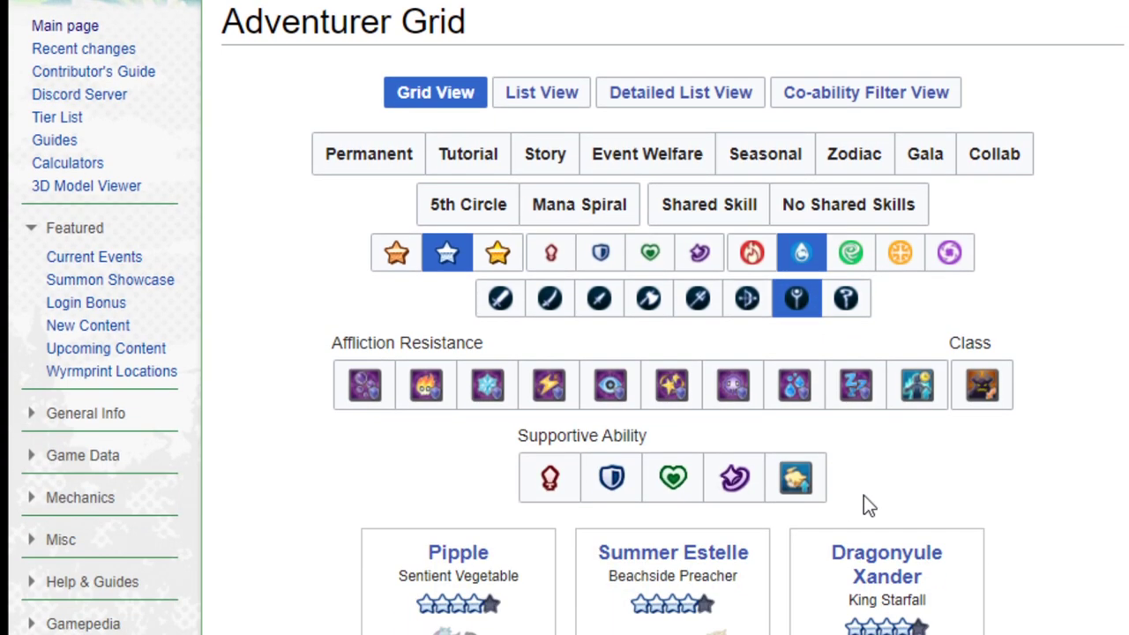
click(649, 298)
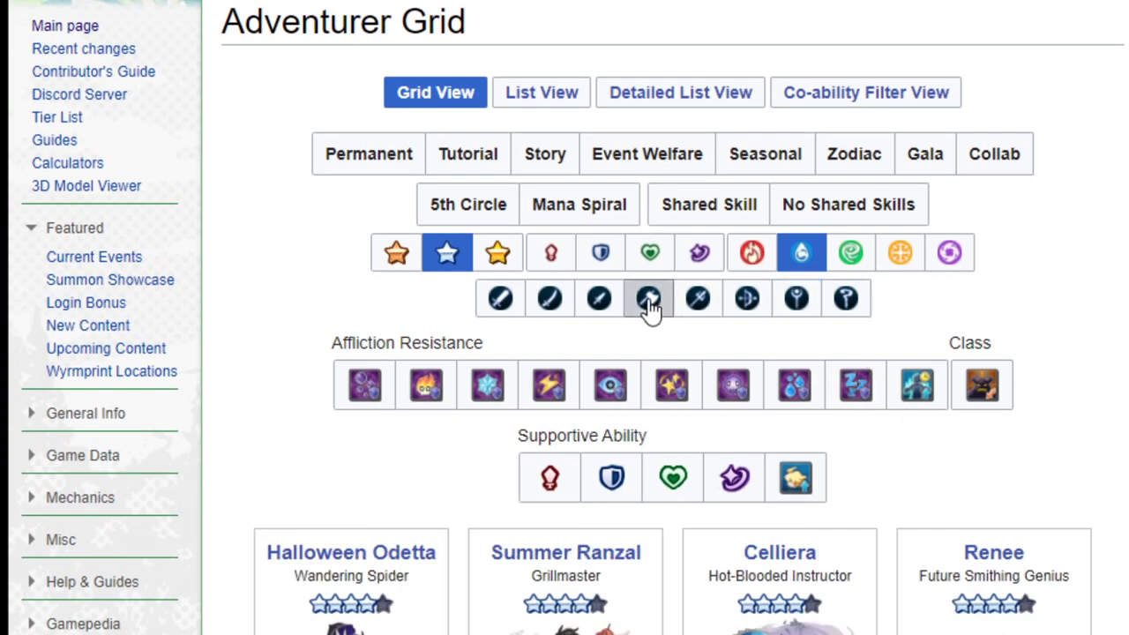
click(648, 298)
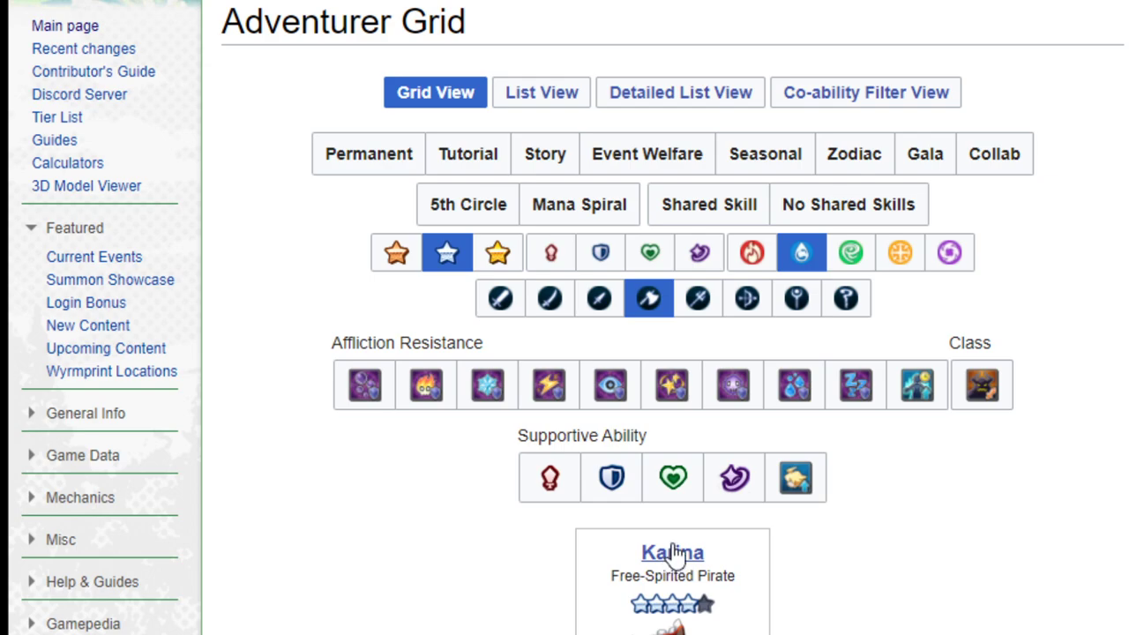
click(672, 552)
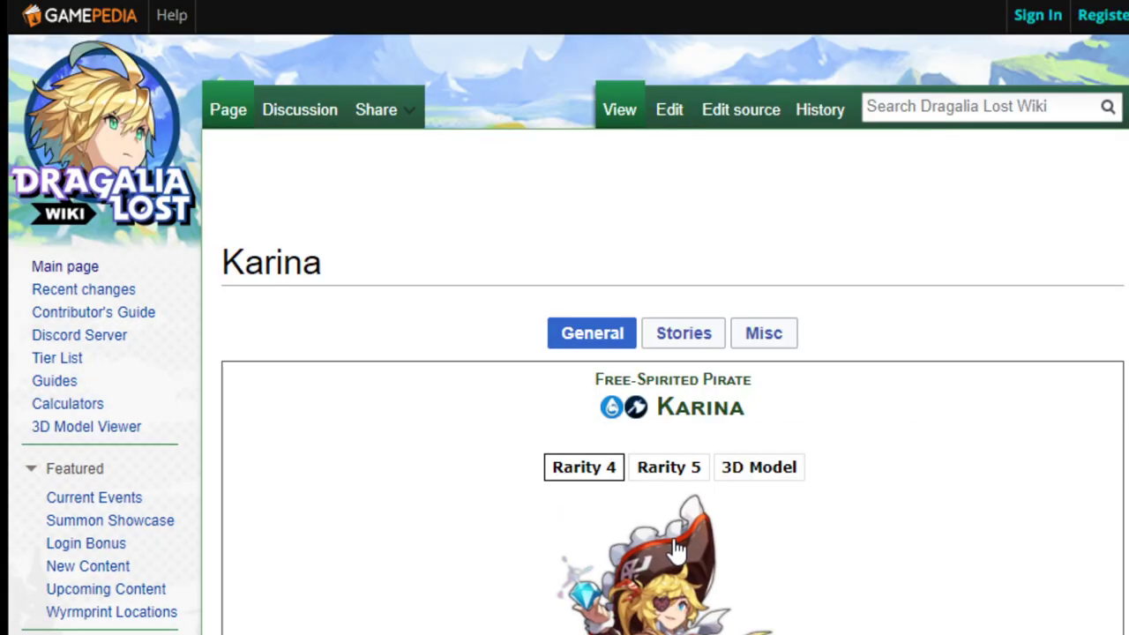
mouse_move(754, 525)
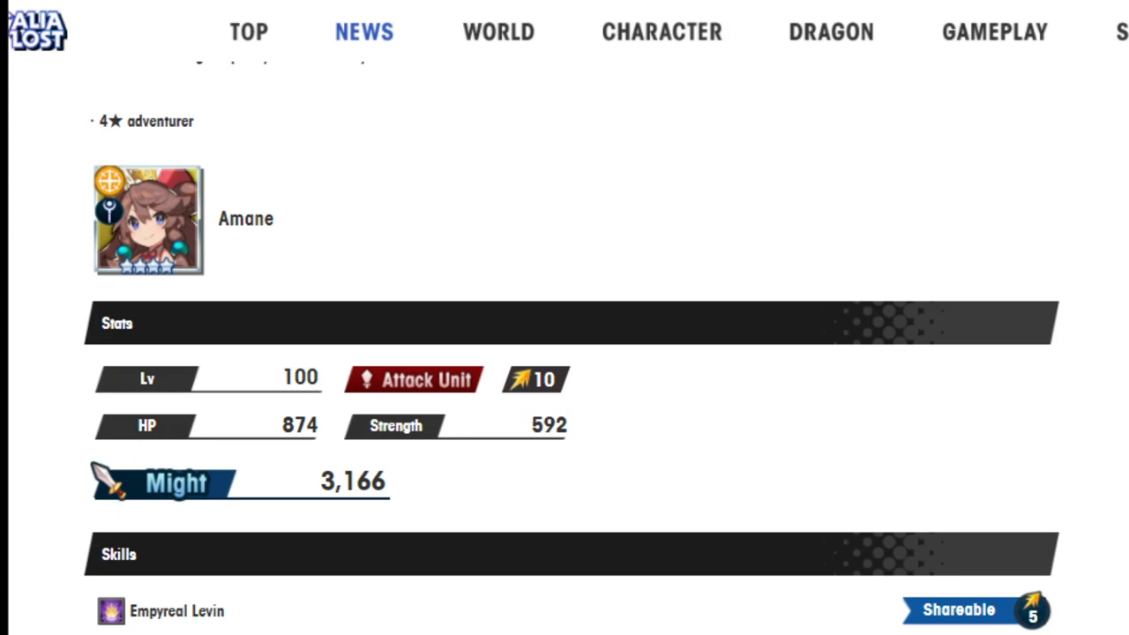
mouse_move(1075, 296)
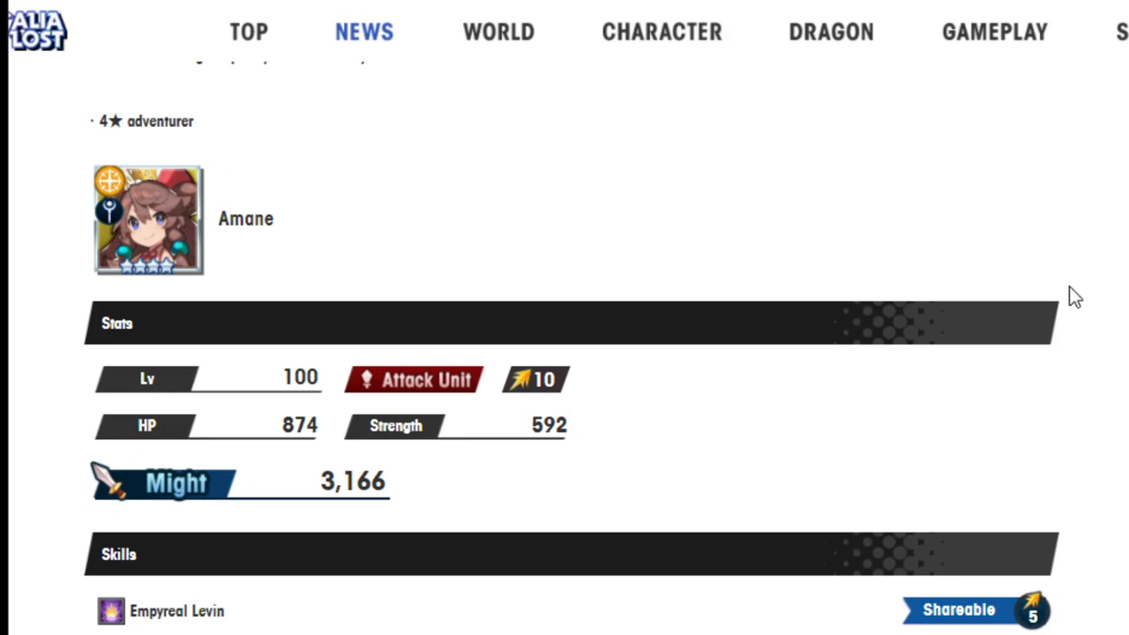
Step: Scroll past Amane's co-abilities to Summer Cleo's stats: HP 968, Strength 562, Might 3,210
scroll(down, 3)
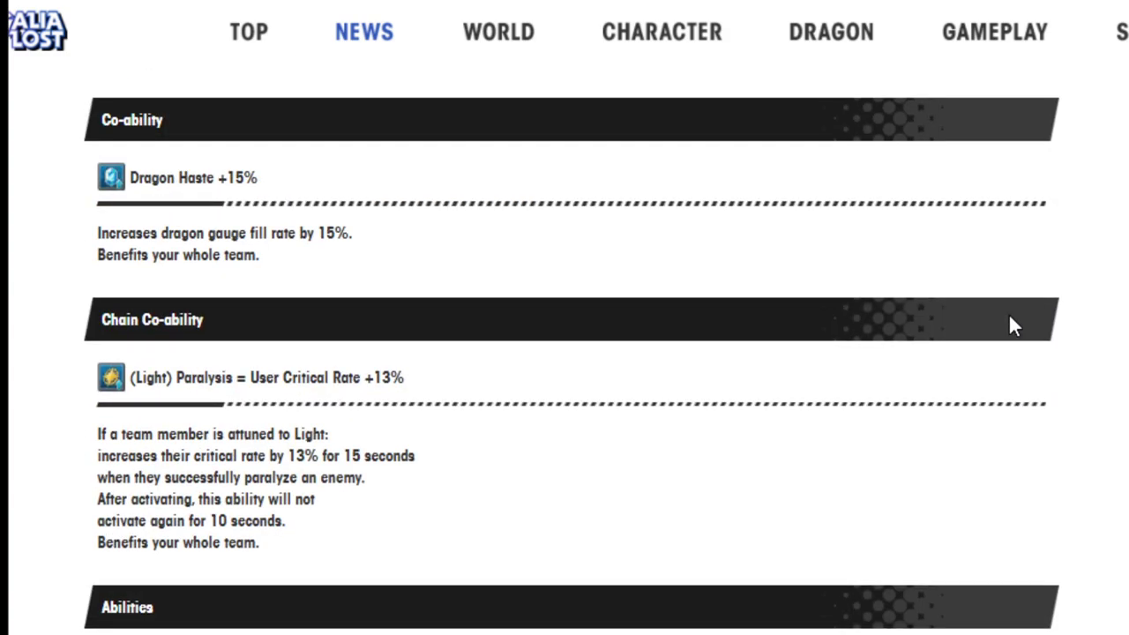
scroll(down, 3)
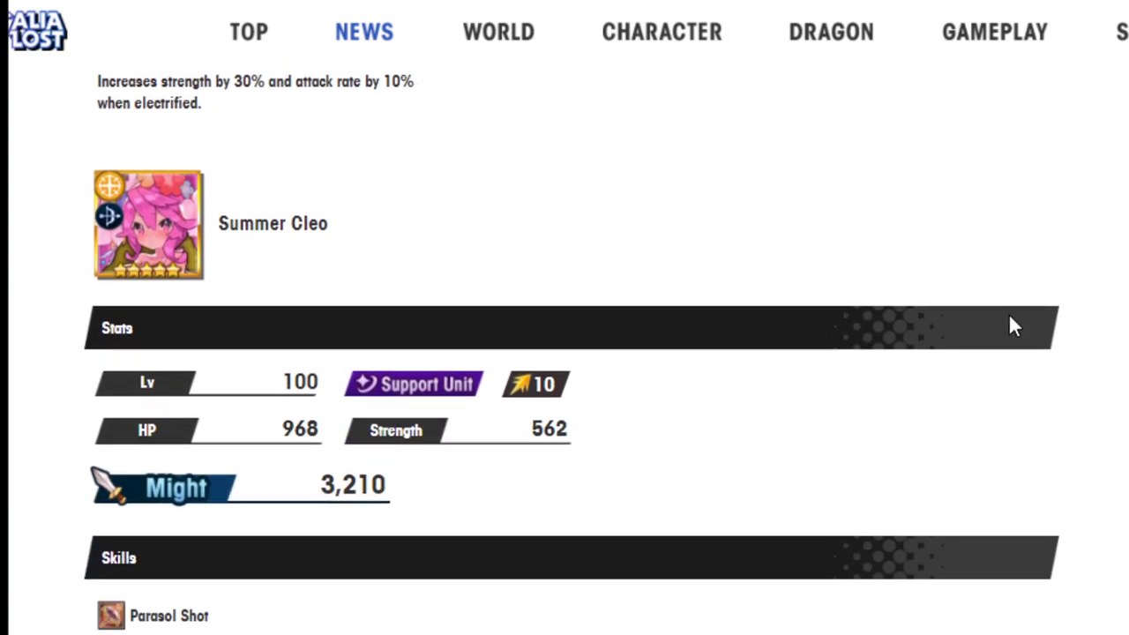
scroll(down, 3)
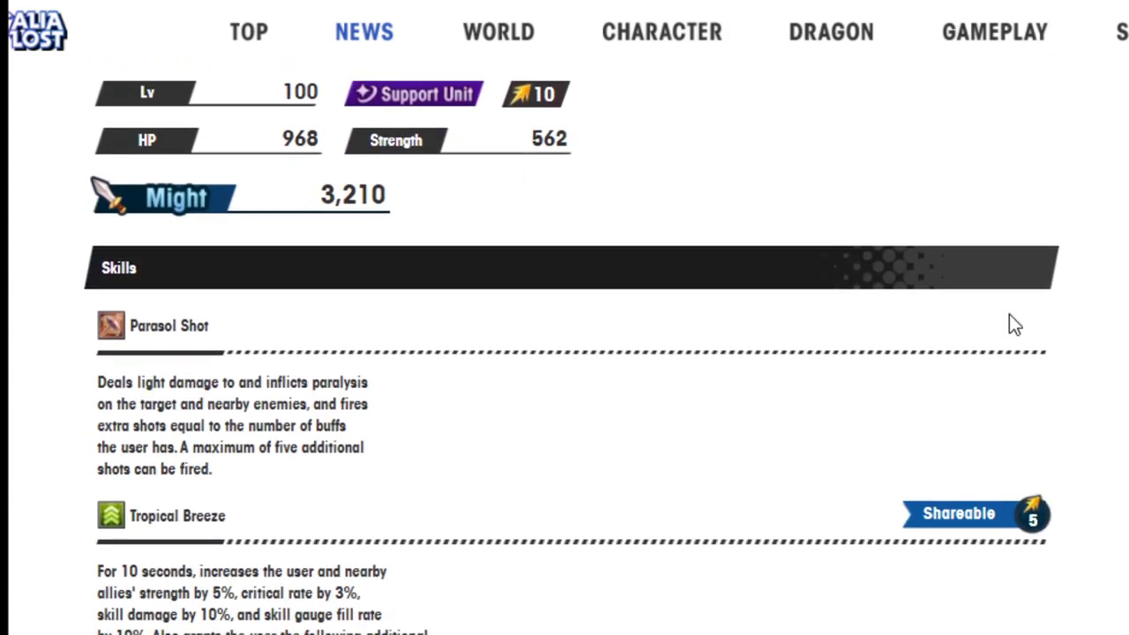
scroll(down, 3)
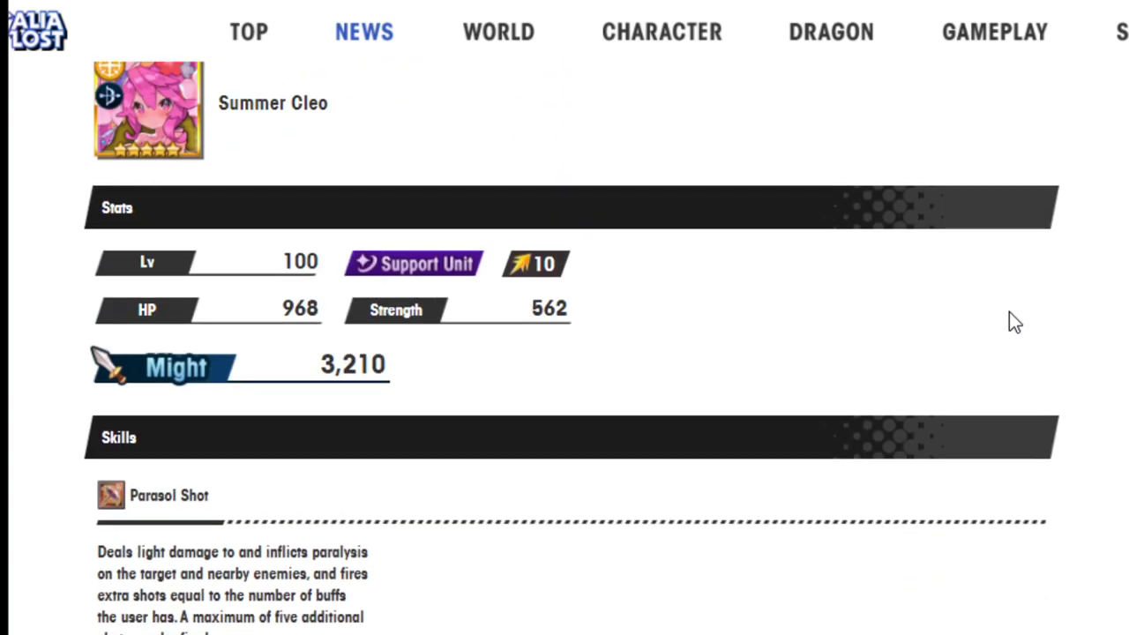
mouse_move(671, 264)
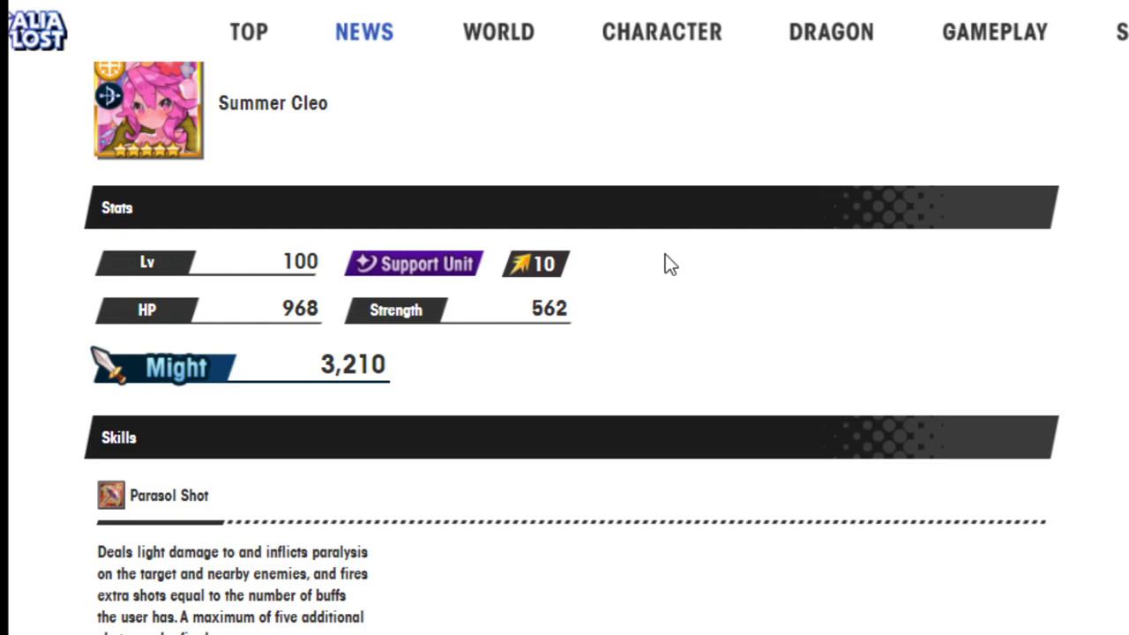
mouse_move(686, 487)
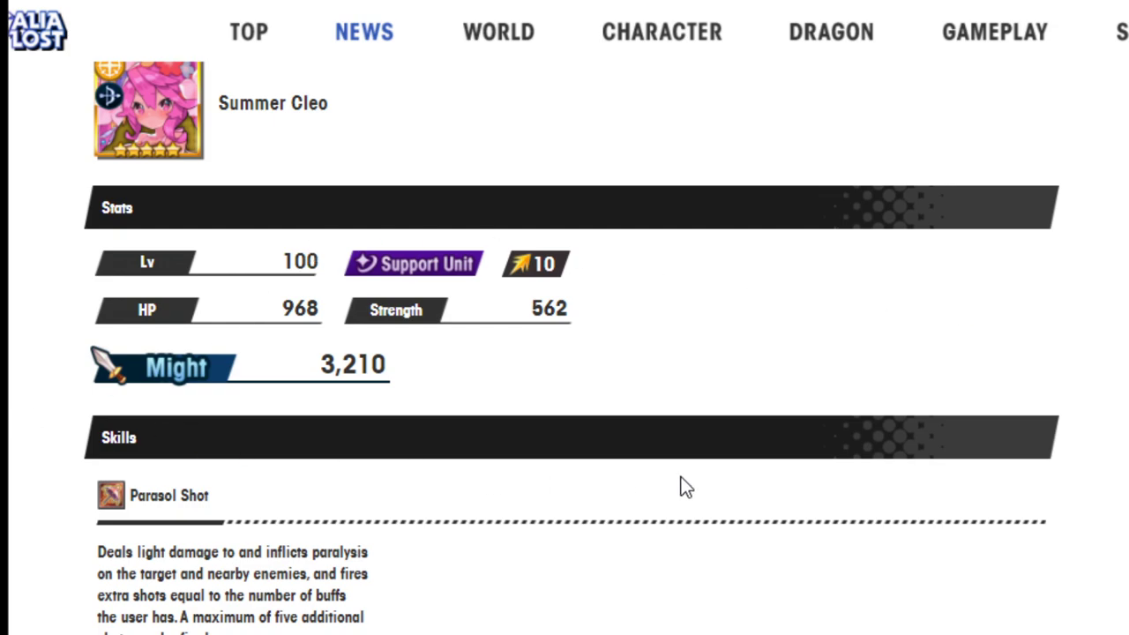
mouse_move(699, 495)
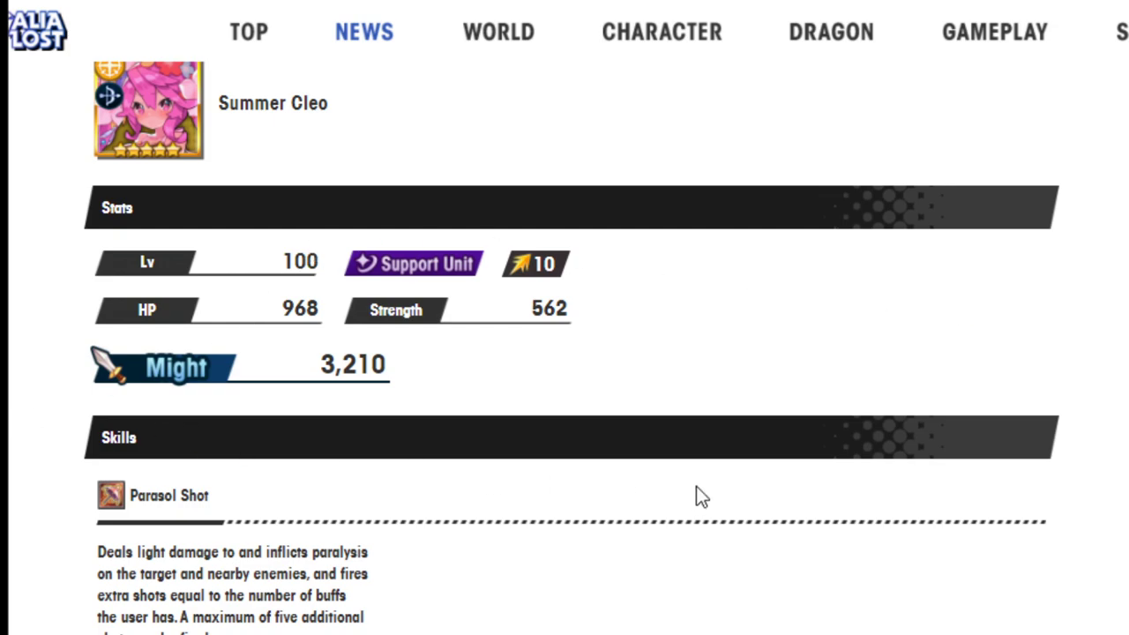